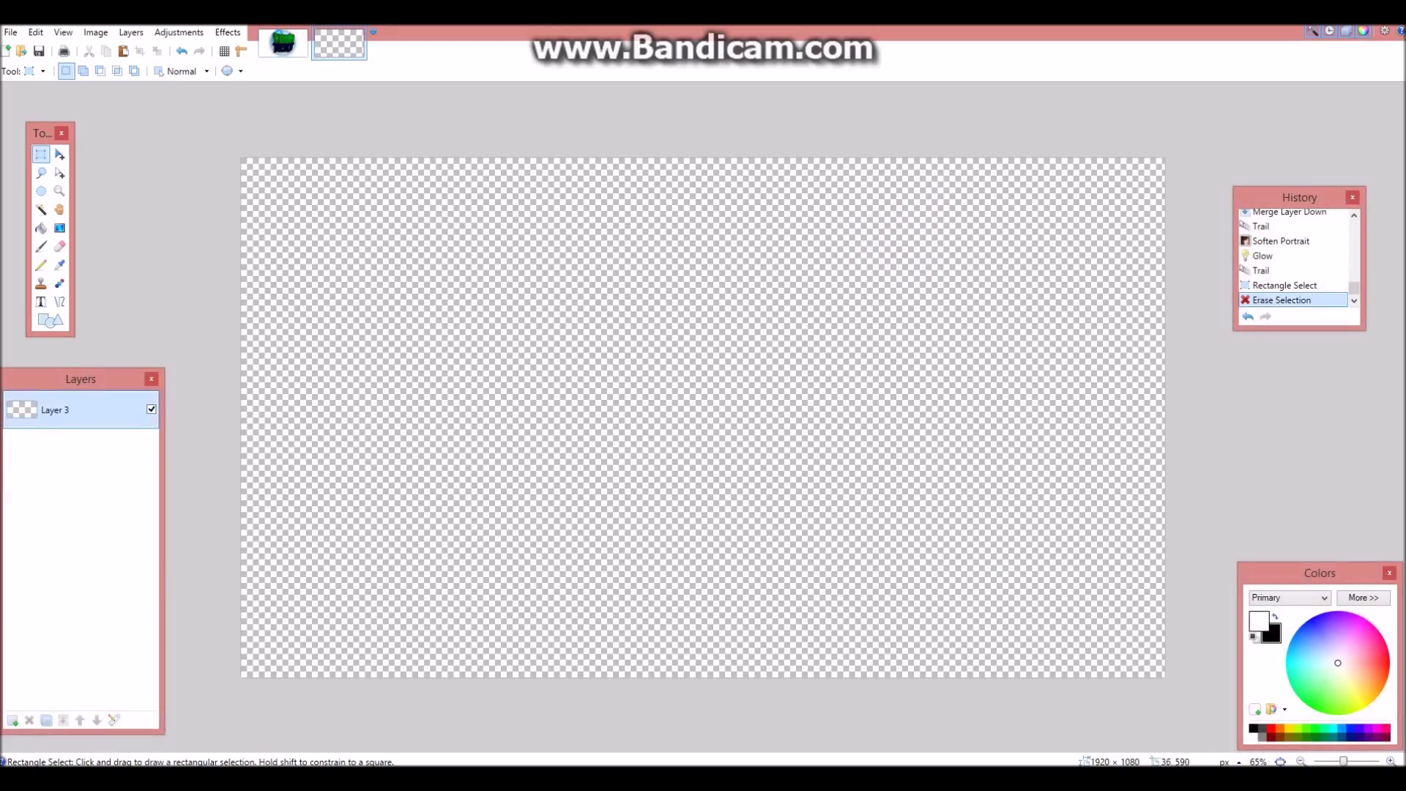
- Write 'YOUR' in black Unrealised font in the upper canvas and finish the text
{"action": "left_click", "coordinate": [227, 32]}
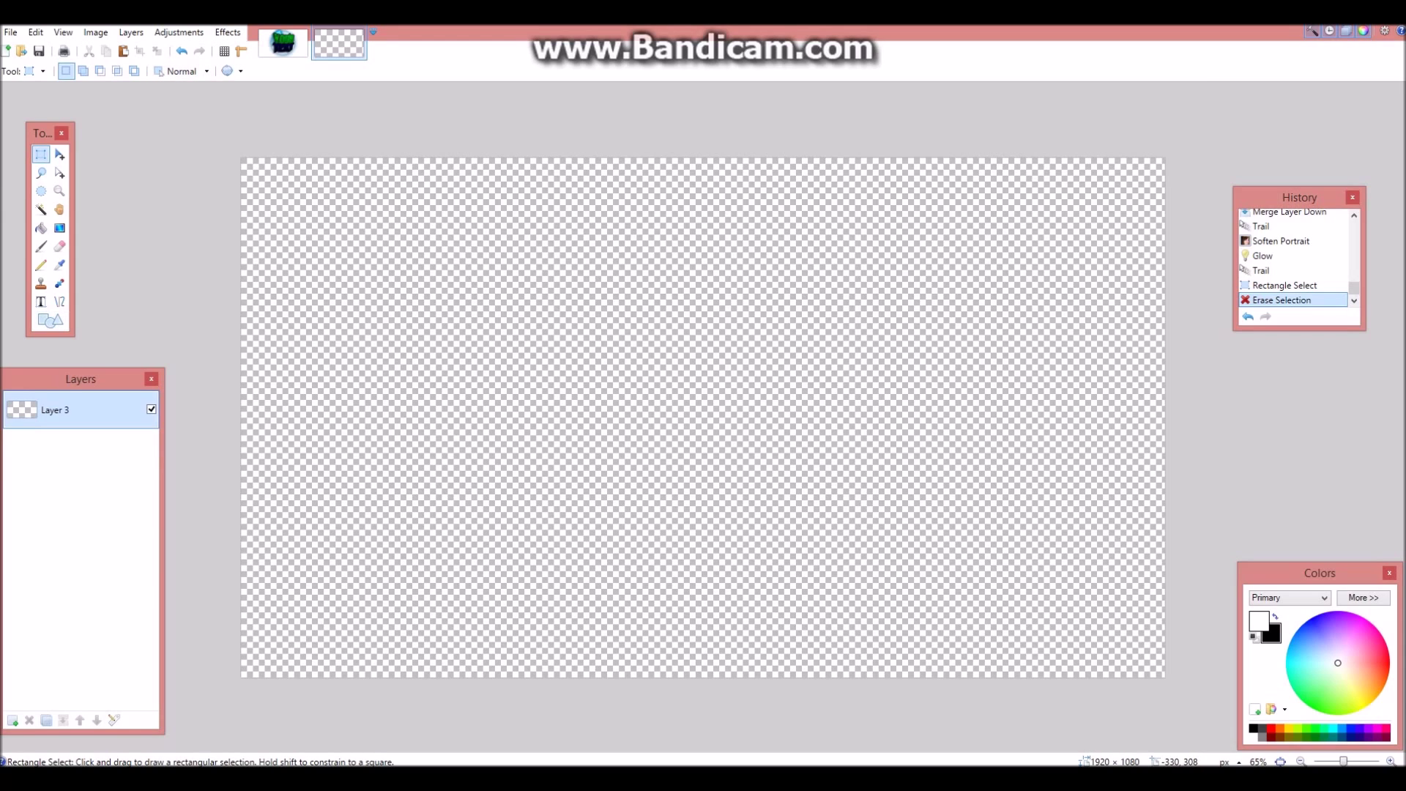
{"action": "left_click", "coordinate": [40, 302]}
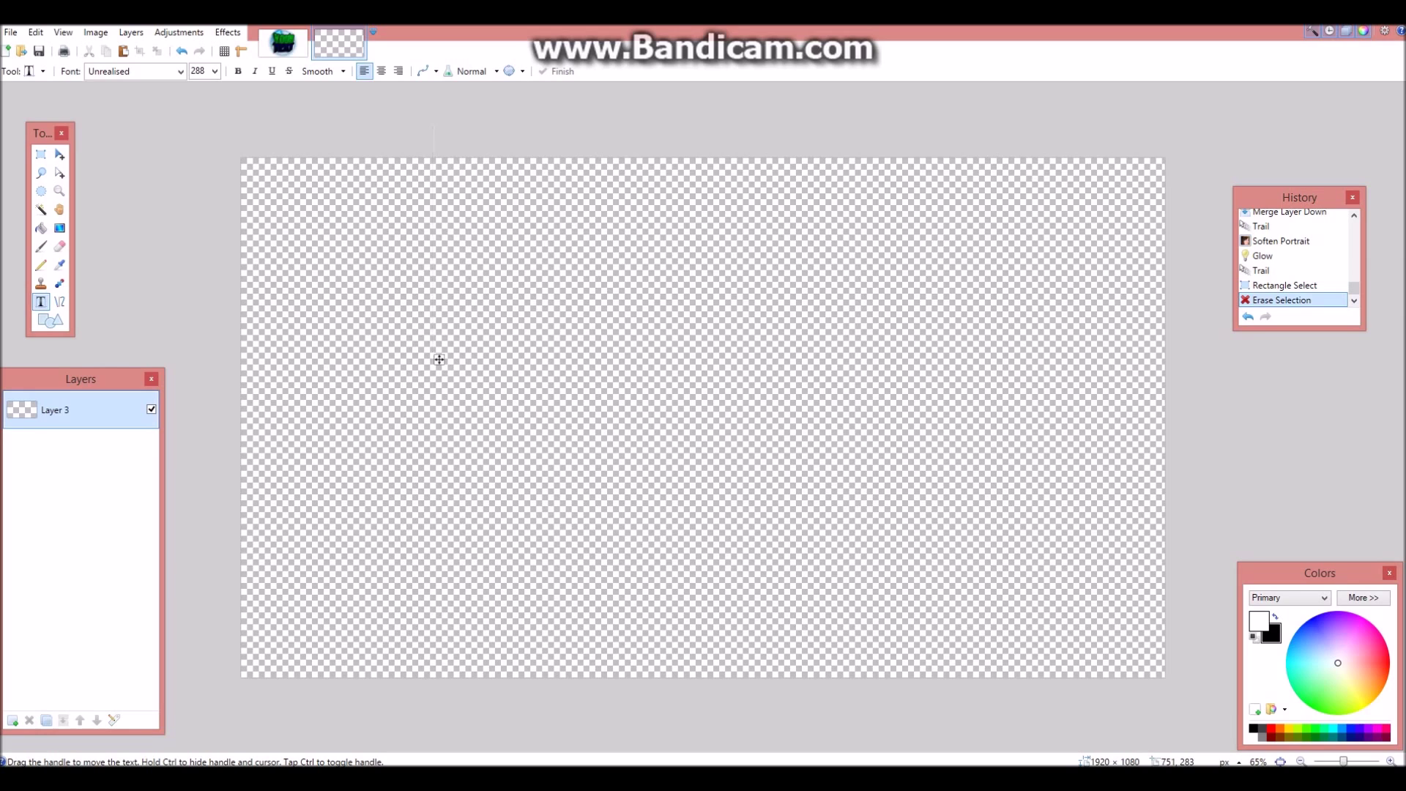
{"action": "type", "text": "YOUR"}
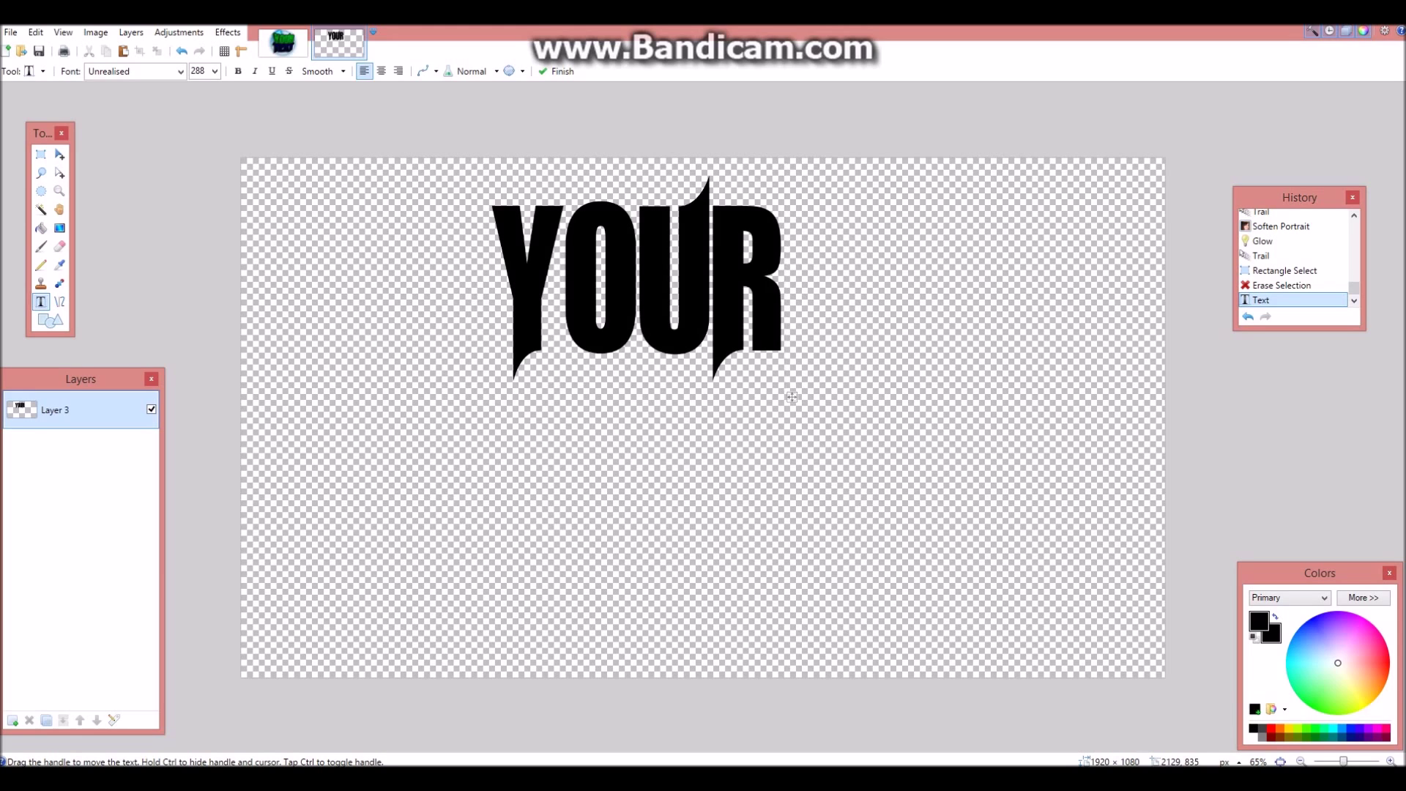
{"action": "left_click", "coordinate": [1290, 597]}
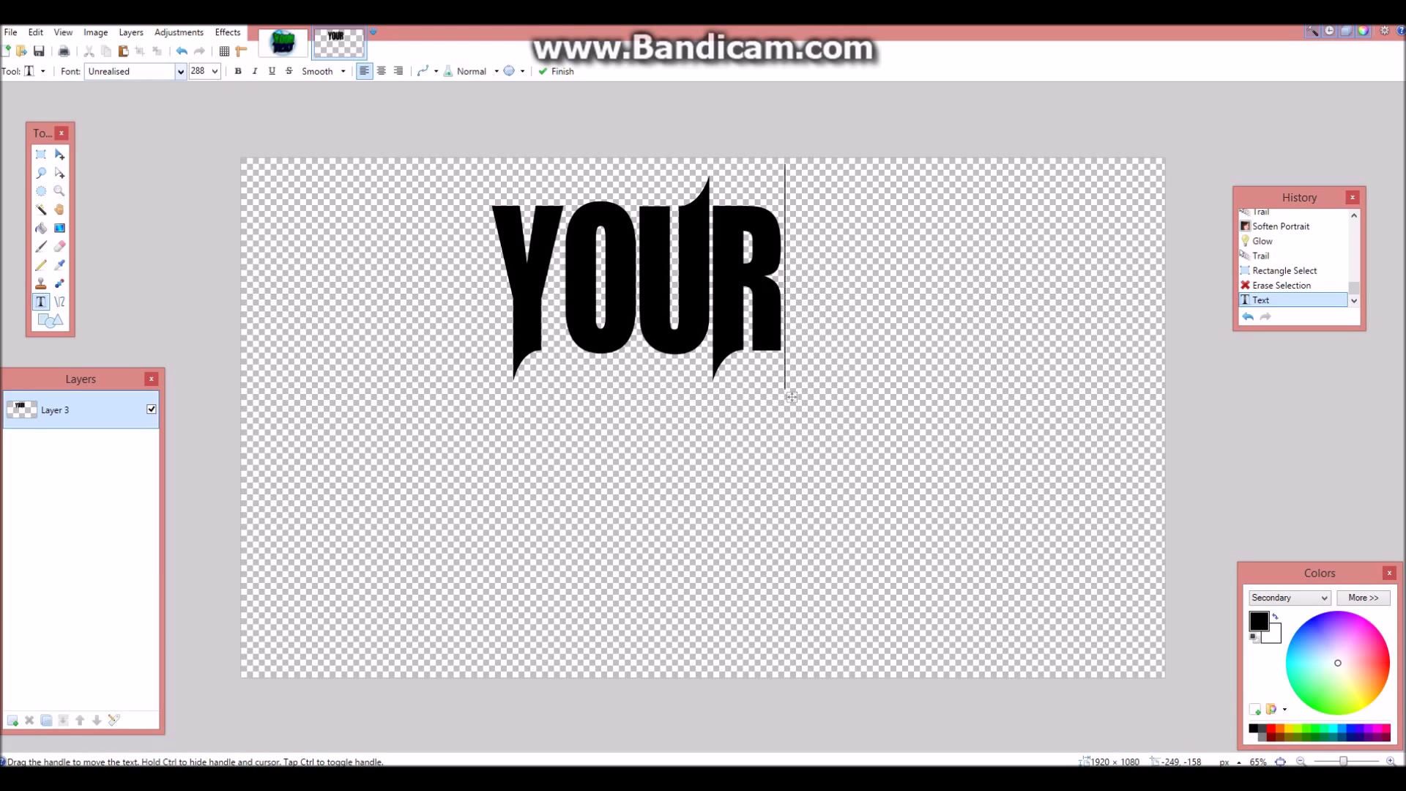
{"action": "left_click", "coordinate": [180, 71]}
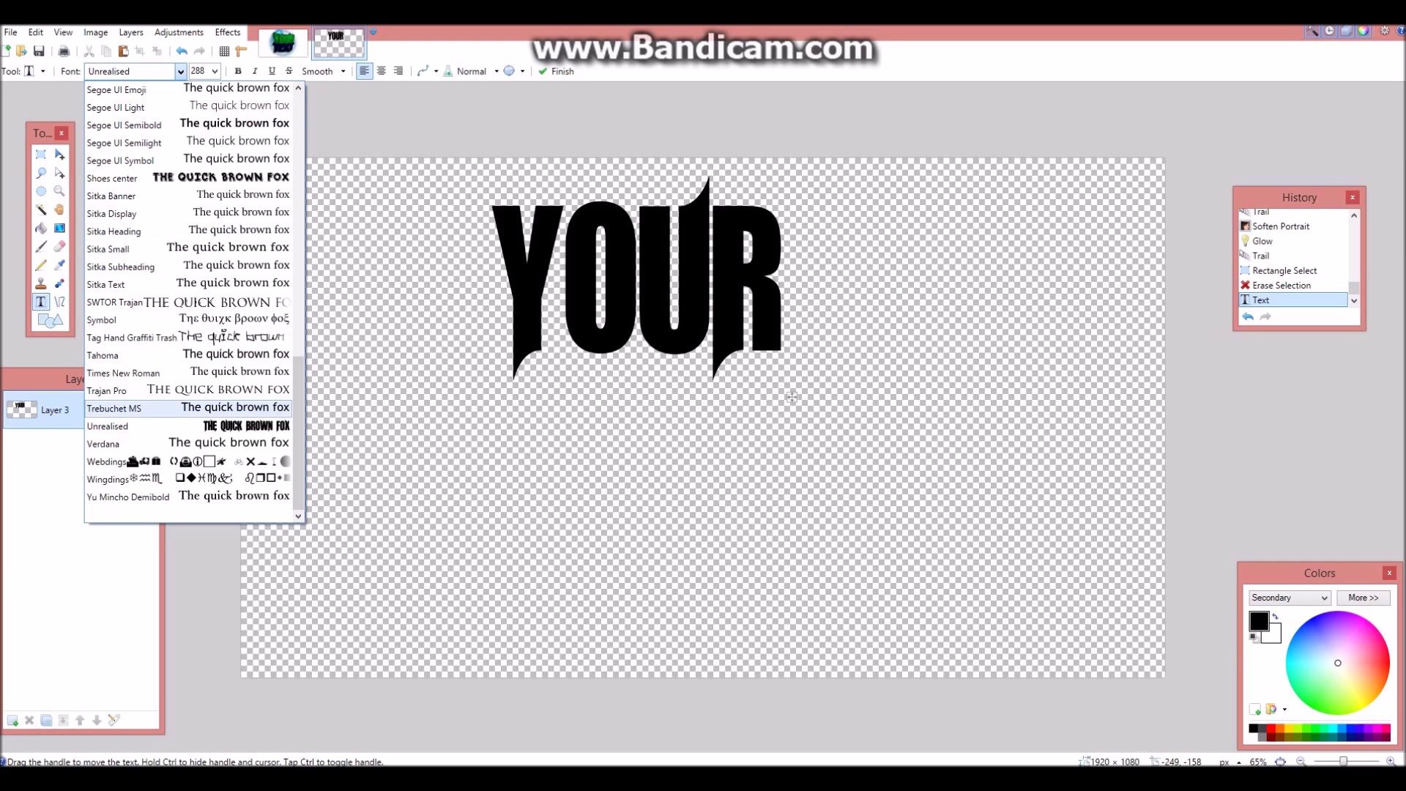
{"action": "left_click", "coordinate": [107, 426]}
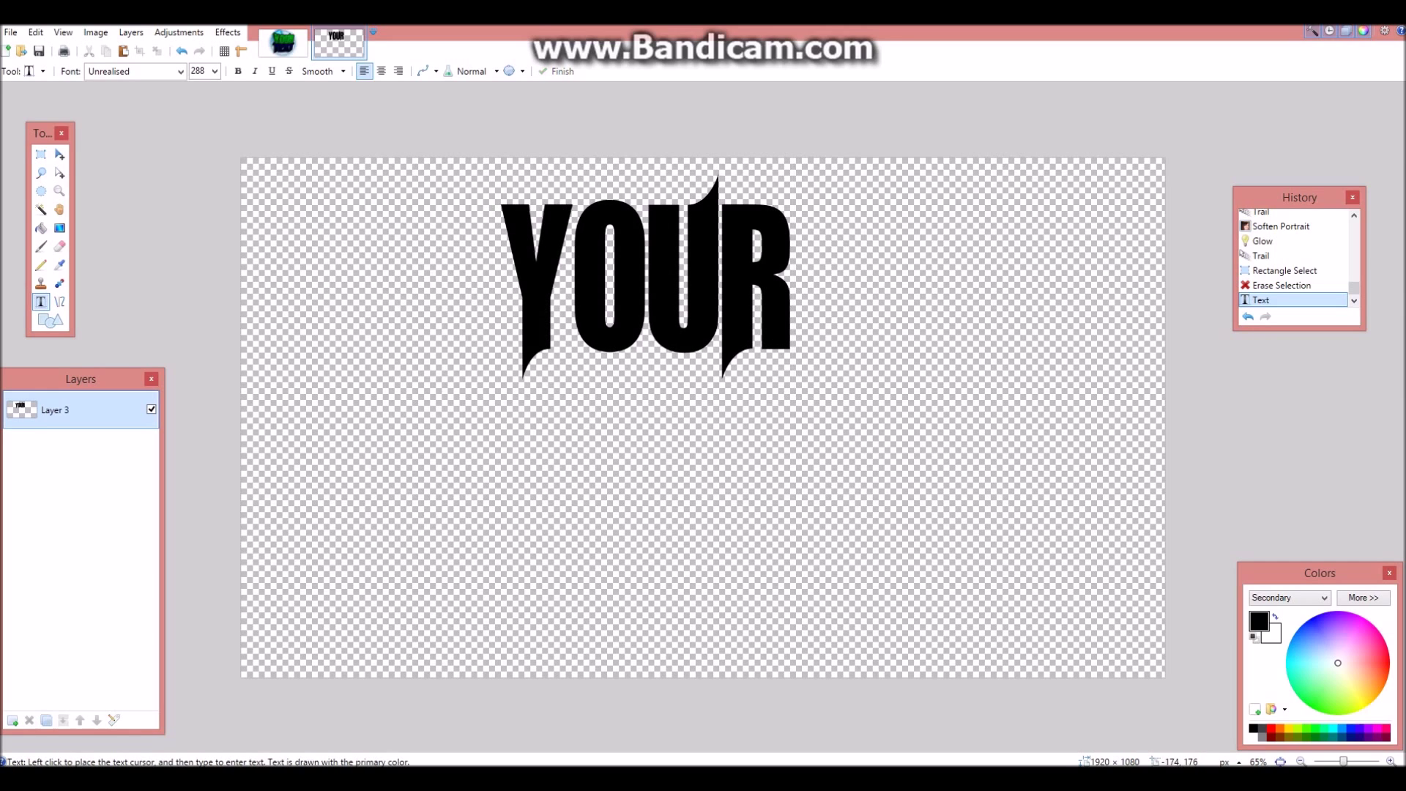
{"action": "left_click", "coordinate": [59, 153]}
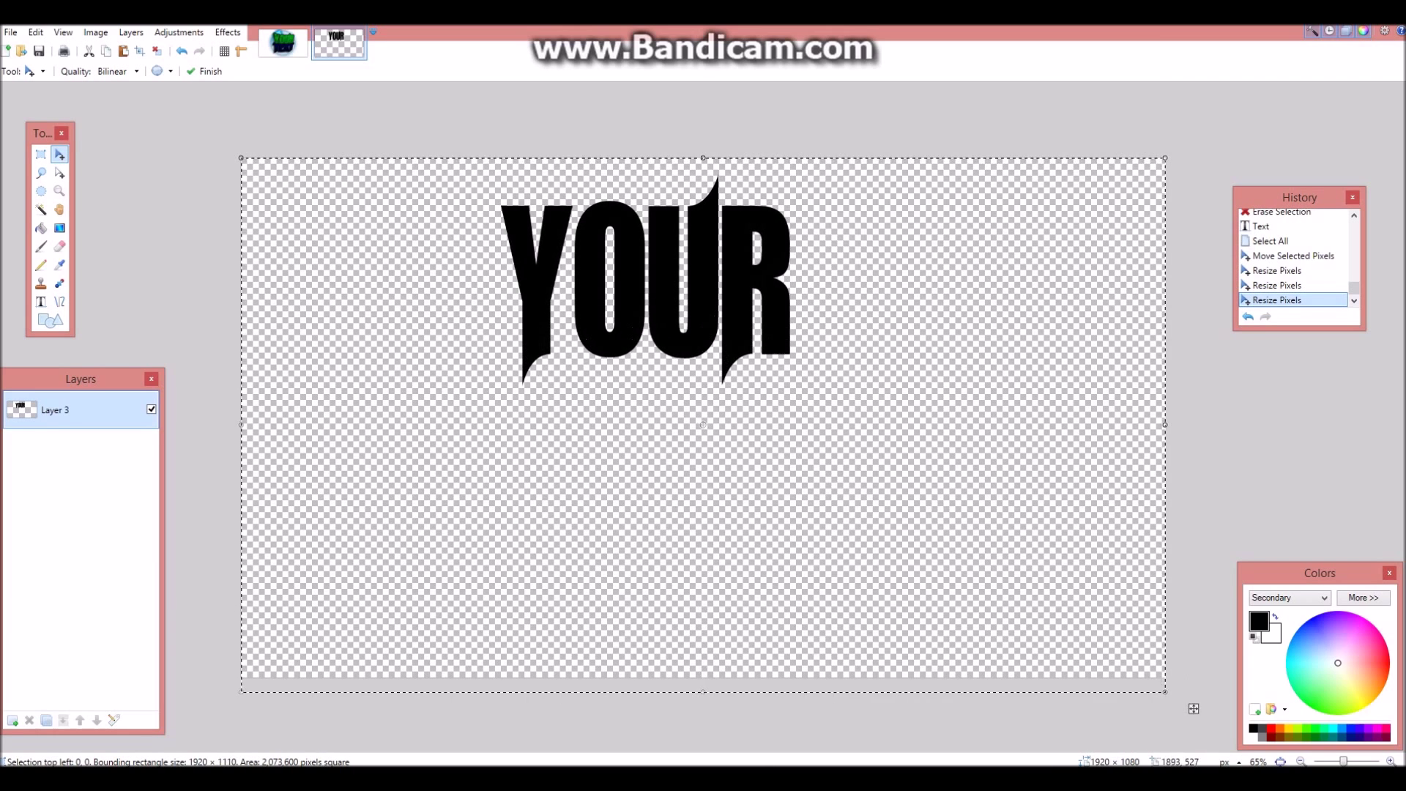
- Enlarge the YOUR lettering and type 'TEXT' on a new layer beneath it
{"action": "left_click_drag", "start_coordinate": [646, 278], "coordinate": [704, 278]}
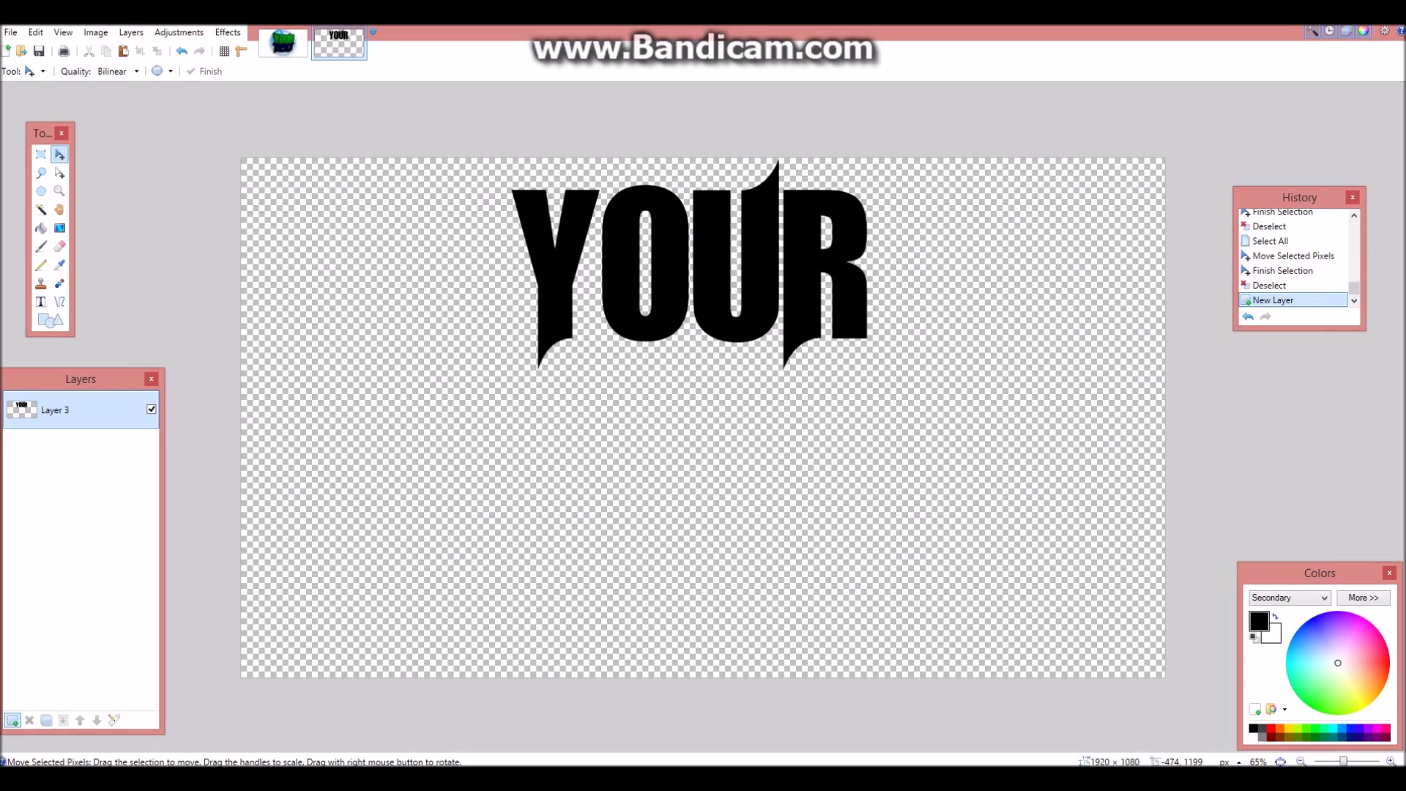
{"action": "left_click", "coordinate": [12, 720]}
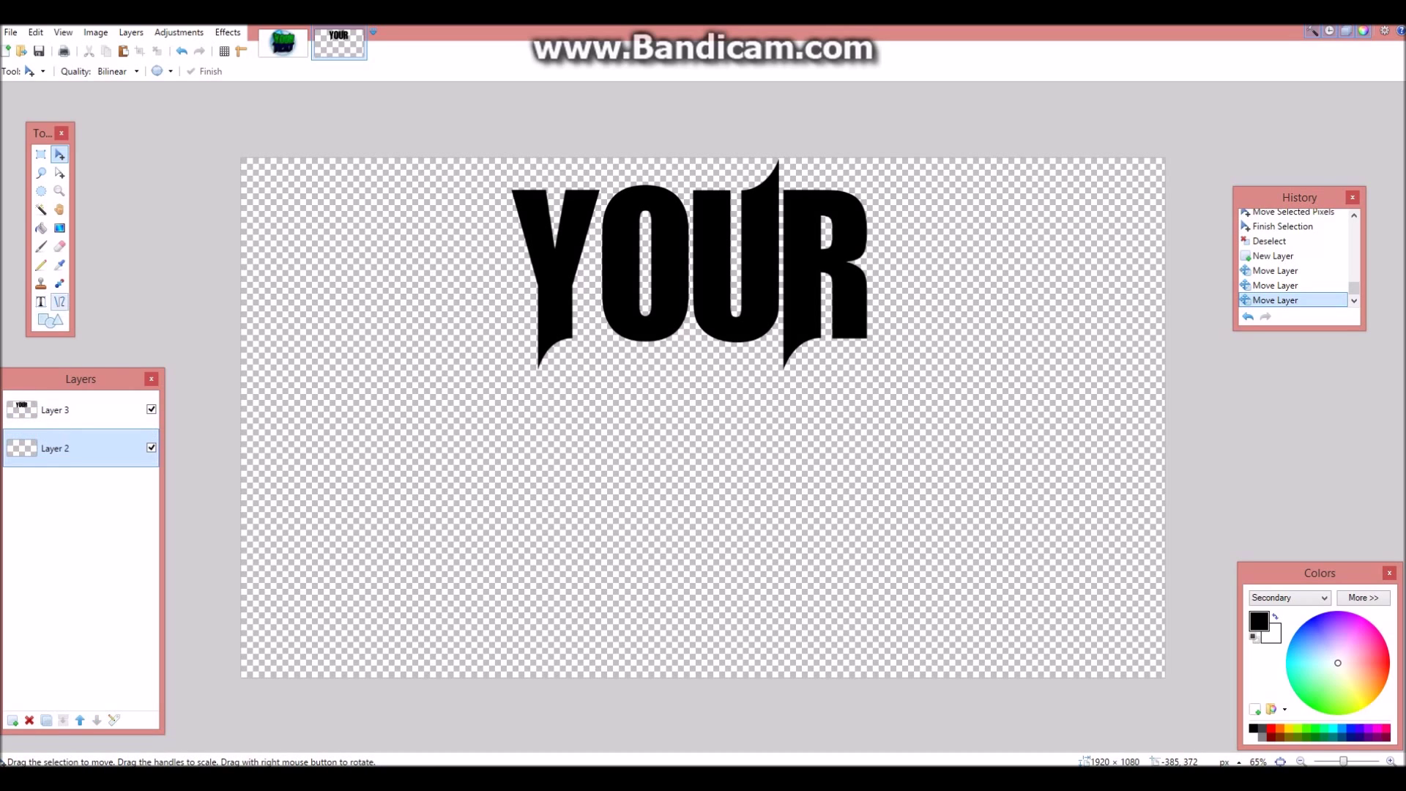
{"action": "left_click", "coordinate": [40, 301]}
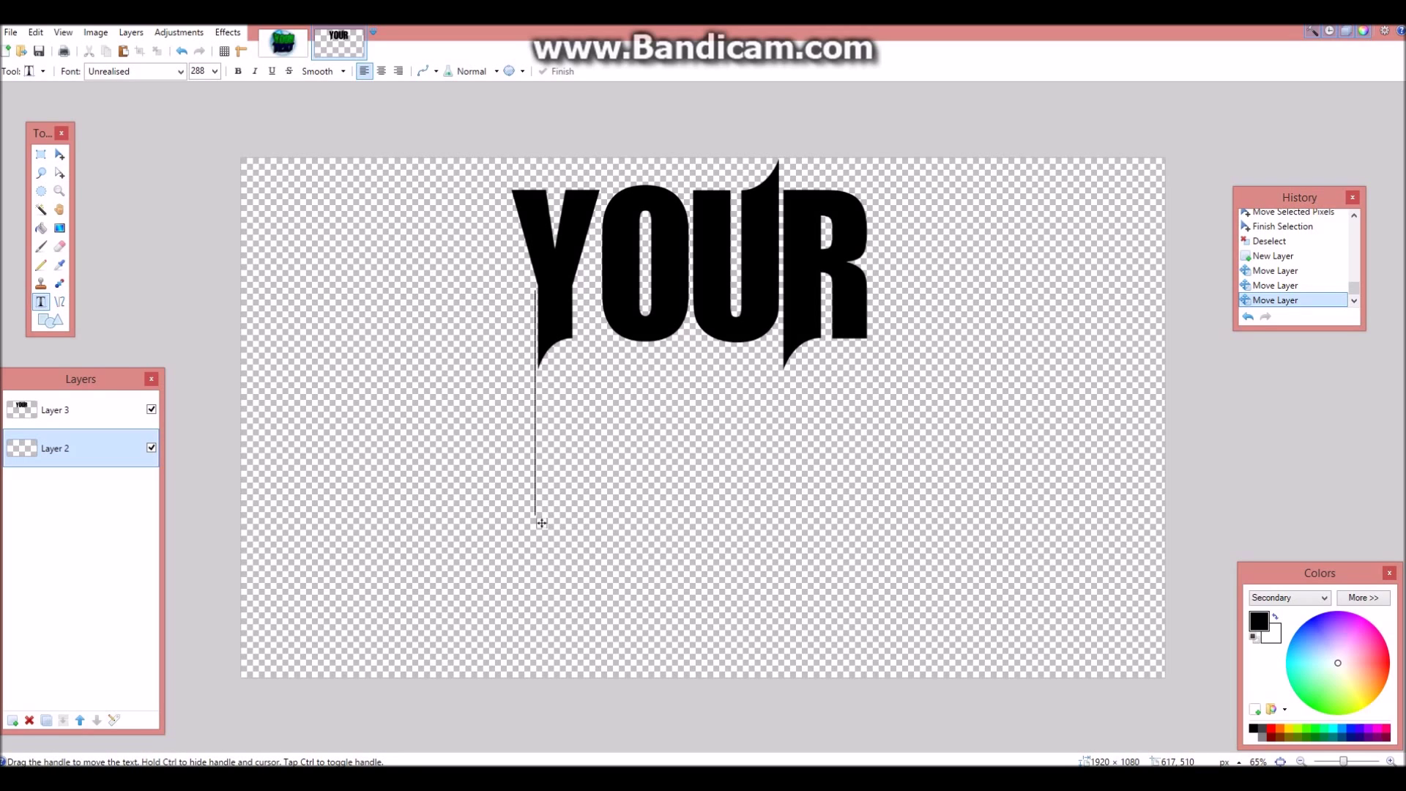
{"action": "type", "text": "TEXT"}
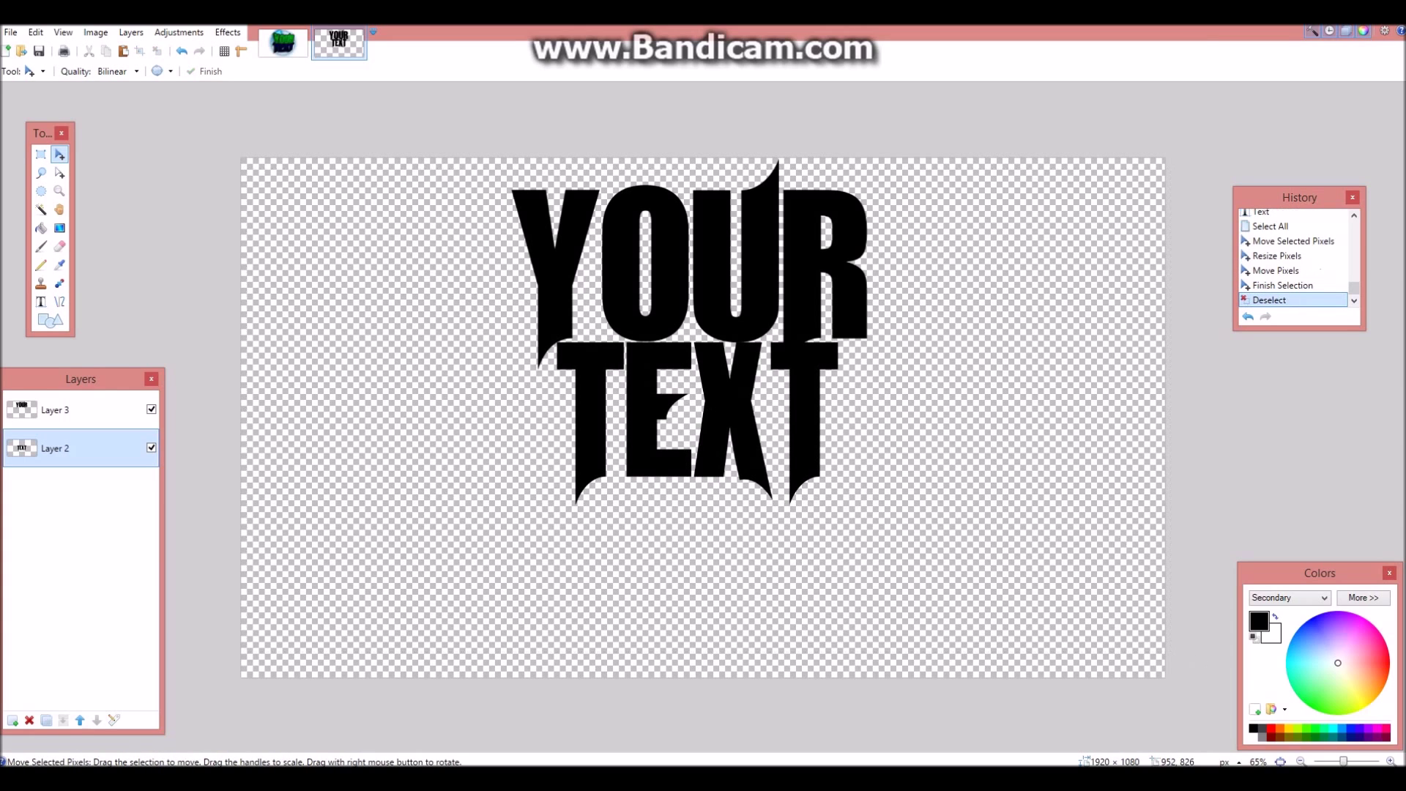
- Add a bottom layer and fill a rectangle around the whole title with white
{"action": "left_click", "coordinate": [40, 153]}
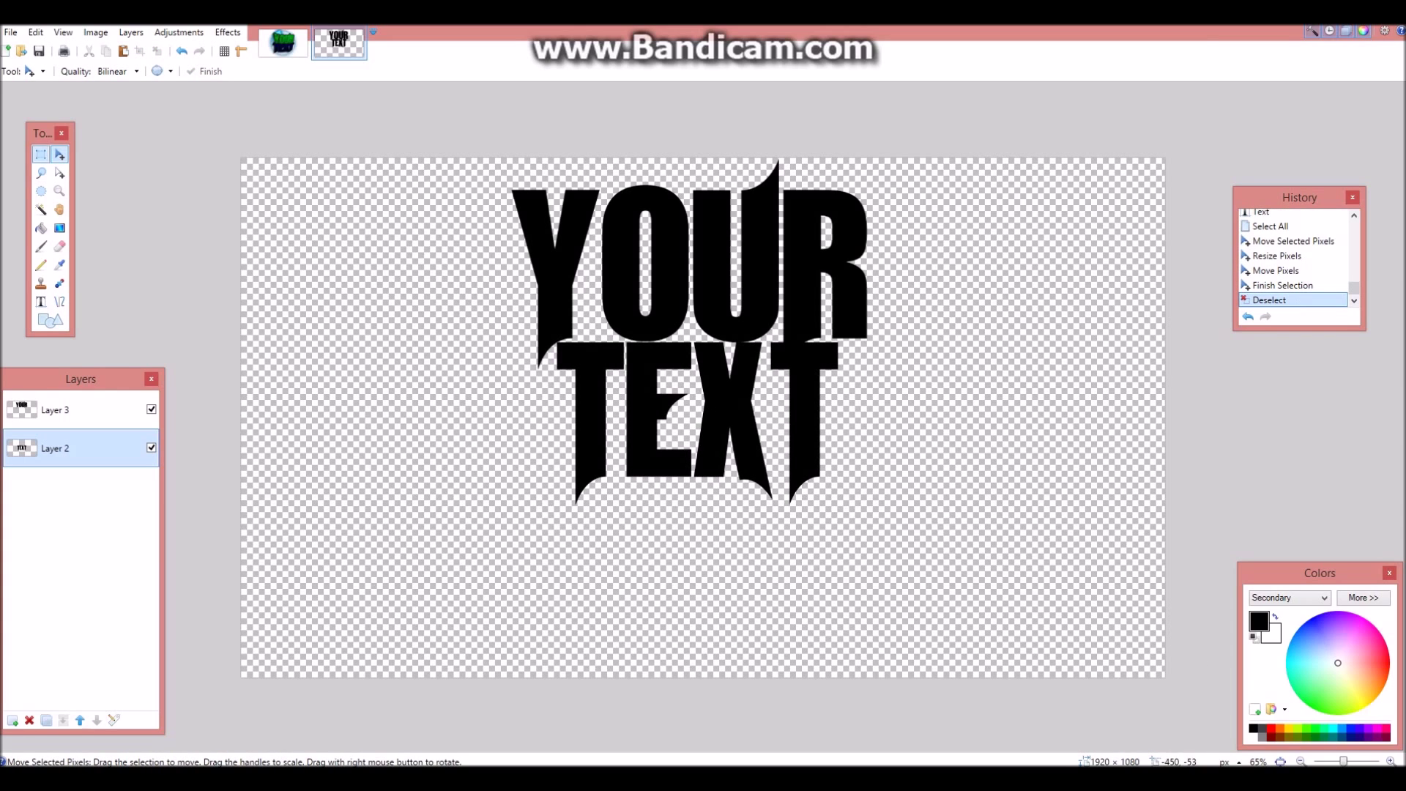
{"action": "left_click", "coordinate": [41, 154]}
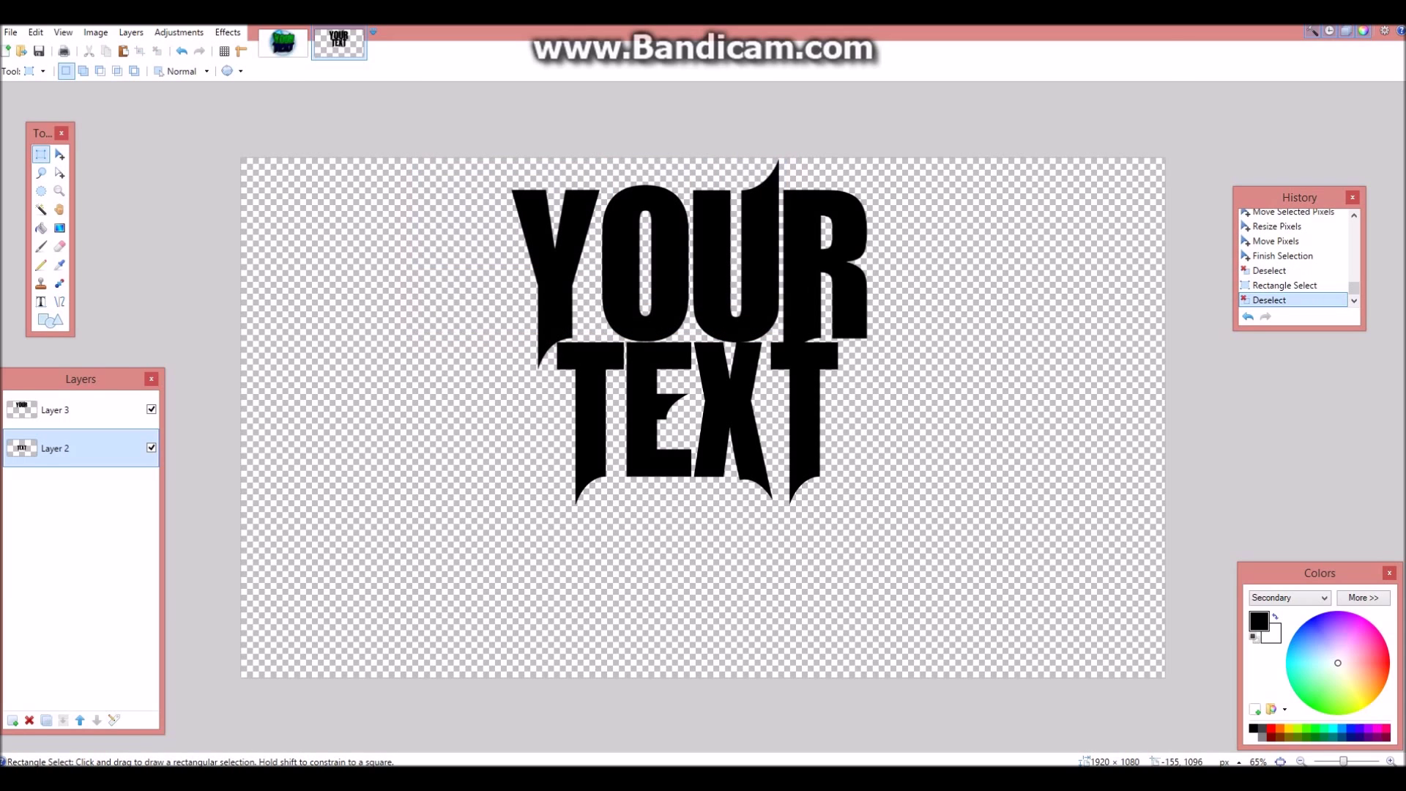
{"action": "left_click", "coordinate": [11, 720]}
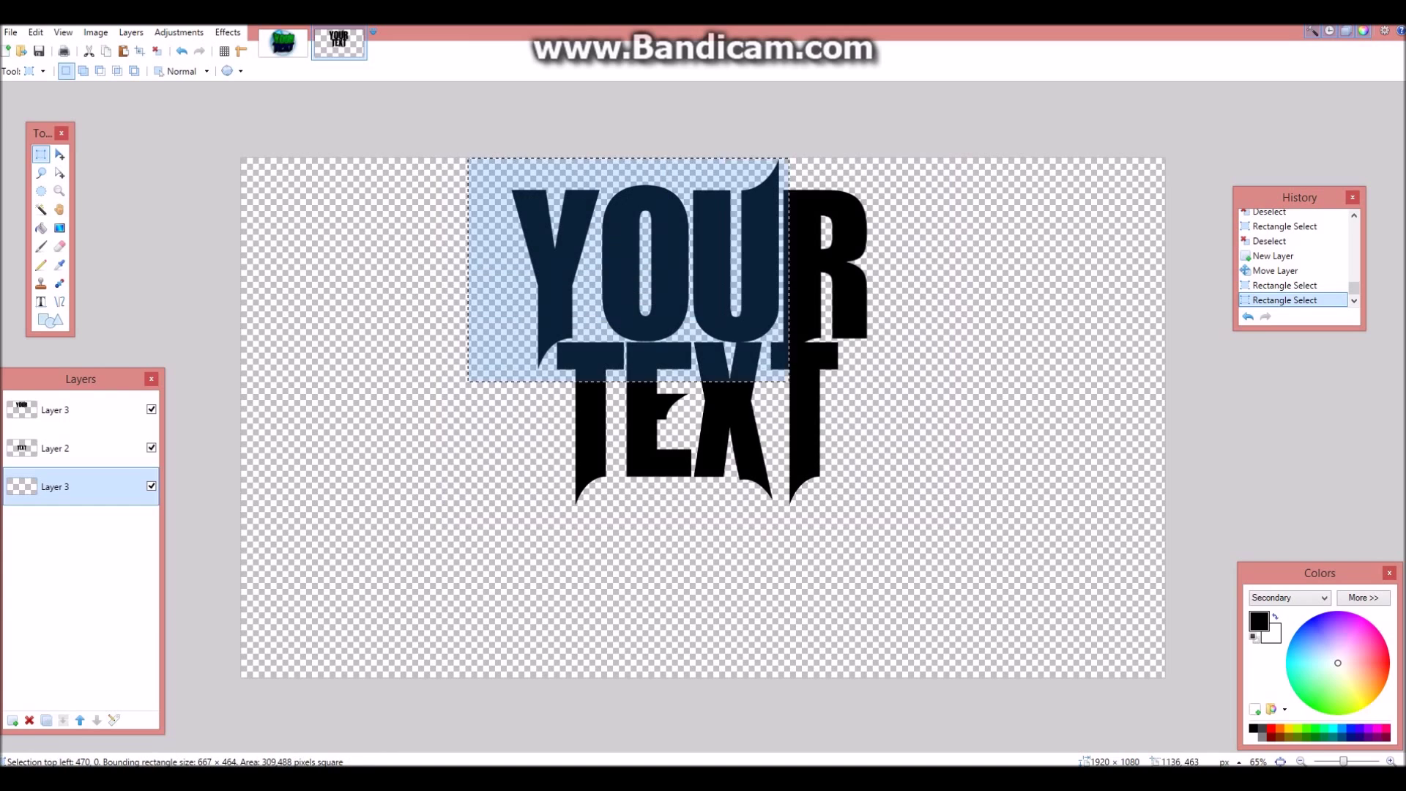
{"action": "left_click_drag", "start_coordinate": [782, 380], "coordinate": [882, 510]}
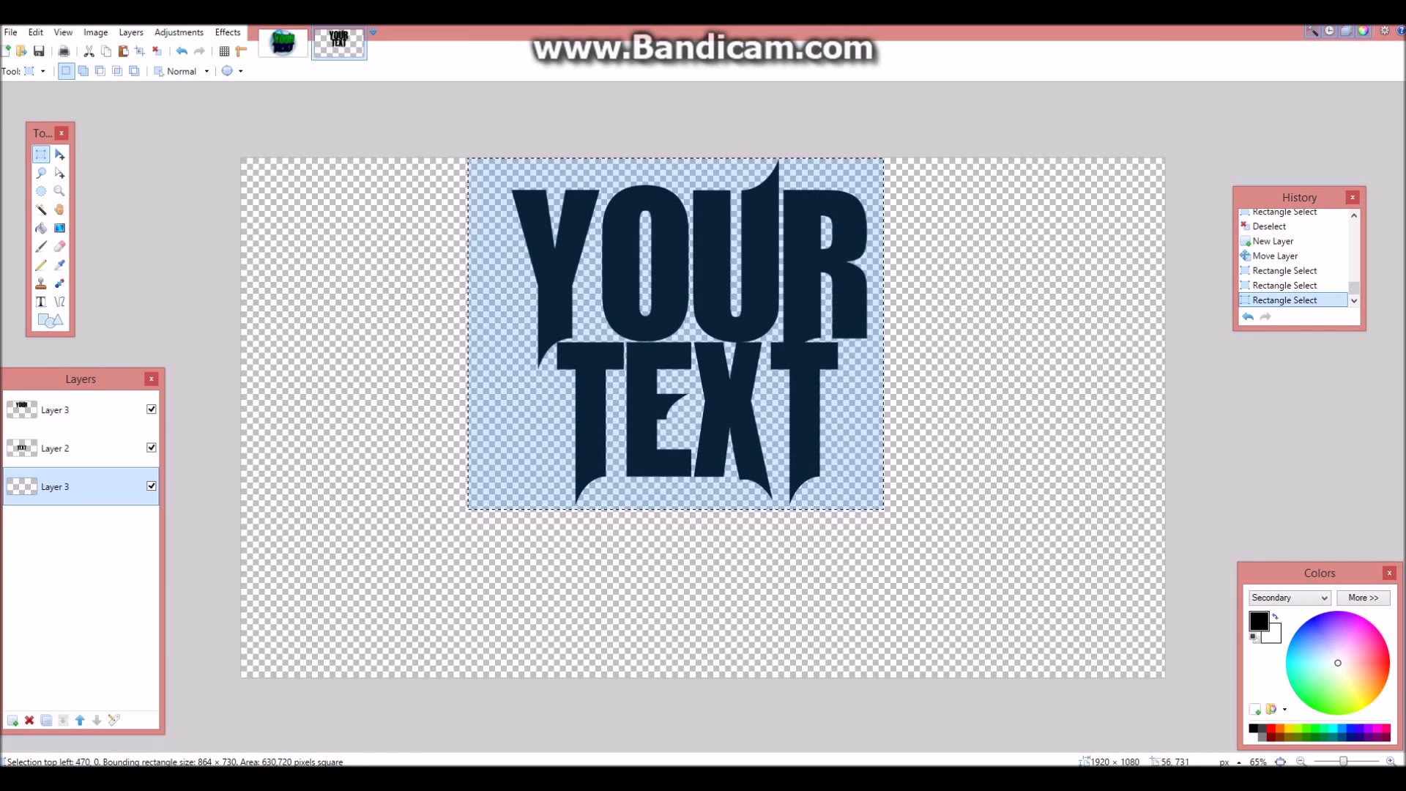
{"action": "left_click", "coordinate": [41, 227]}
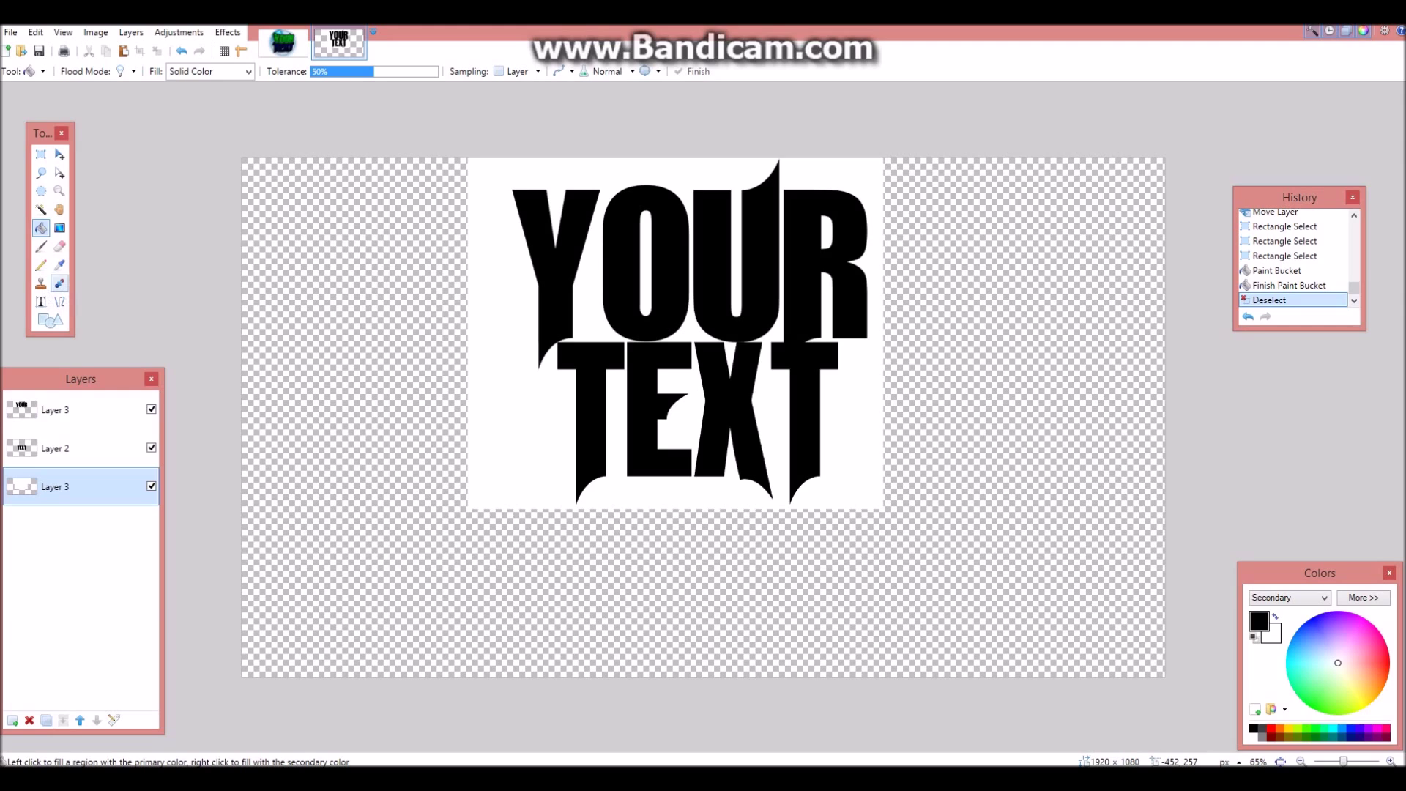
- Draw a U-shaped curve, fill below it black, and merge the layers down
{"action": "left_click", "coordinate": [59, 301]}
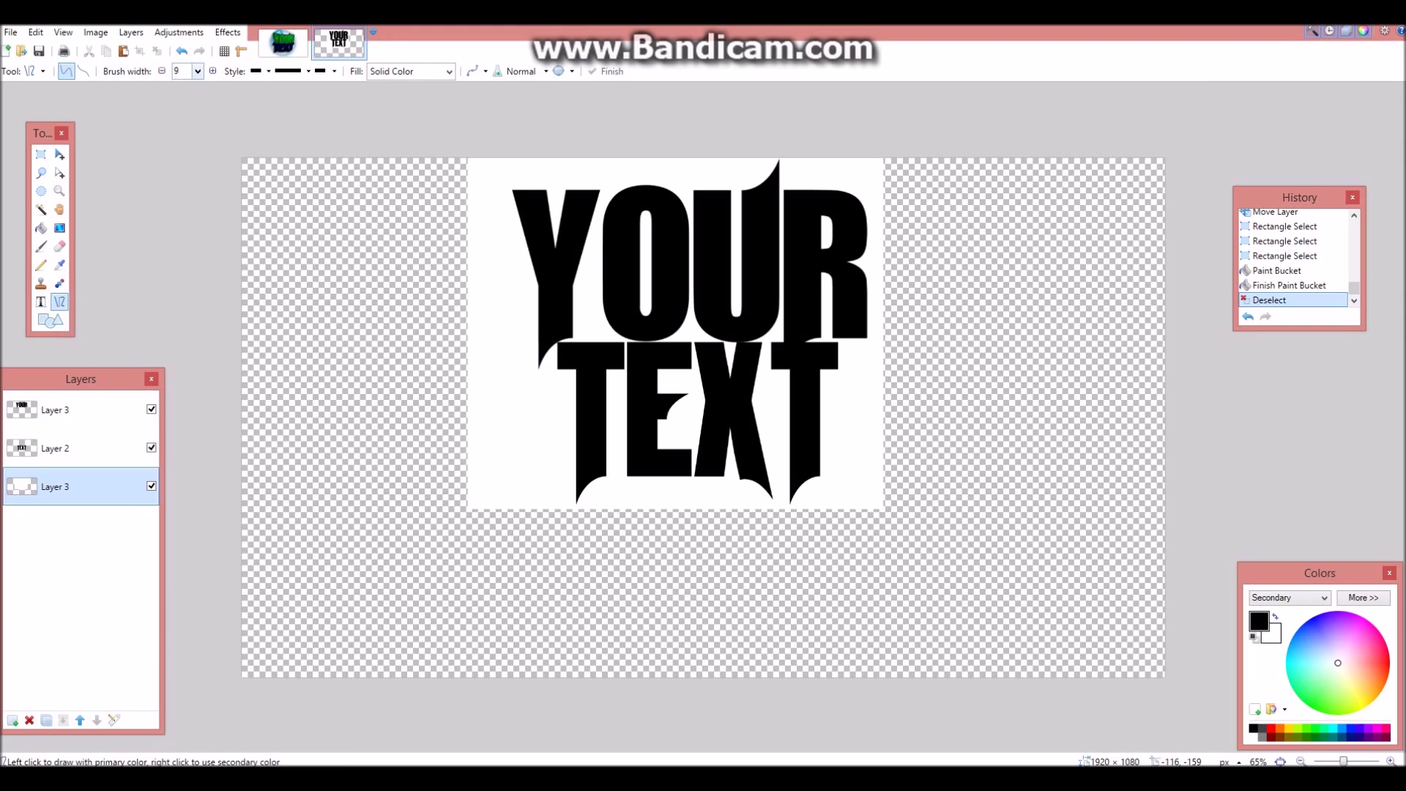
{"action": "left_click_drag", "start_coordinate": [242, 421], "coordinate": [1148, 400]}
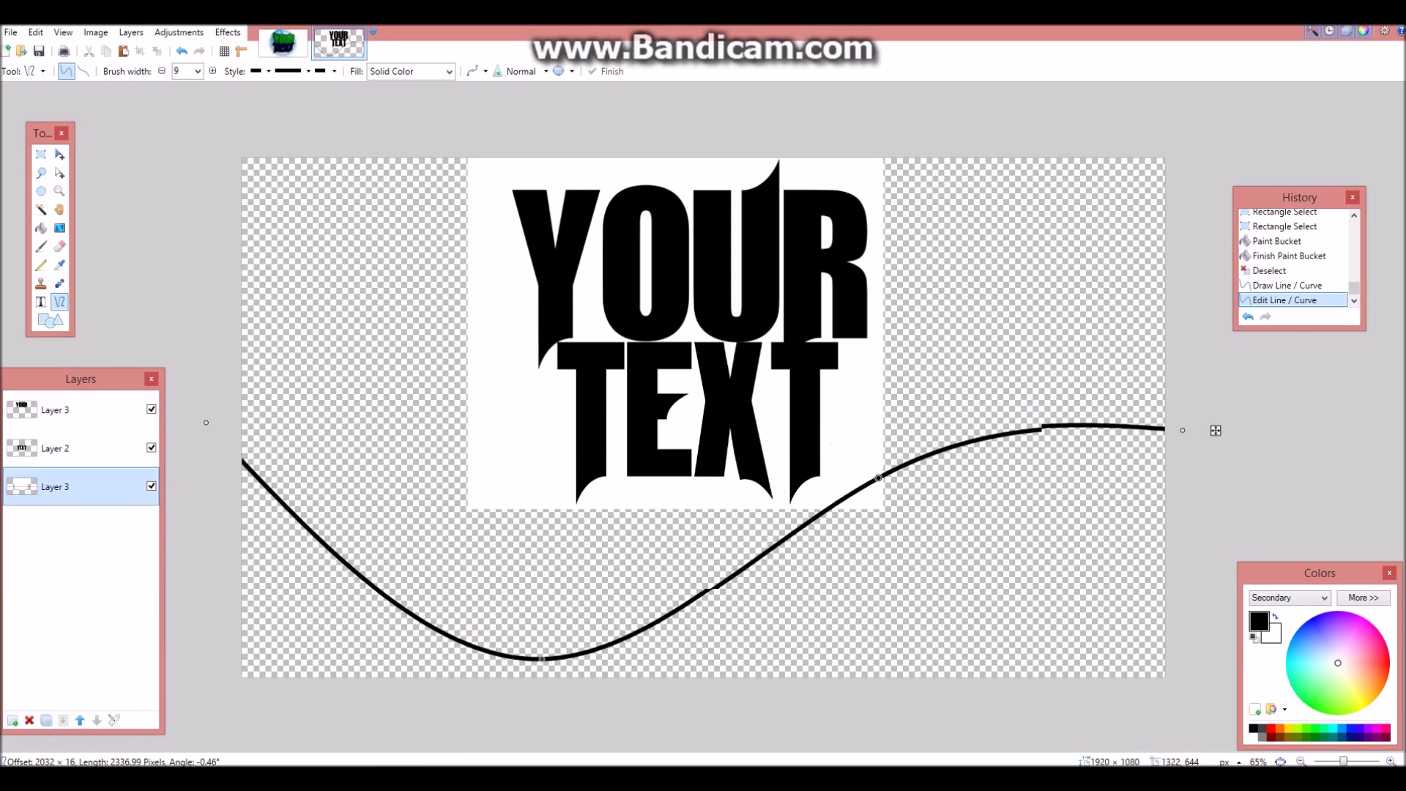
{"action": "left_click_drag", "start_coordinate": [879, 479], "coordinate": [932, 610]}
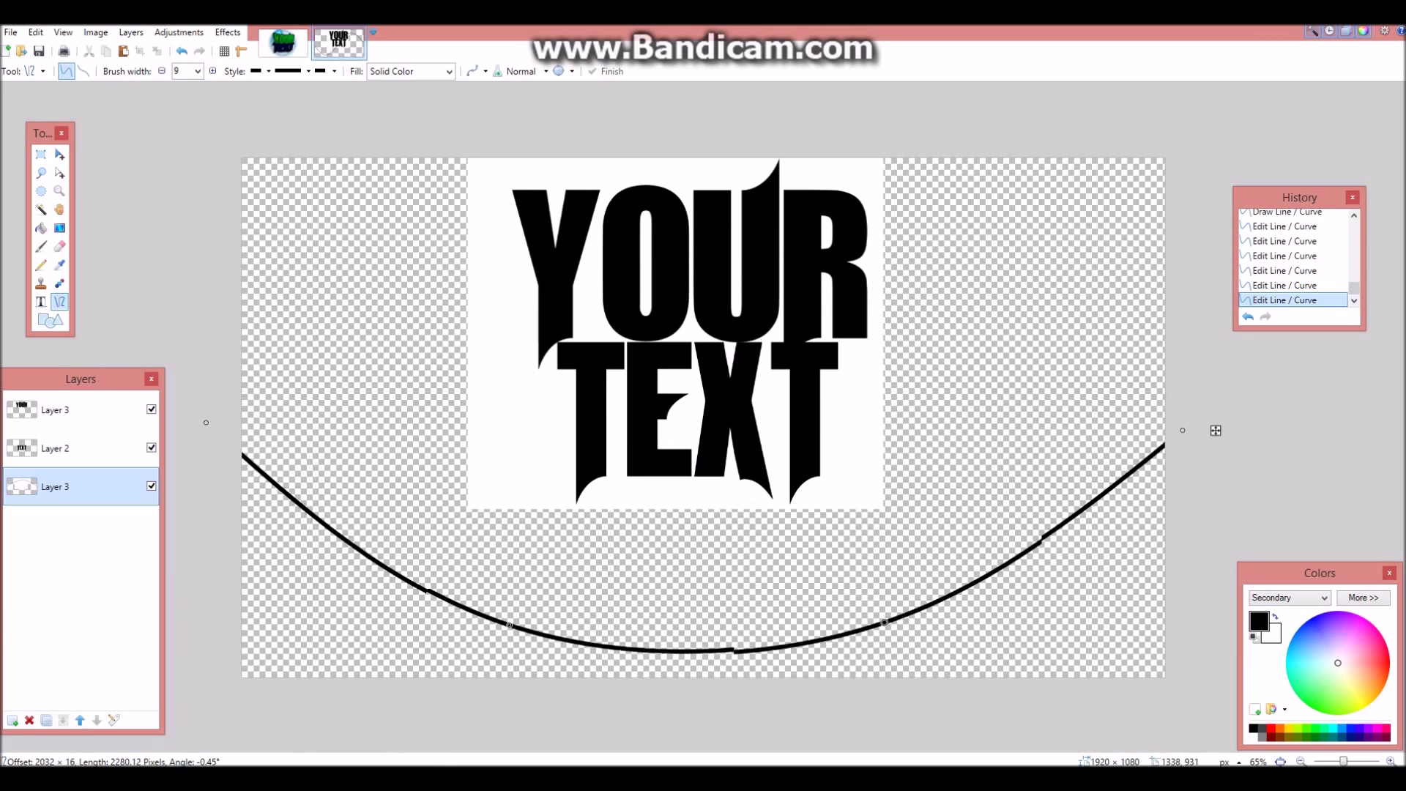
{"action": "left_click_drag", "start_coordinate": [879, 622], "coordinate": [821, 610]}
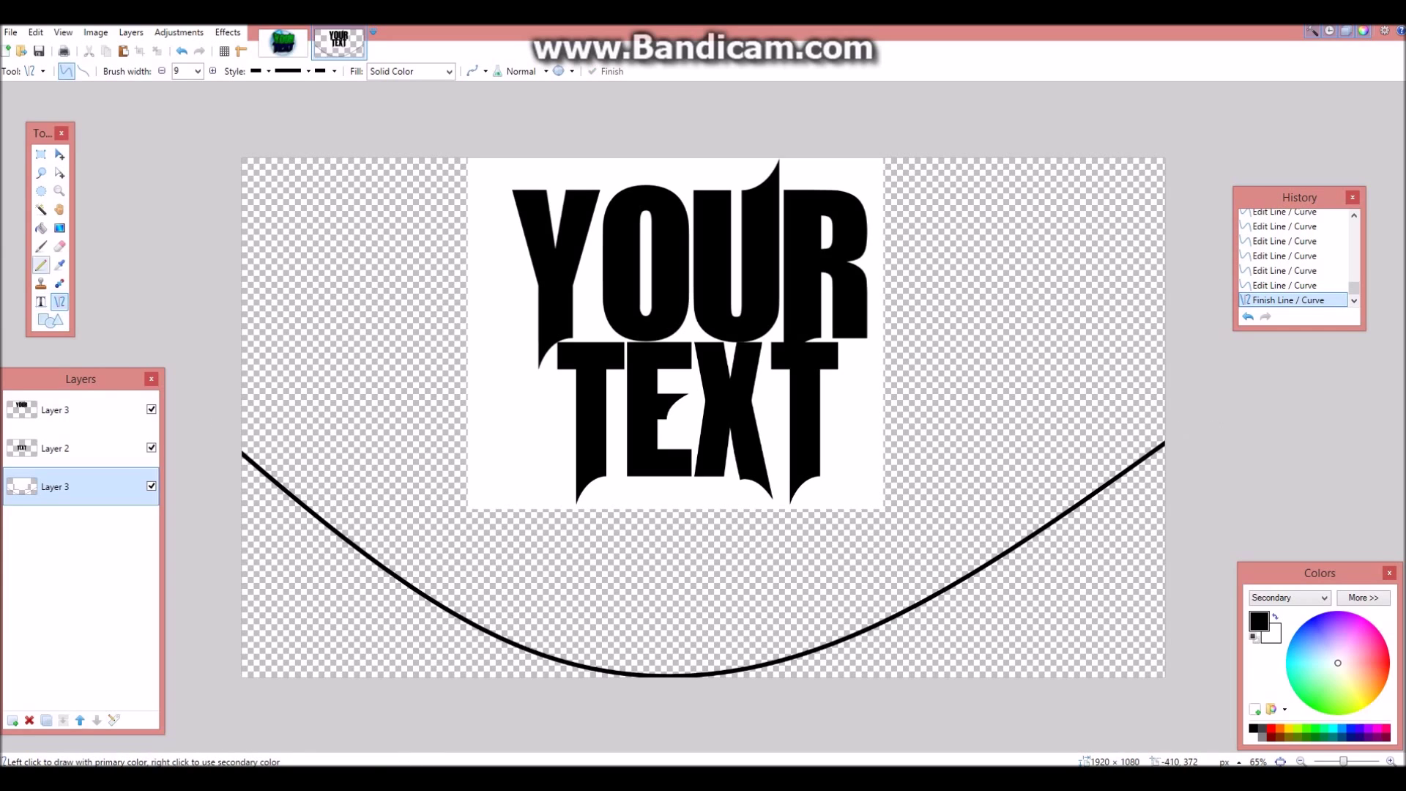
{"action": "left_click", "coordinate": [323, 591]}
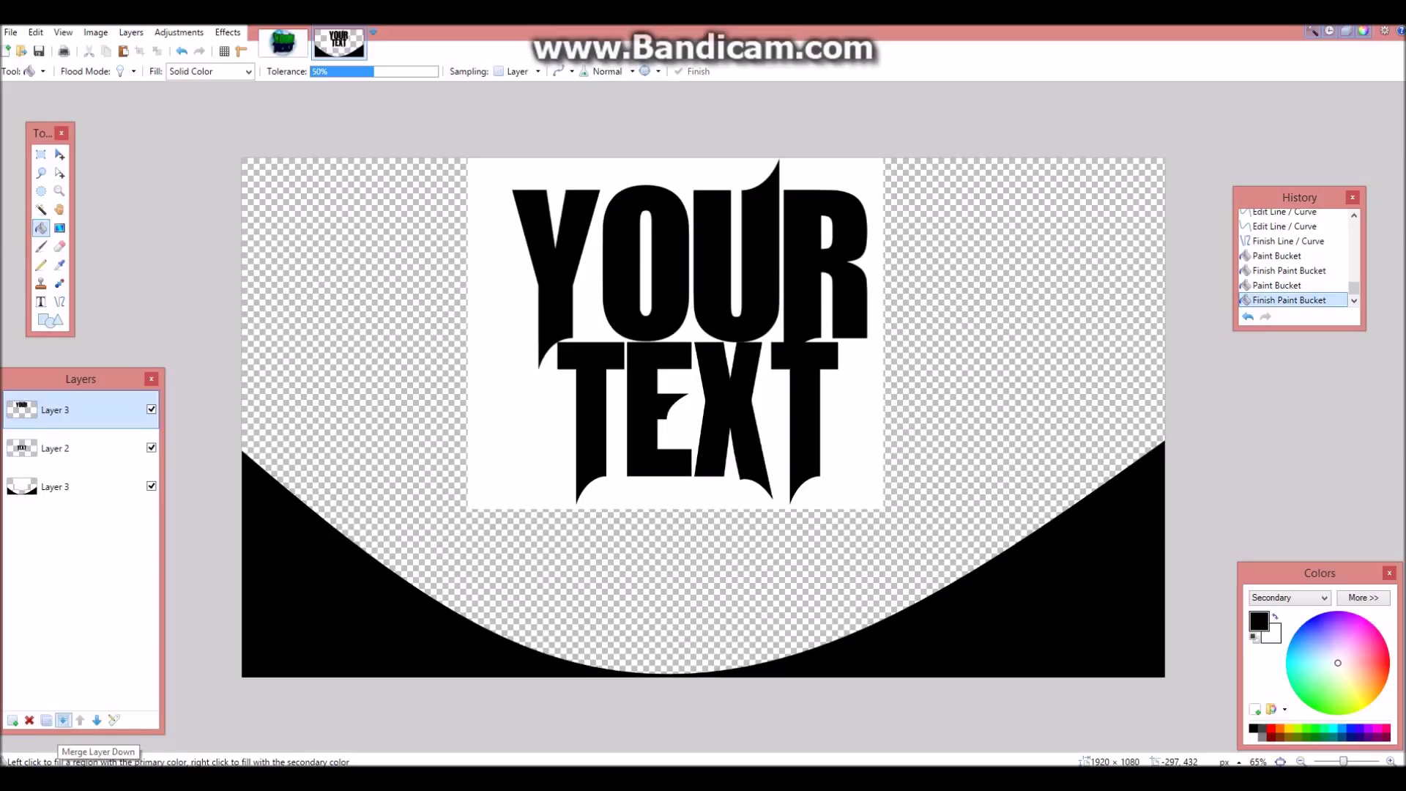
{"action": "left_click", "coordinate": [96, 720]}
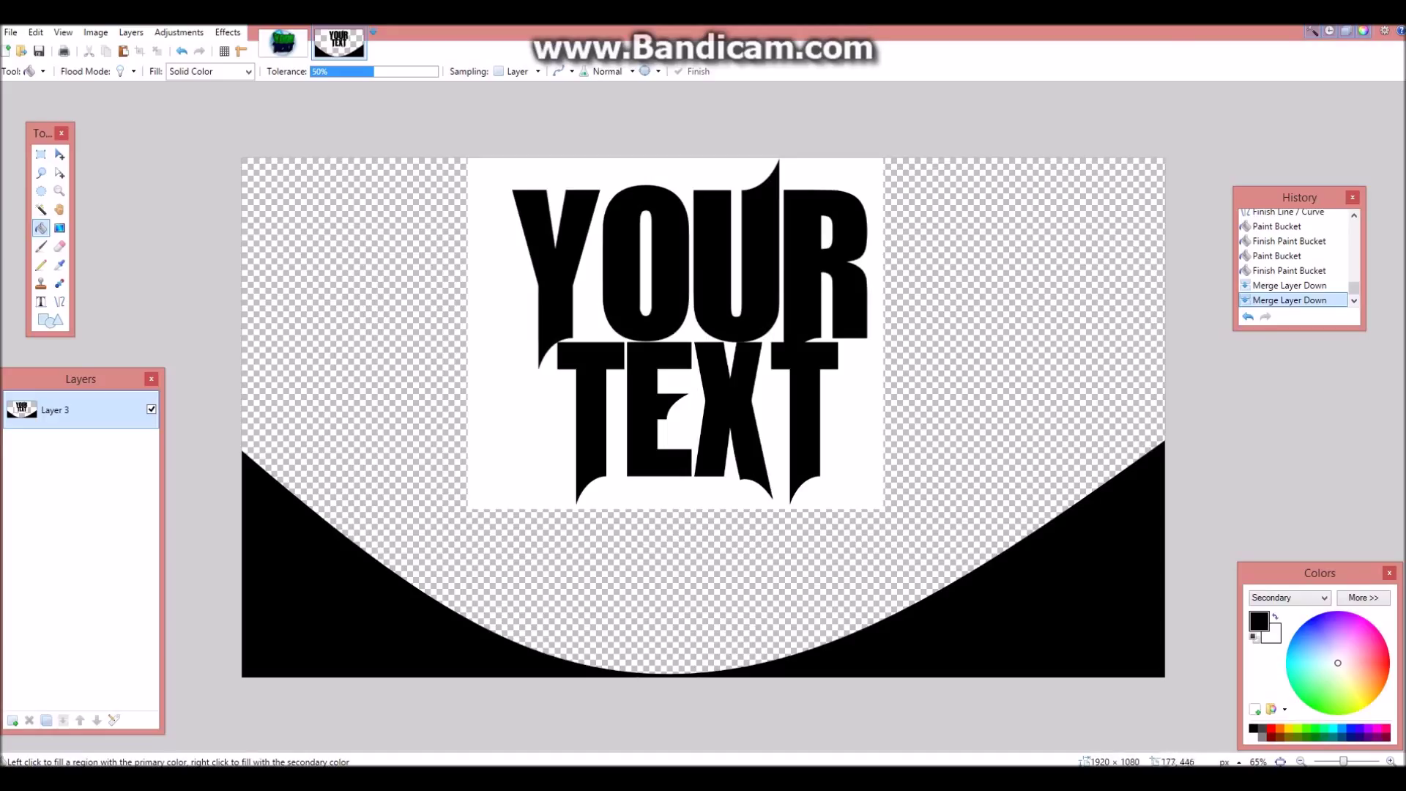
- Apply a downward Gravity distortion to bend the title and white panel
{"action": "left_click", "coordinate": [227, 33]}
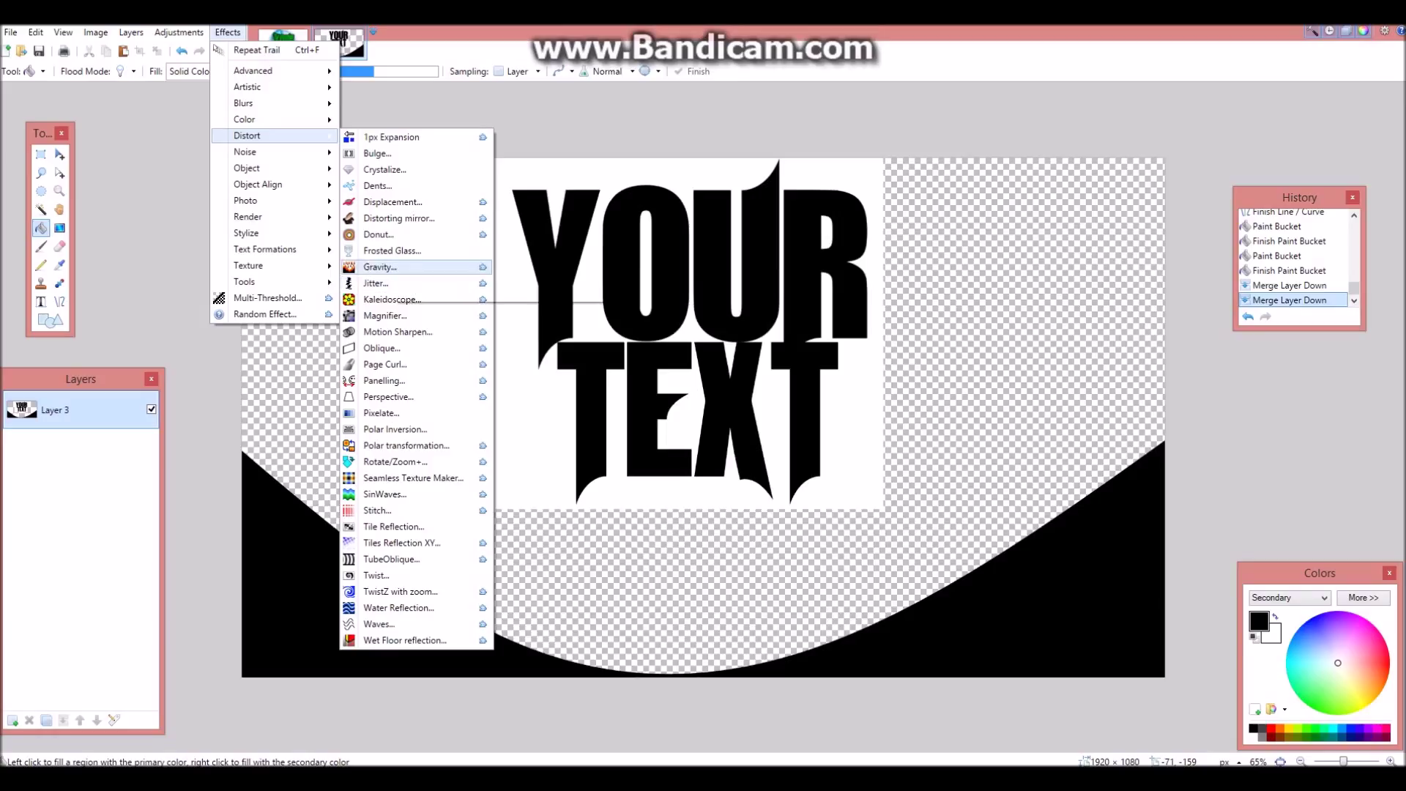
{"action": "mouse_move", "coordinate": [380, 266]}
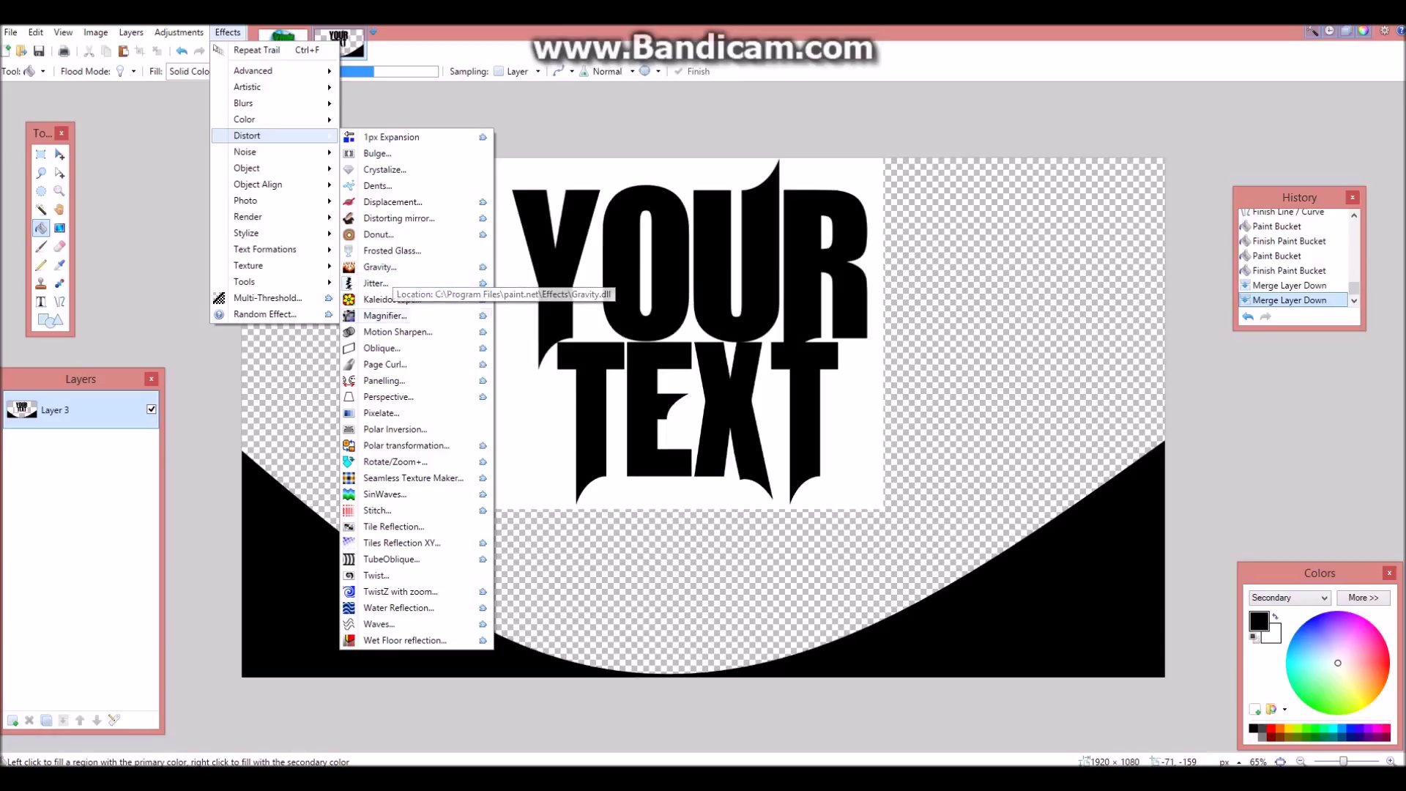
{"action": "mouse_move", "coordinate": [385, 169]}
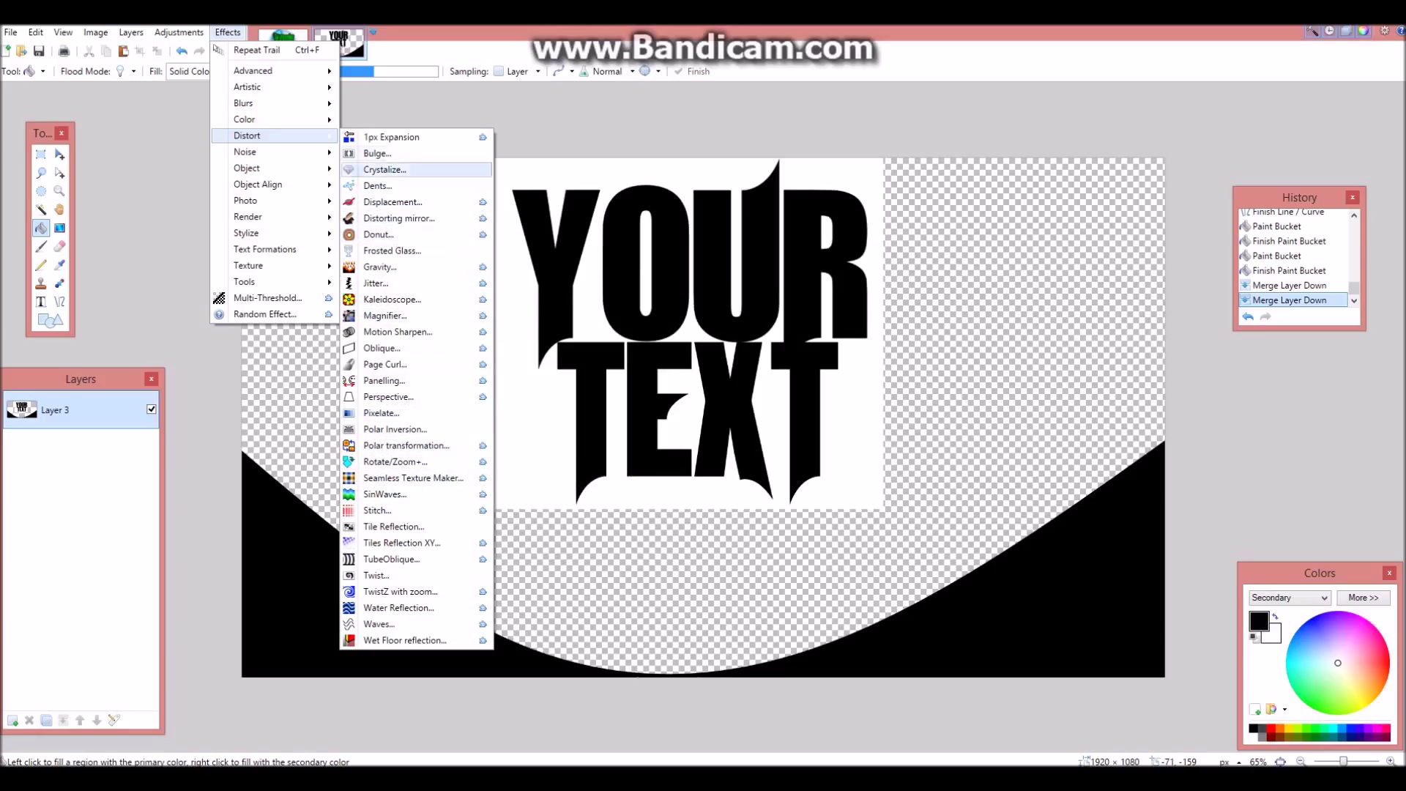
{"action": "mouse_move", "coordinate": [398, 219]}
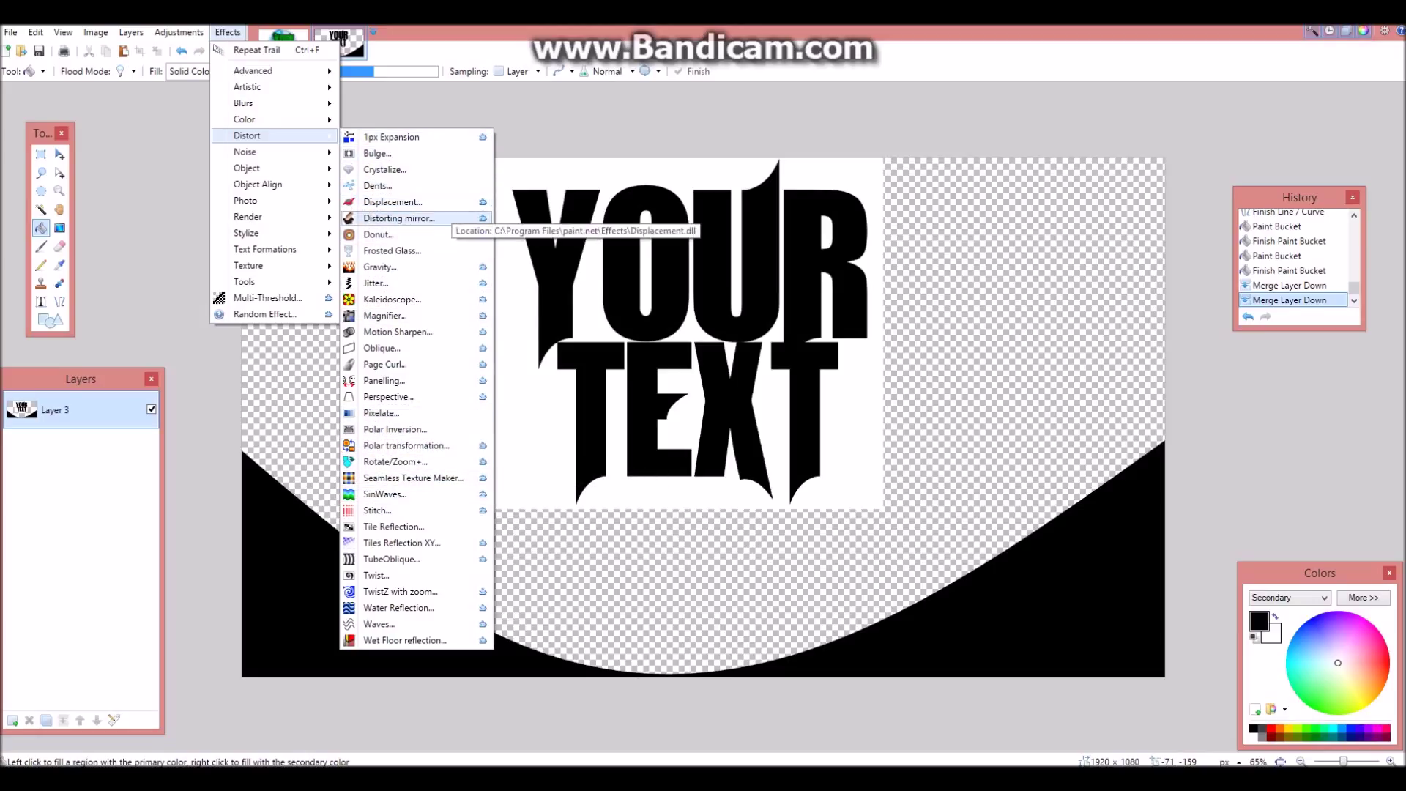
{"action": "mouse_move", "coordinate": [379, 267]}
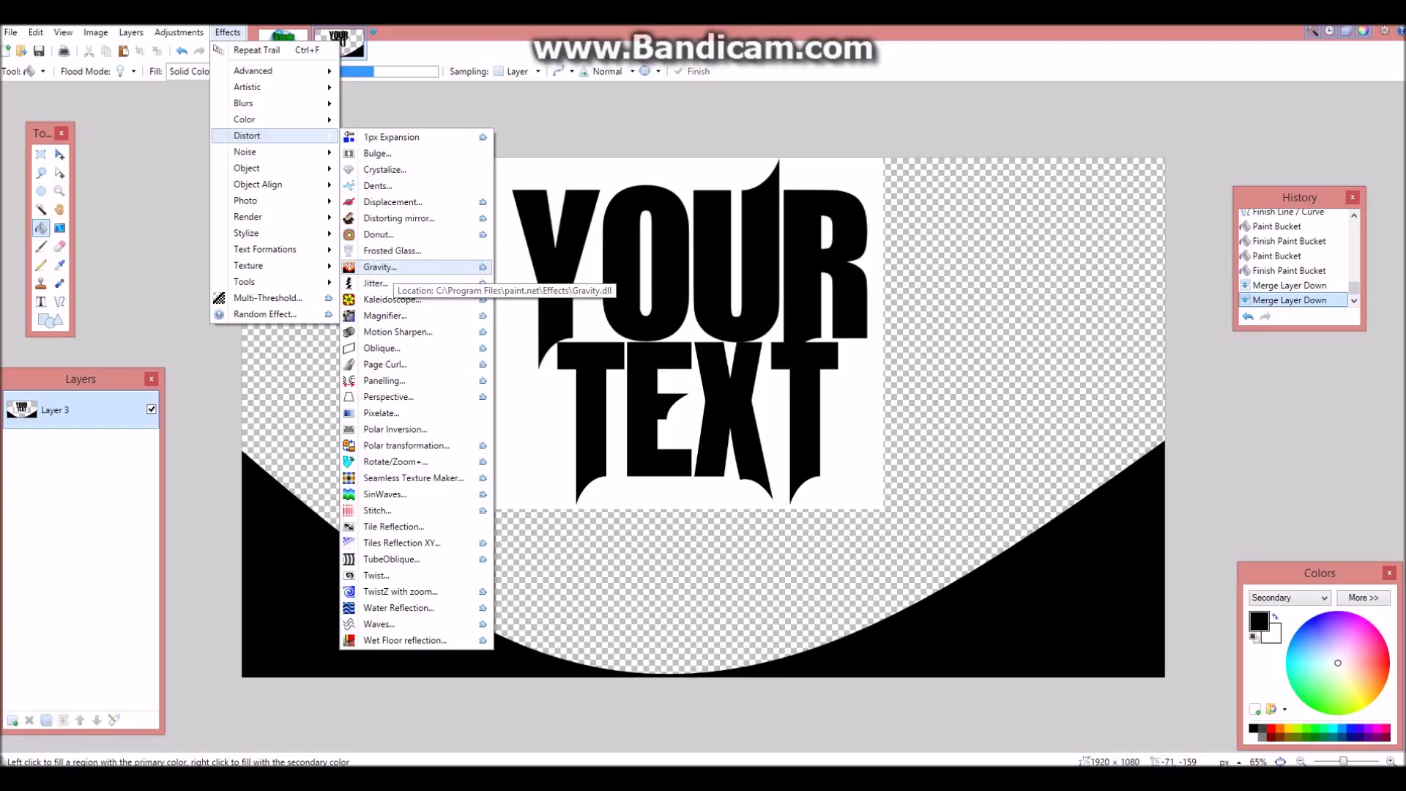
{"action": "left_click", "coordinate": [380, 267]}
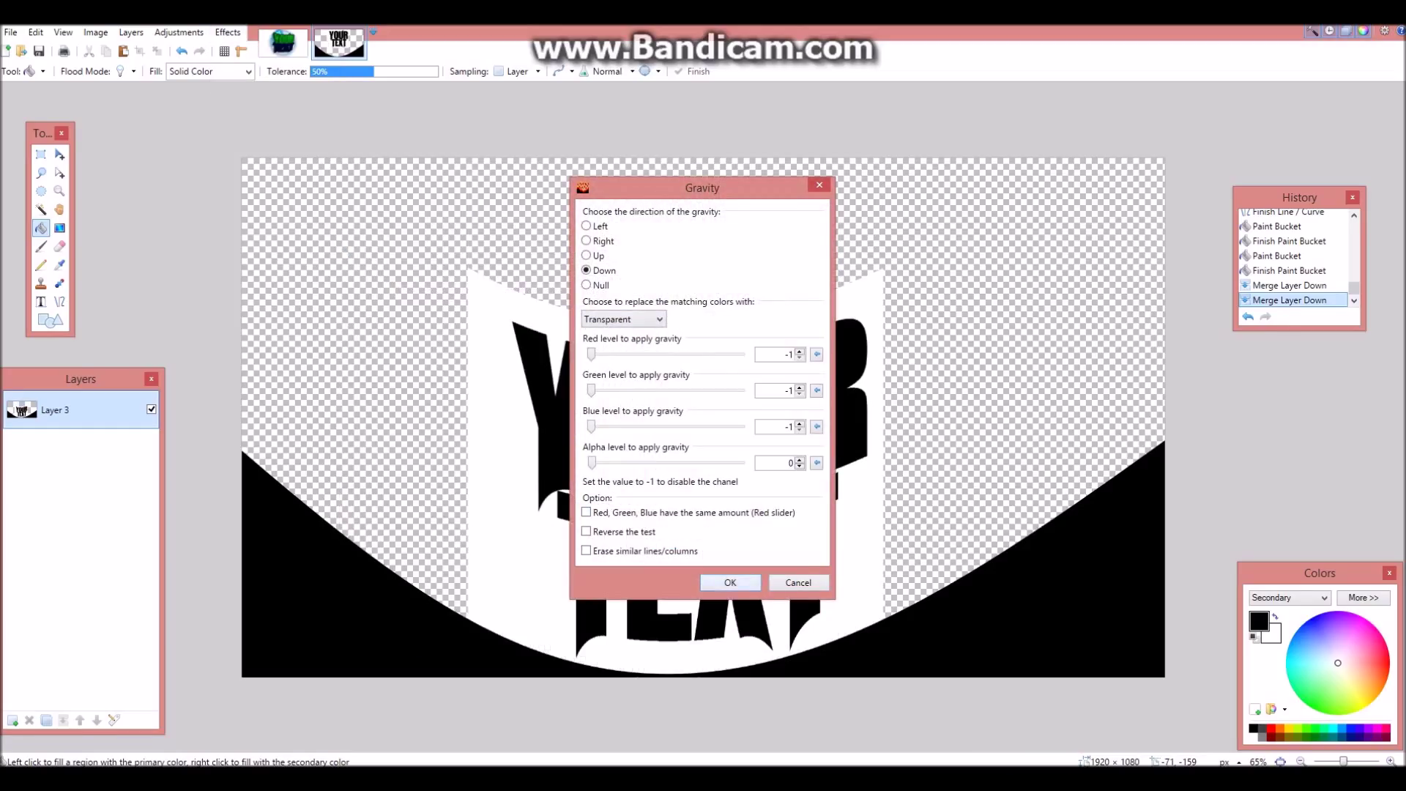
{"action": "left_click", "coordinate": [730, 582]}
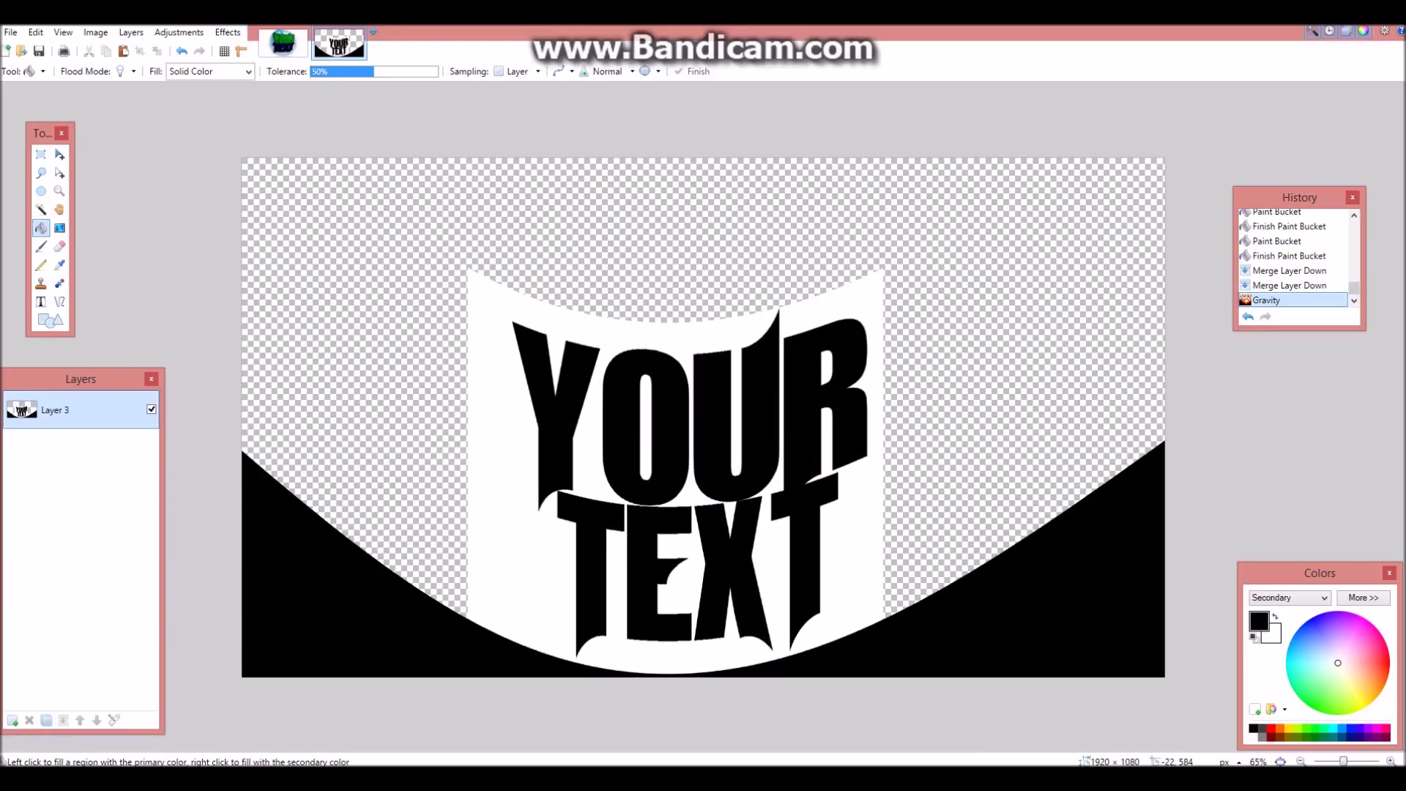
{"action": "left_click", "coordinate": [227, 32]}
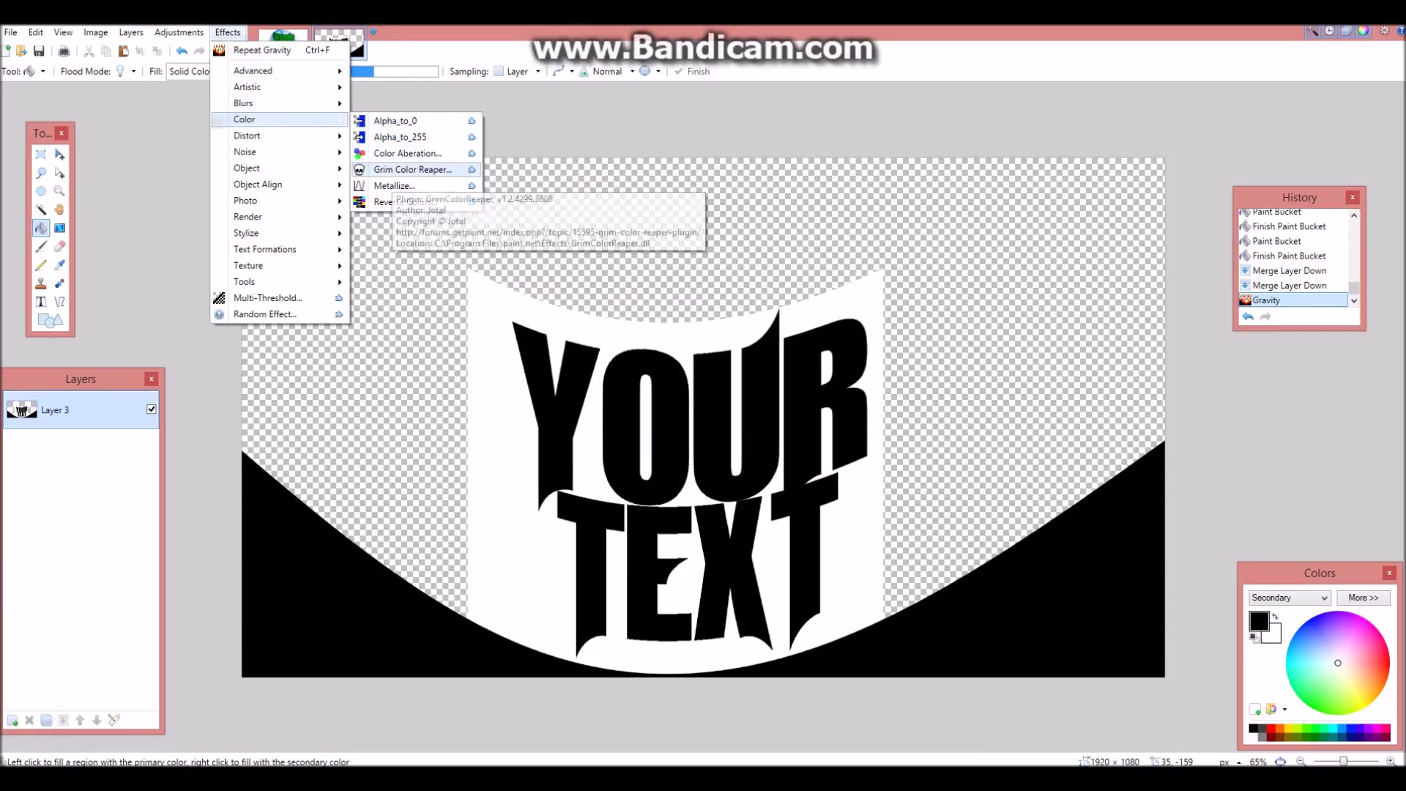
- Magic-wand and delete the black band, then rotate the title slightly
{"action": "left_click", "coordinate": [412, 169]}
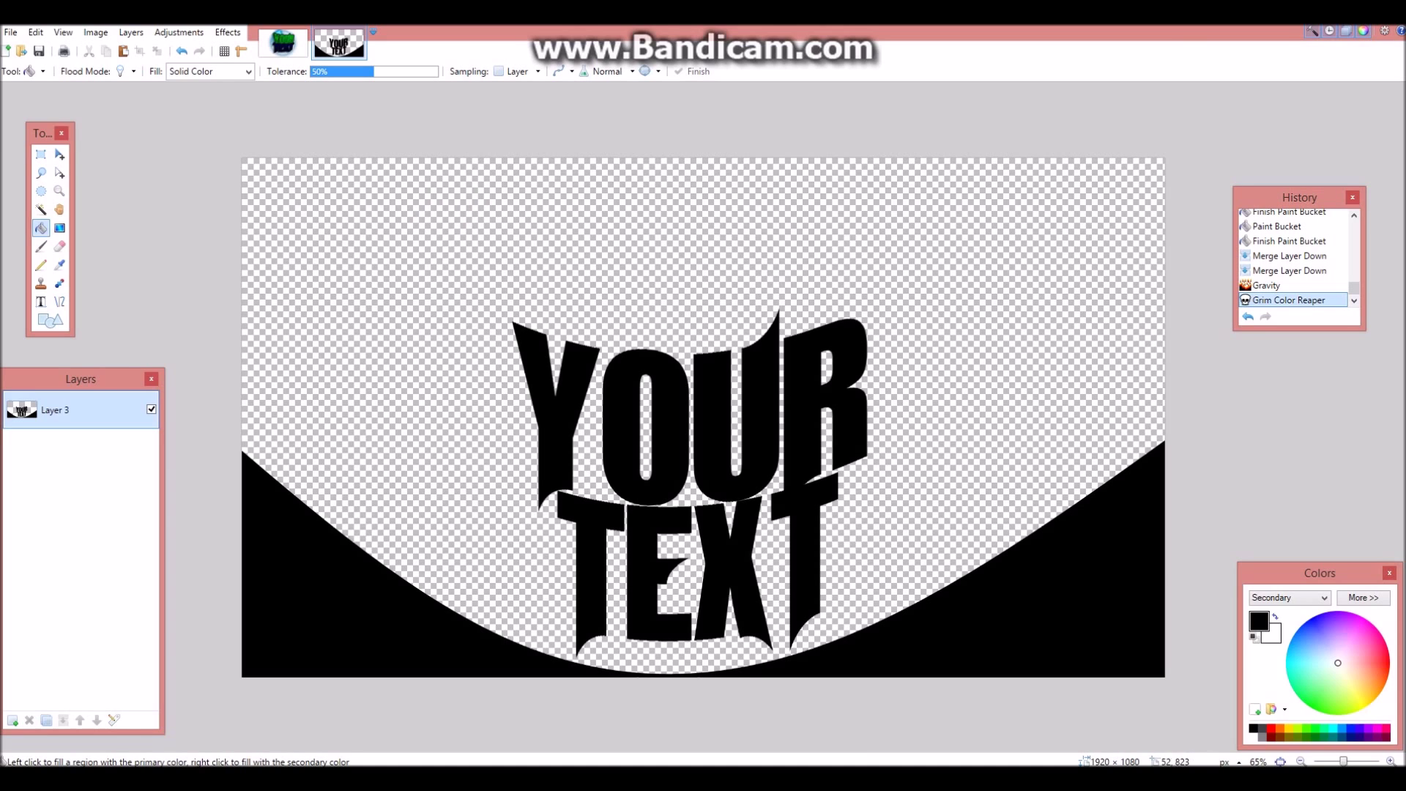
{"action": "left_click", "coordinate": [40, 209]}
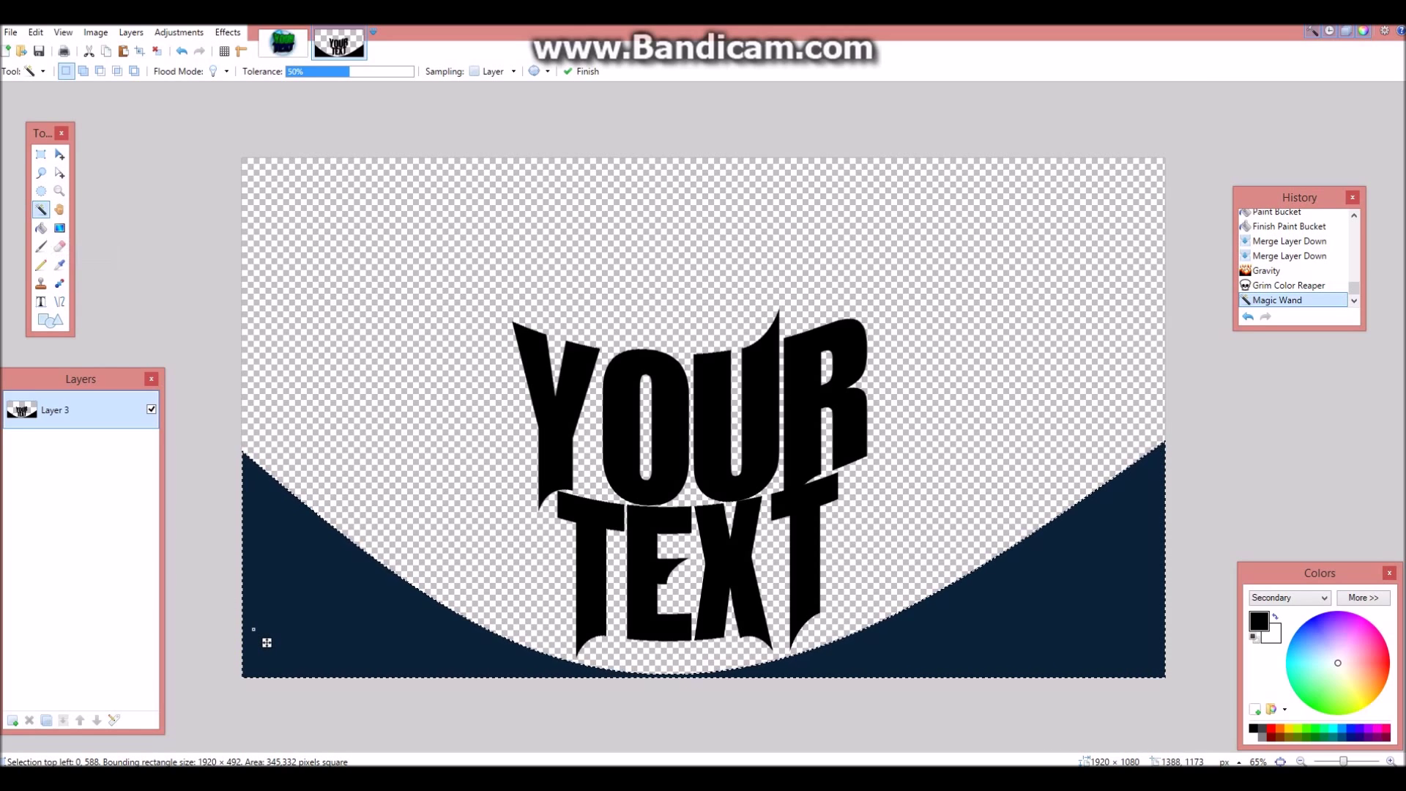
{"action": "key", "text": "Delete"}
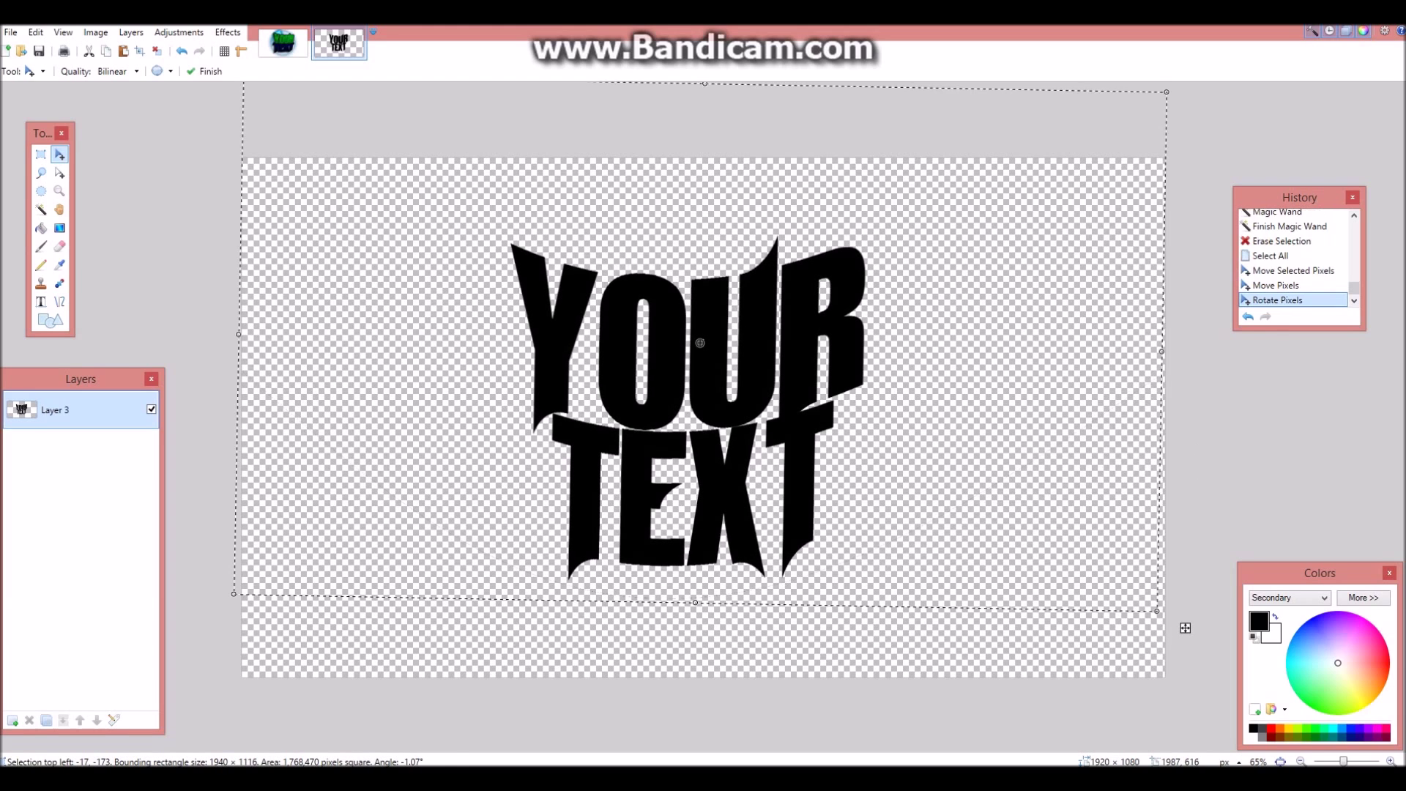
{"action": "left_click", "coordinate": [206, 71]}
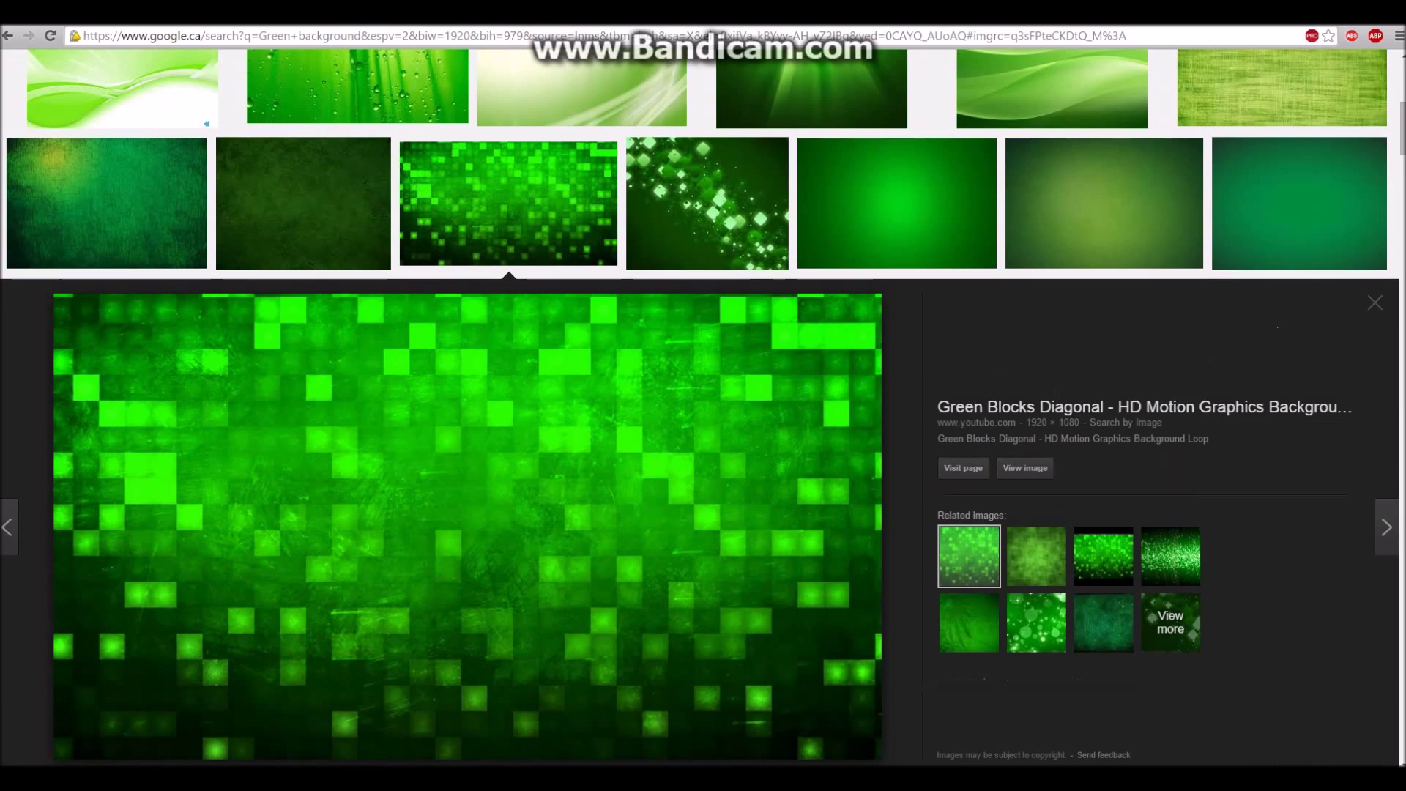
- Pick the Green Blocks Diagonal background image in Google Images
{"action": "left_click", "coordinate": [1374, 302]}
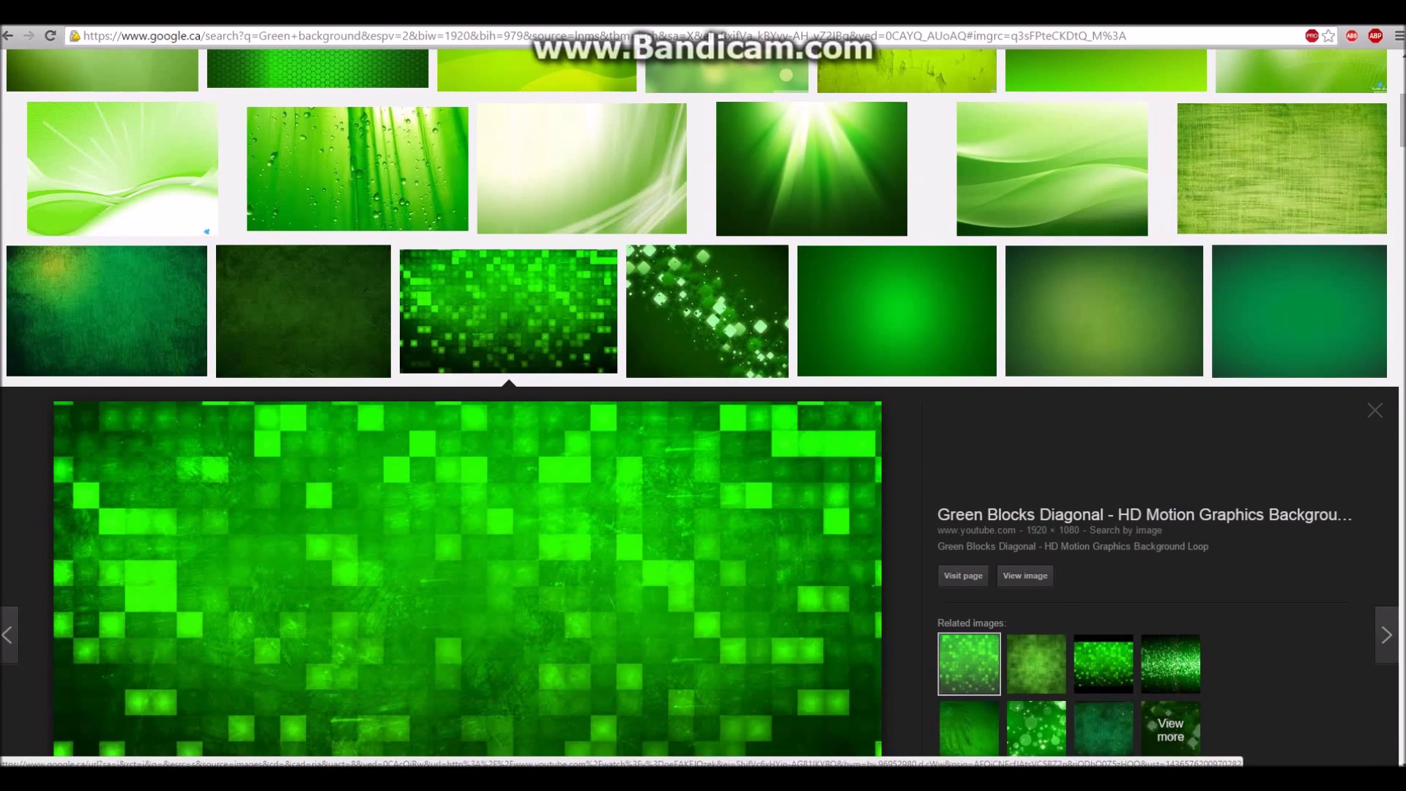
{"action": "scroll", "scroll_direction": "down", "scroll_amount": 3}
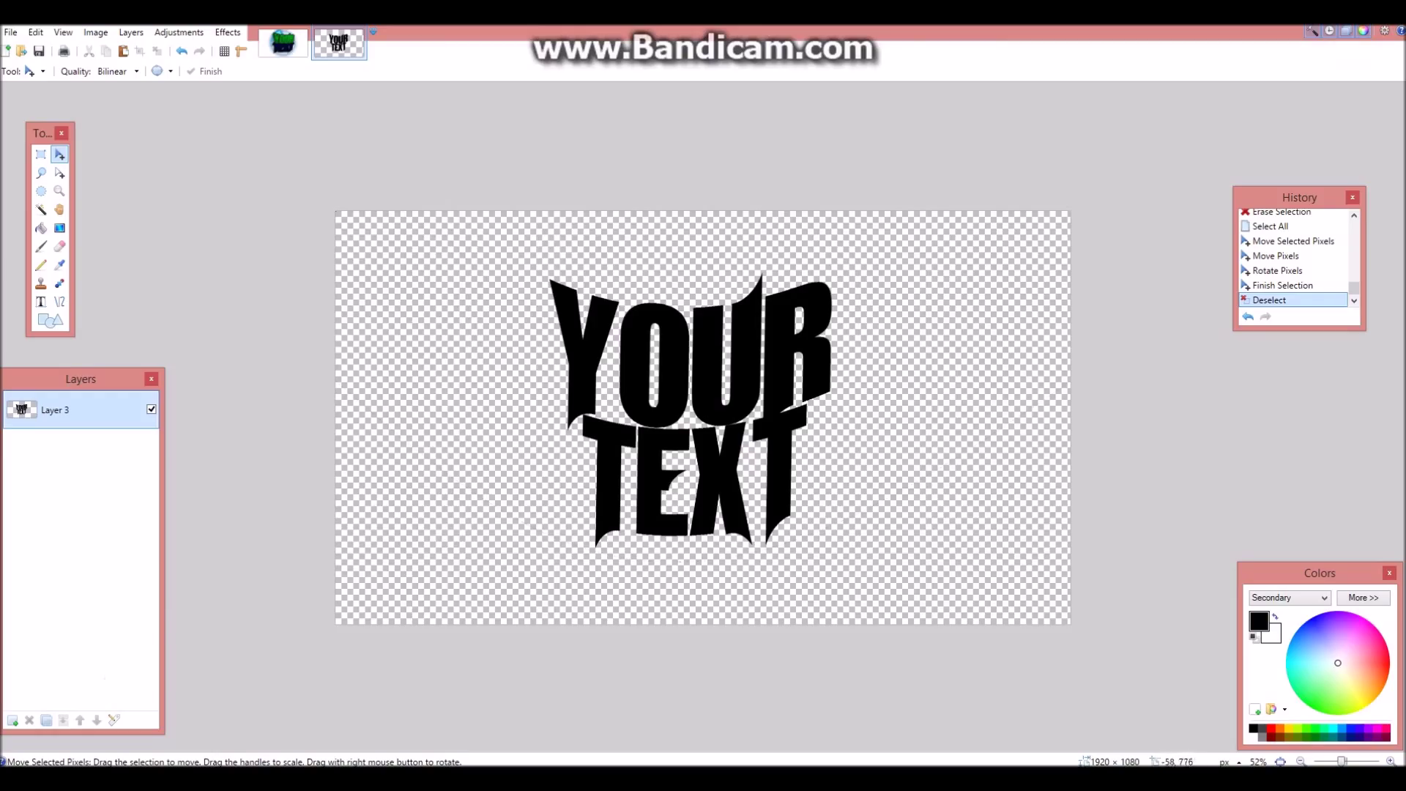
- Add a new background layer and magic-wand select the title letters
{"action": "left_click", "coordinate": [13, 720]}
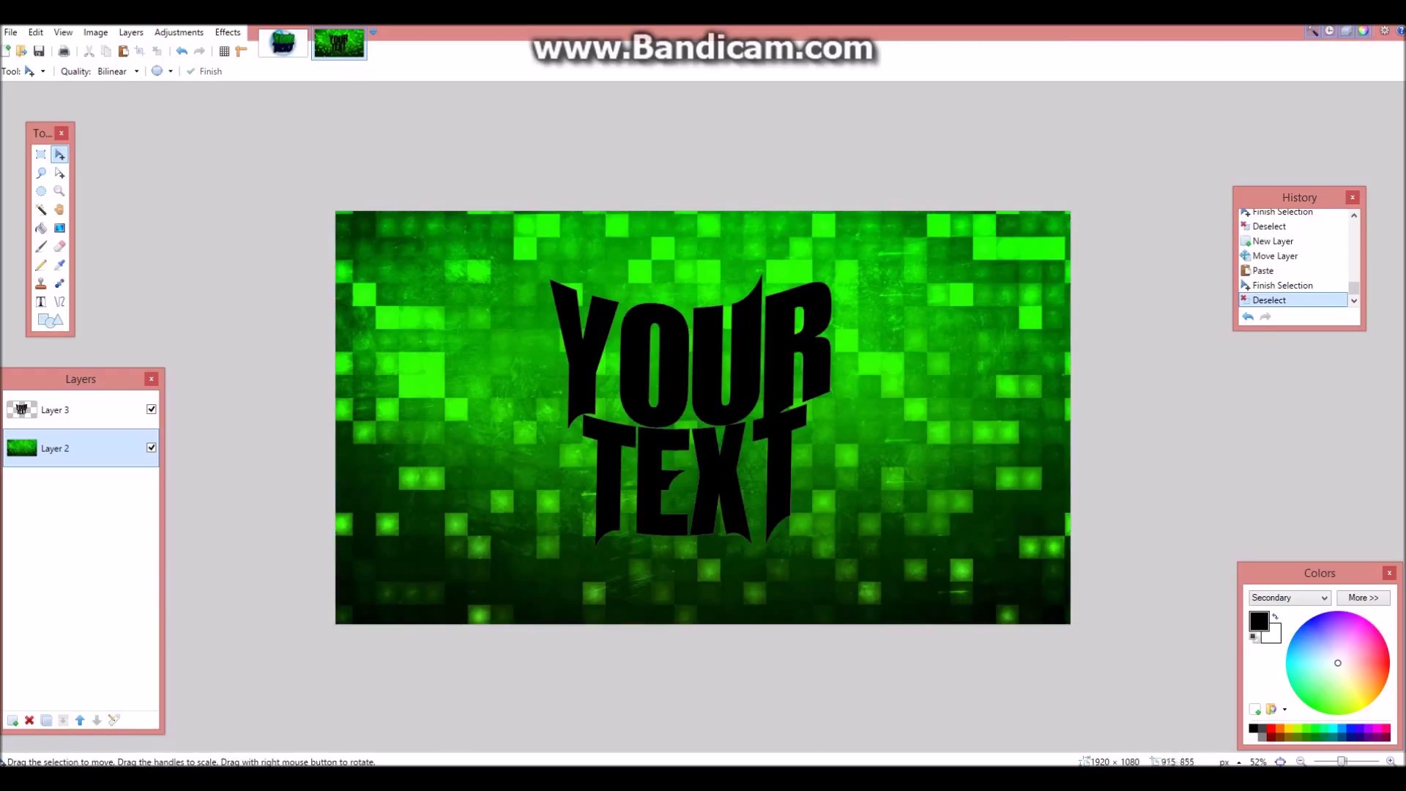
{"action": "left_click", "coordinate": [55, 411]}
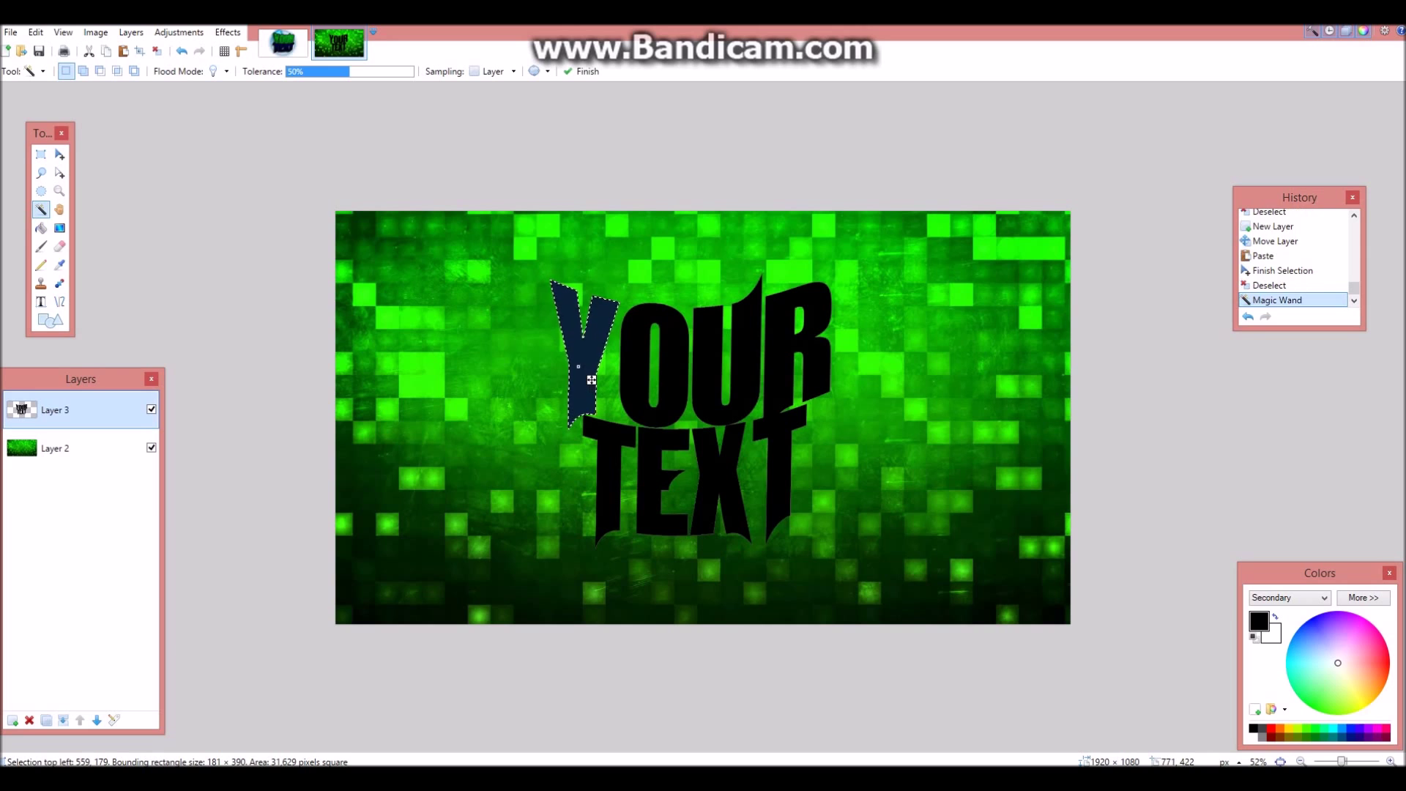
{"action": "left_click", "coordinate": [795, 387]}
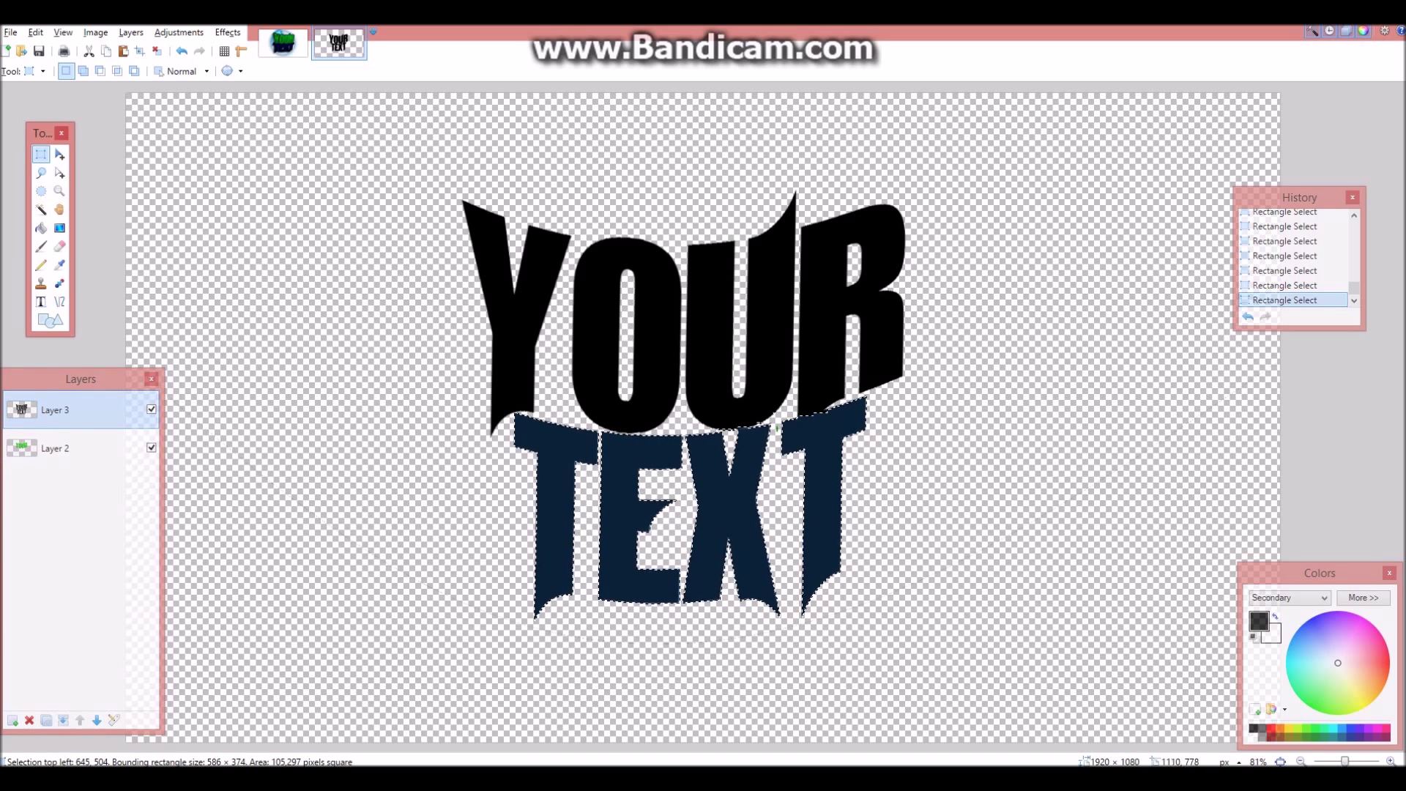
- Return to the green blocks background image in the browser
{"action": "left_click", "coordinate": [59, 153]}
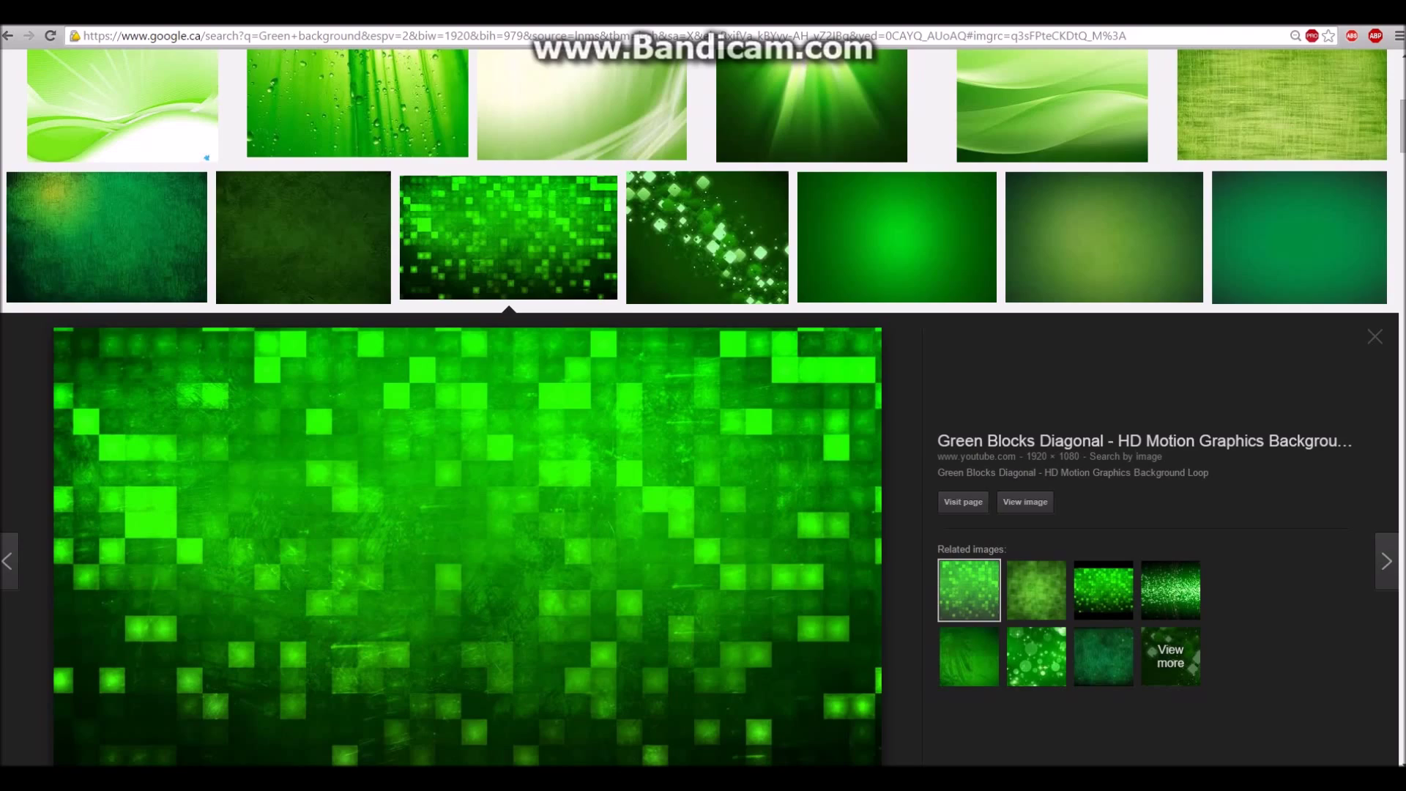
- Revisit the Green Blocks image results, then open Paint.NET's Adjustments menu
{"action": "scroll", "scroll_direction": "down", "scroll_amount": 3}
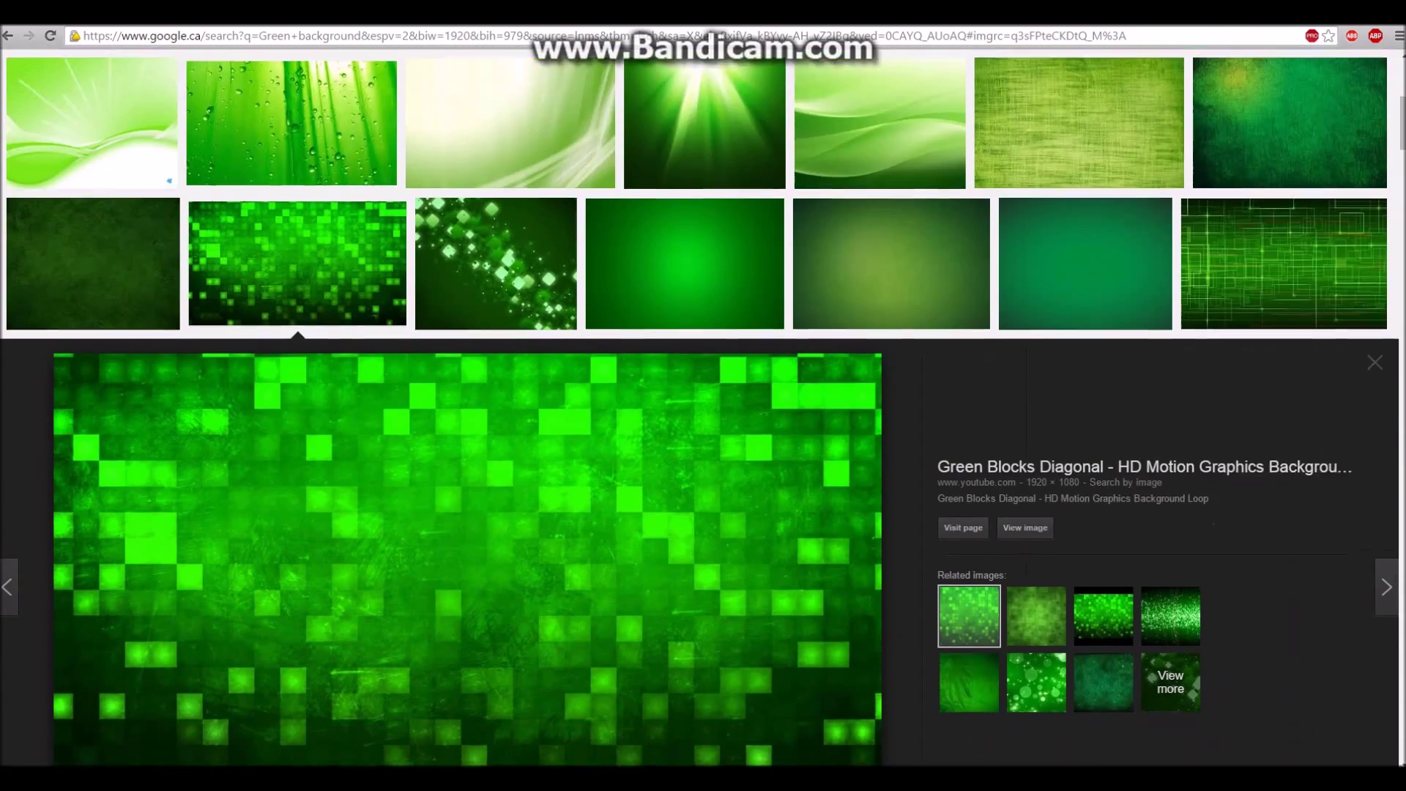
{"action": "scroll", "scroll_direction": "down", "scroll_amount": 3}
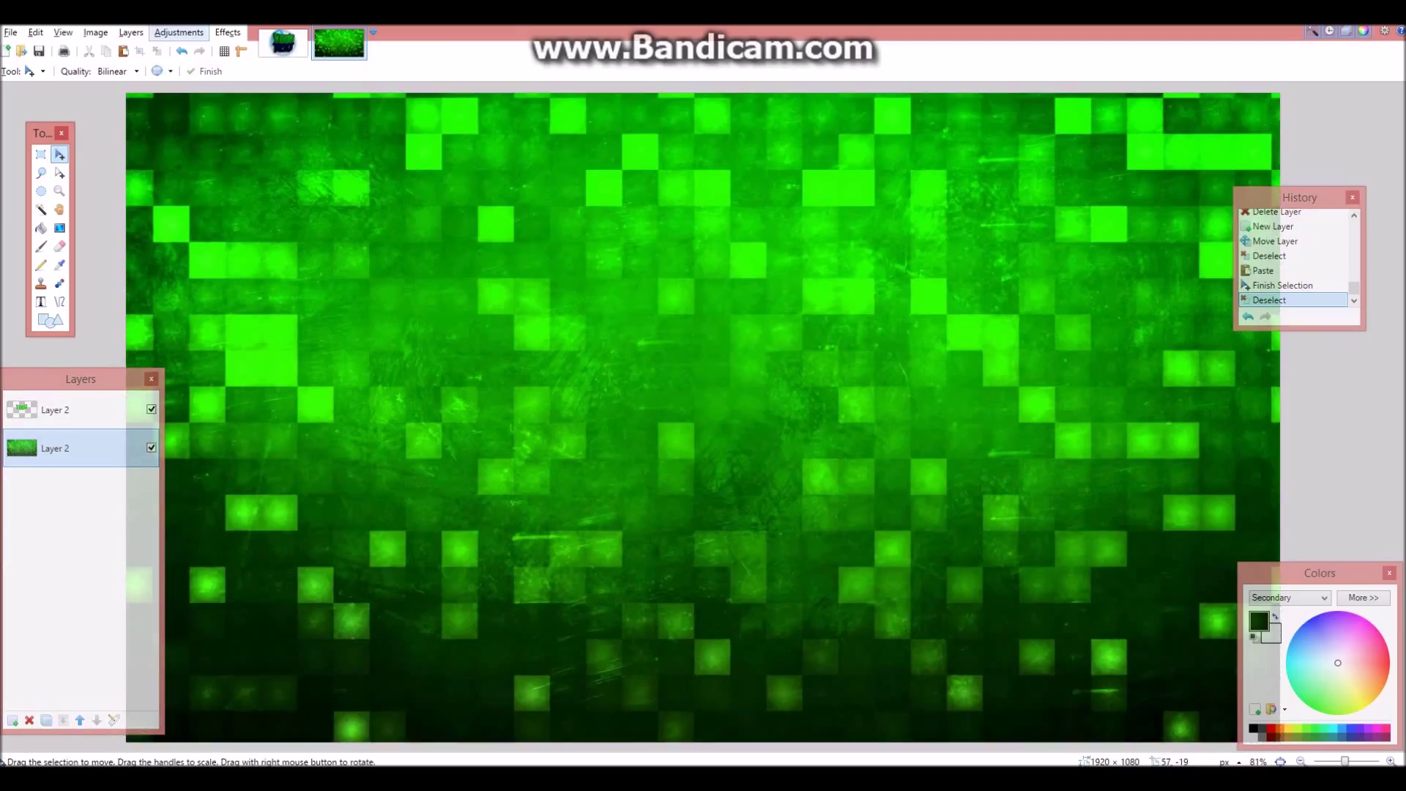
{"action": "left_click", "coordinate": [179, 32]}
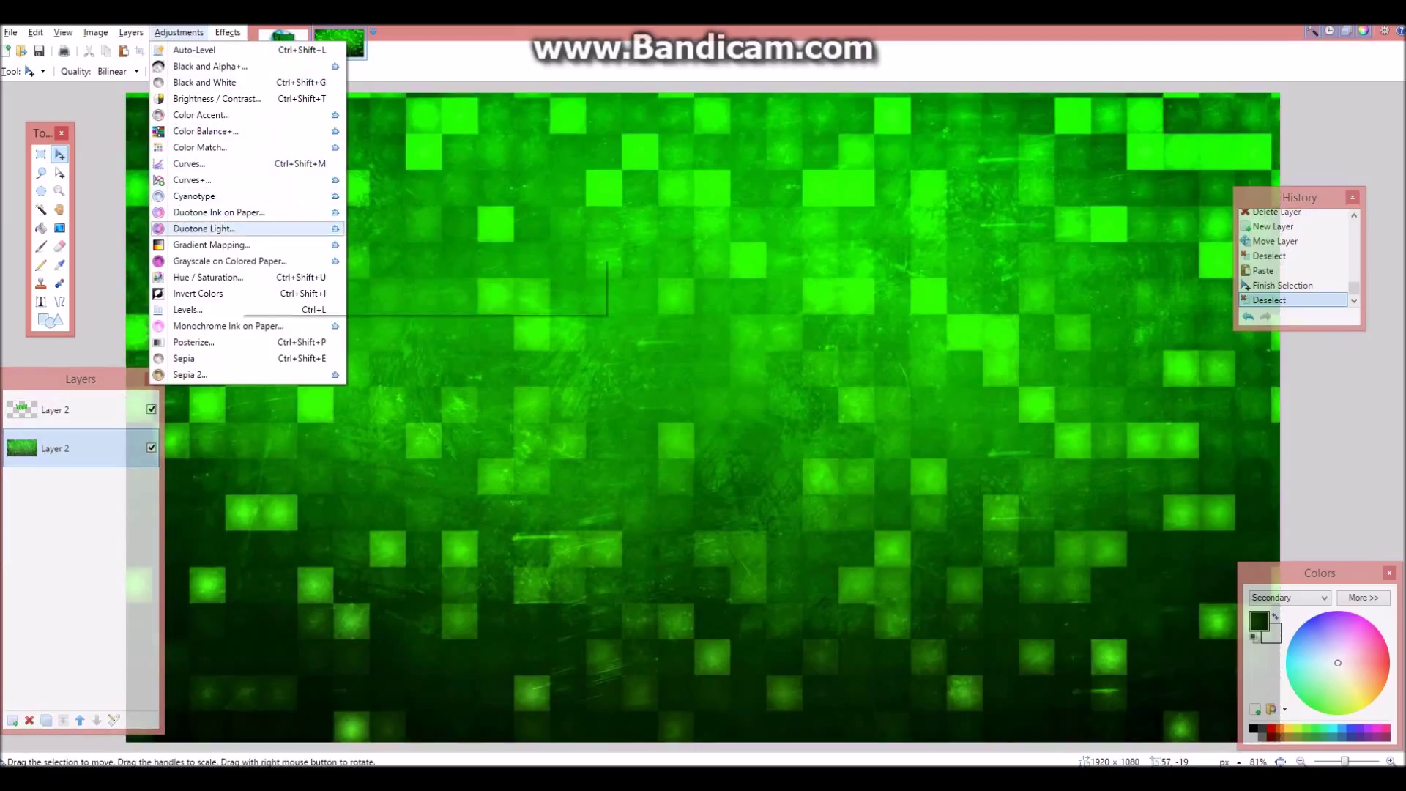
{"action": "mouse_move", "coordinate": [208, 276]}
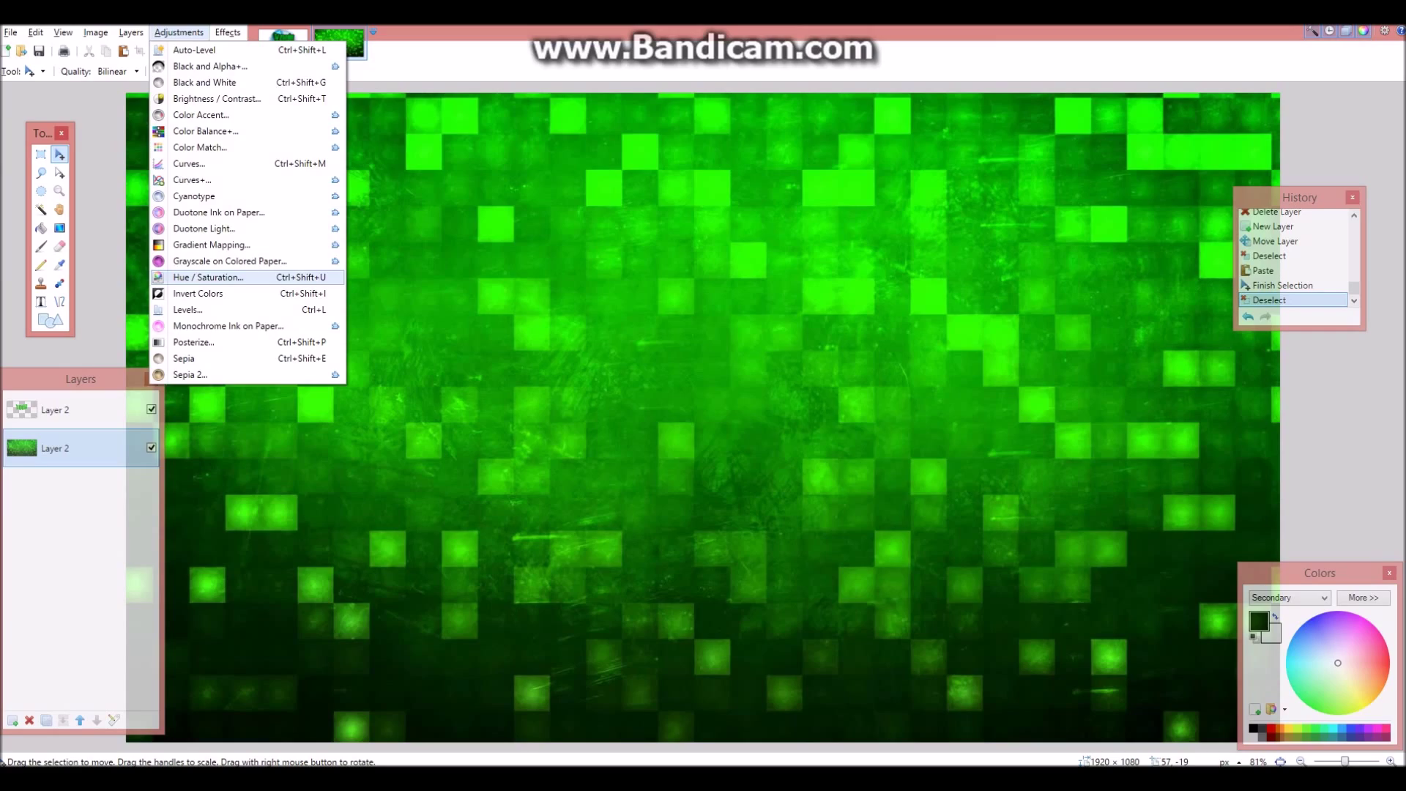
- Shift the background blocks' hue to about 116 so they turn blue
{"action": "left_click", "coordinate": [208, 276]}
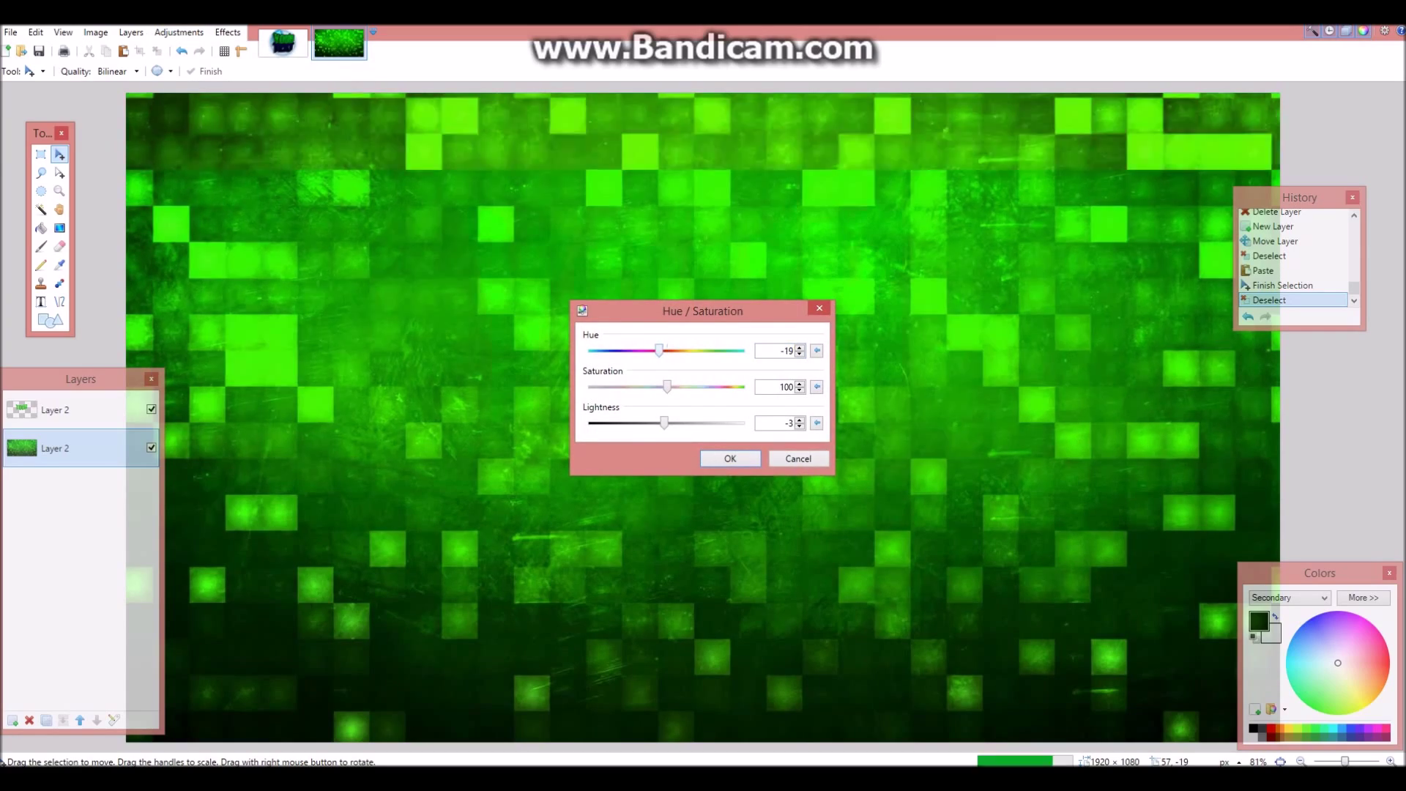
{"action": "left_click_drag", "start_coordinate": [660, 350], "coordinate": [715, 351]}
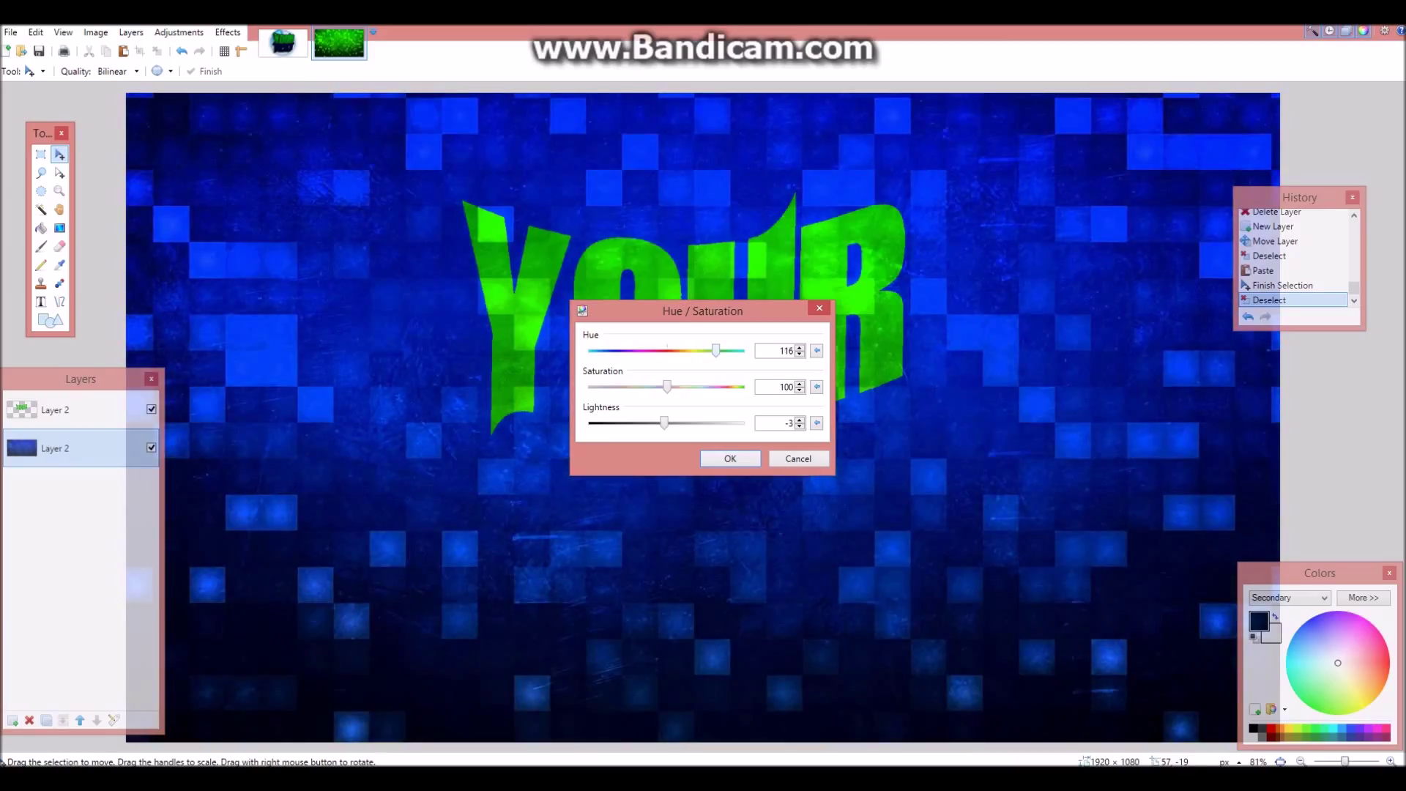
{"action": "left_click", "coordinate": [730, 459]}
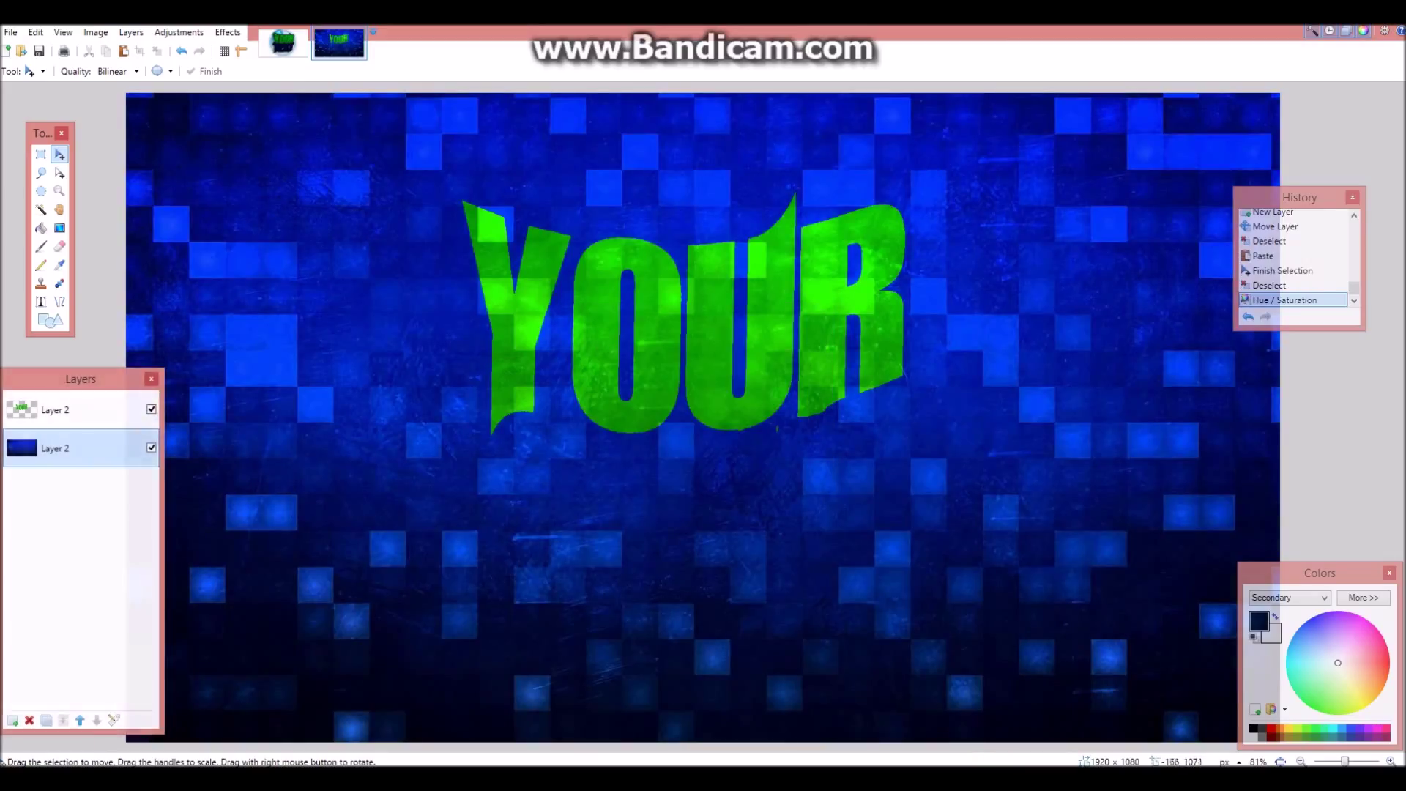
{"action": "left_click", "coordinate": [13, 720]}
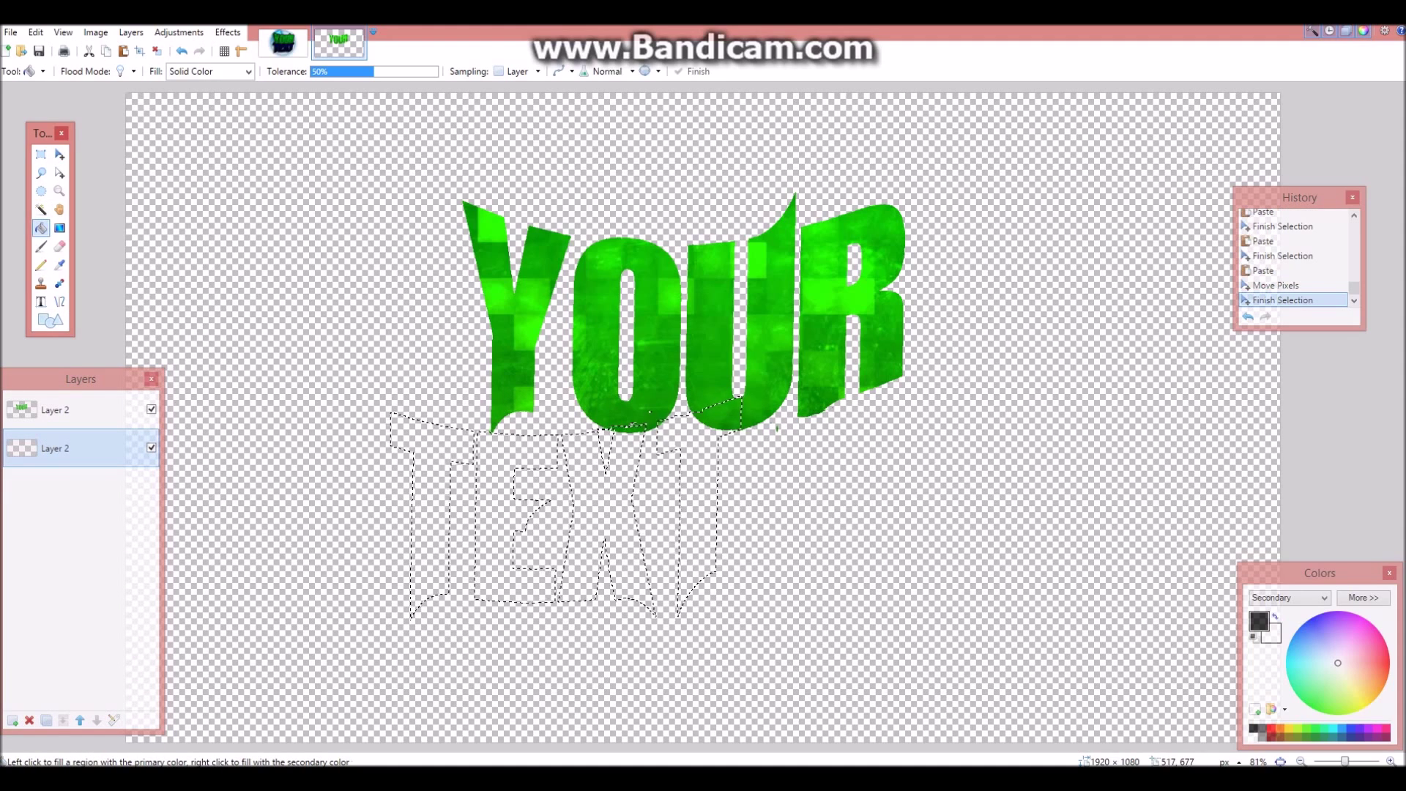
- Fill the TEXT letters black and recolour the new blocks background layer with Hue / Saturation
{"action": "left_click", "coordinate": [709, 485]}
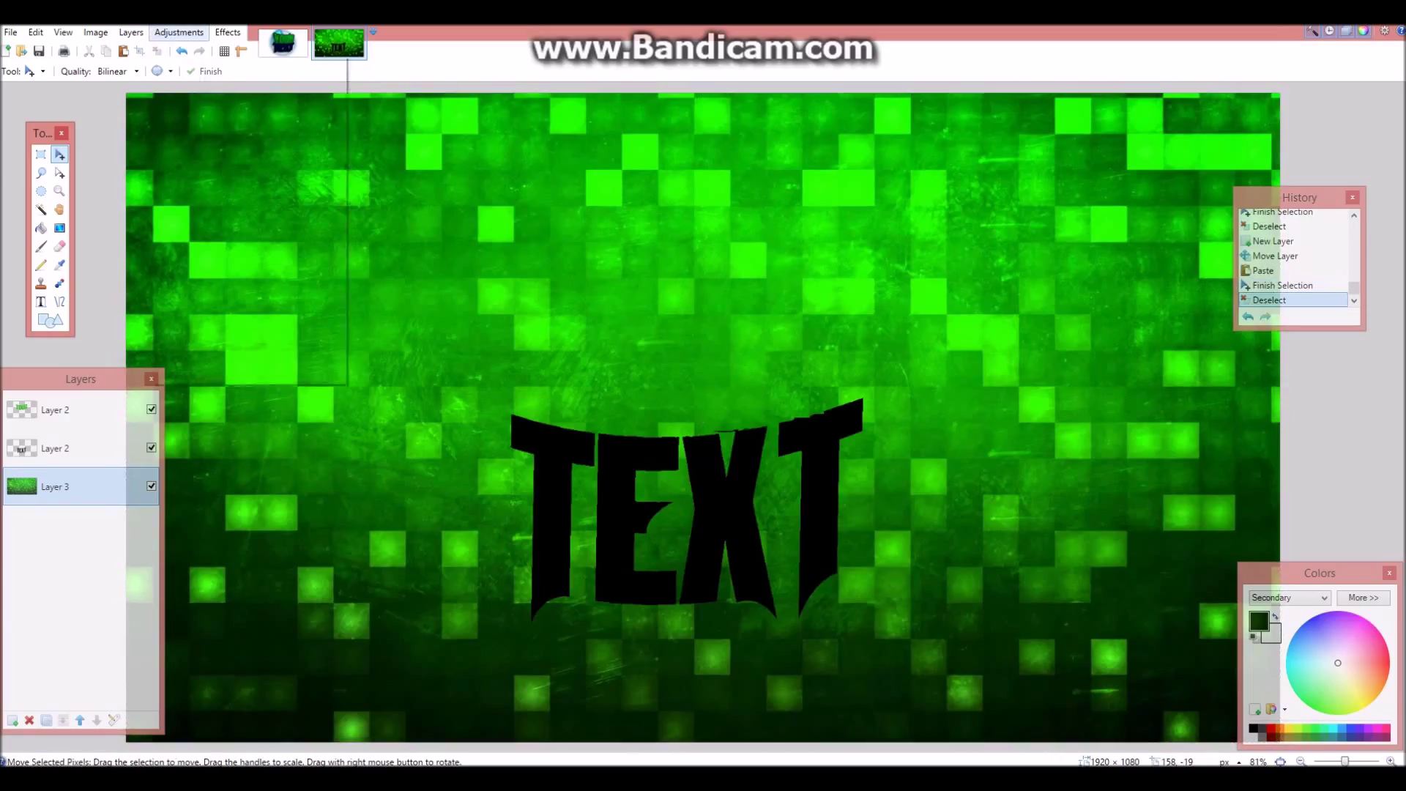
{"action": "left_click", "coordinate": [179, 32]}
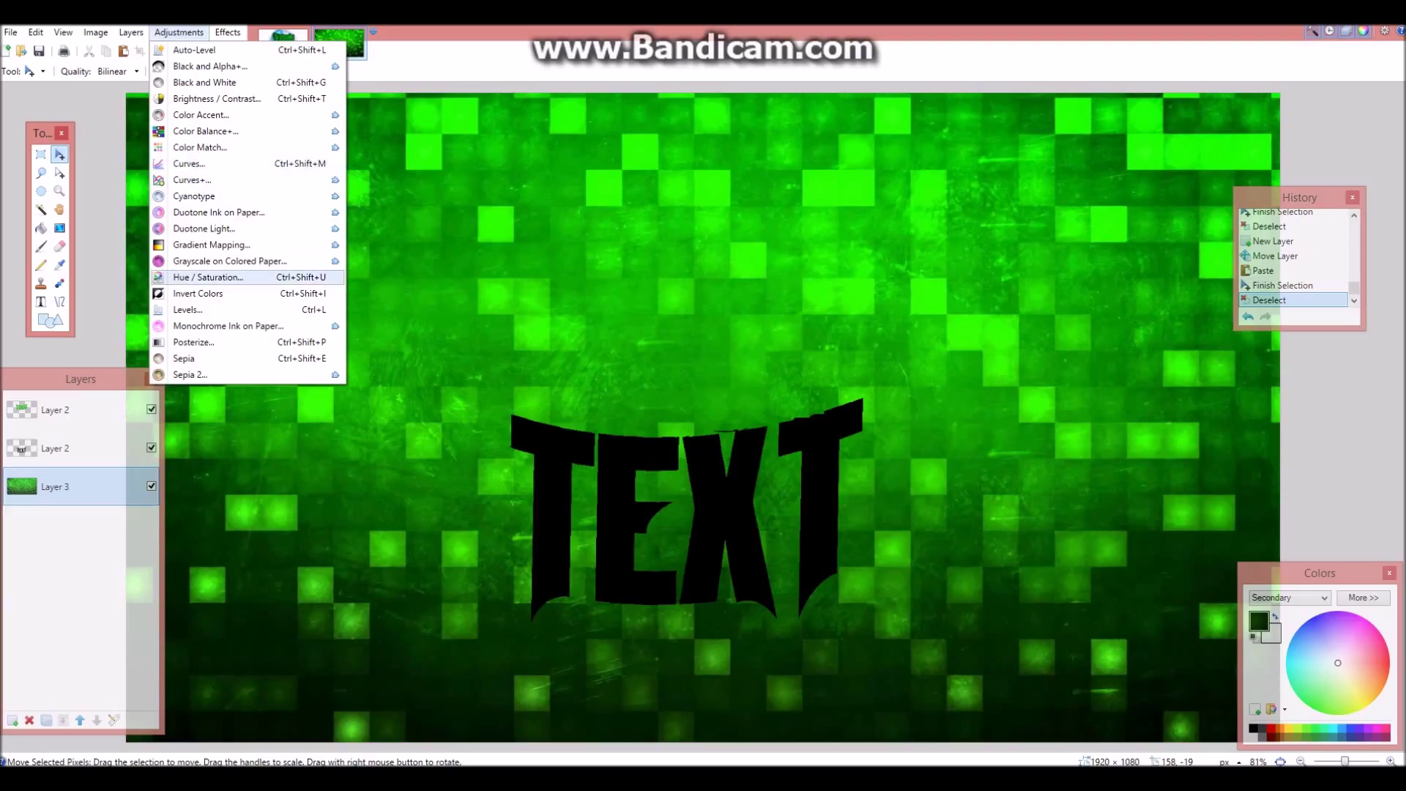
{"action": "left_click", "coordinate": [208, 276]}
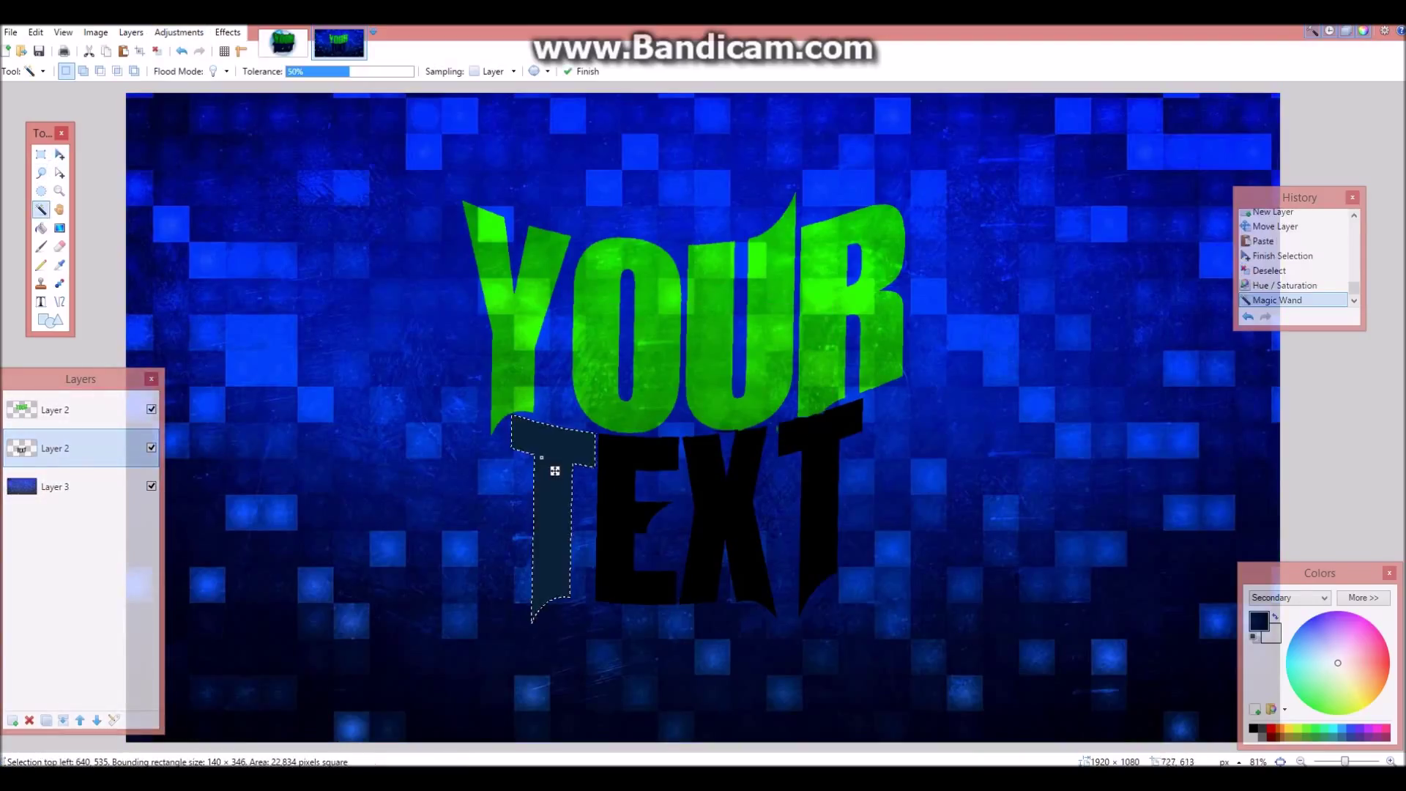
- Select all TEXT letters on the blue blocks layer and invert the selection
{"action": "left_click", "coordinate": [821, 480]}
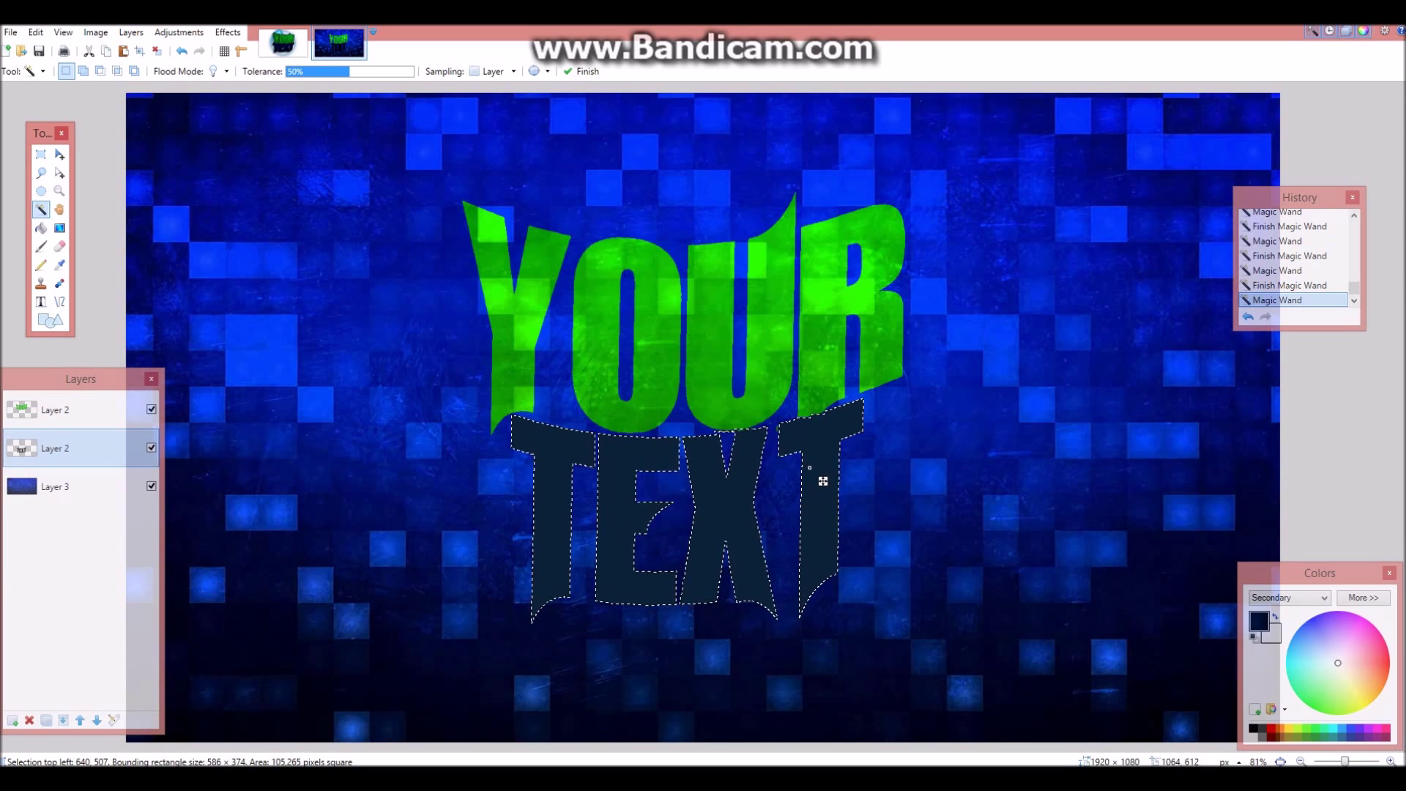
{"action": "left_click", "coordinate": [55, 487]}
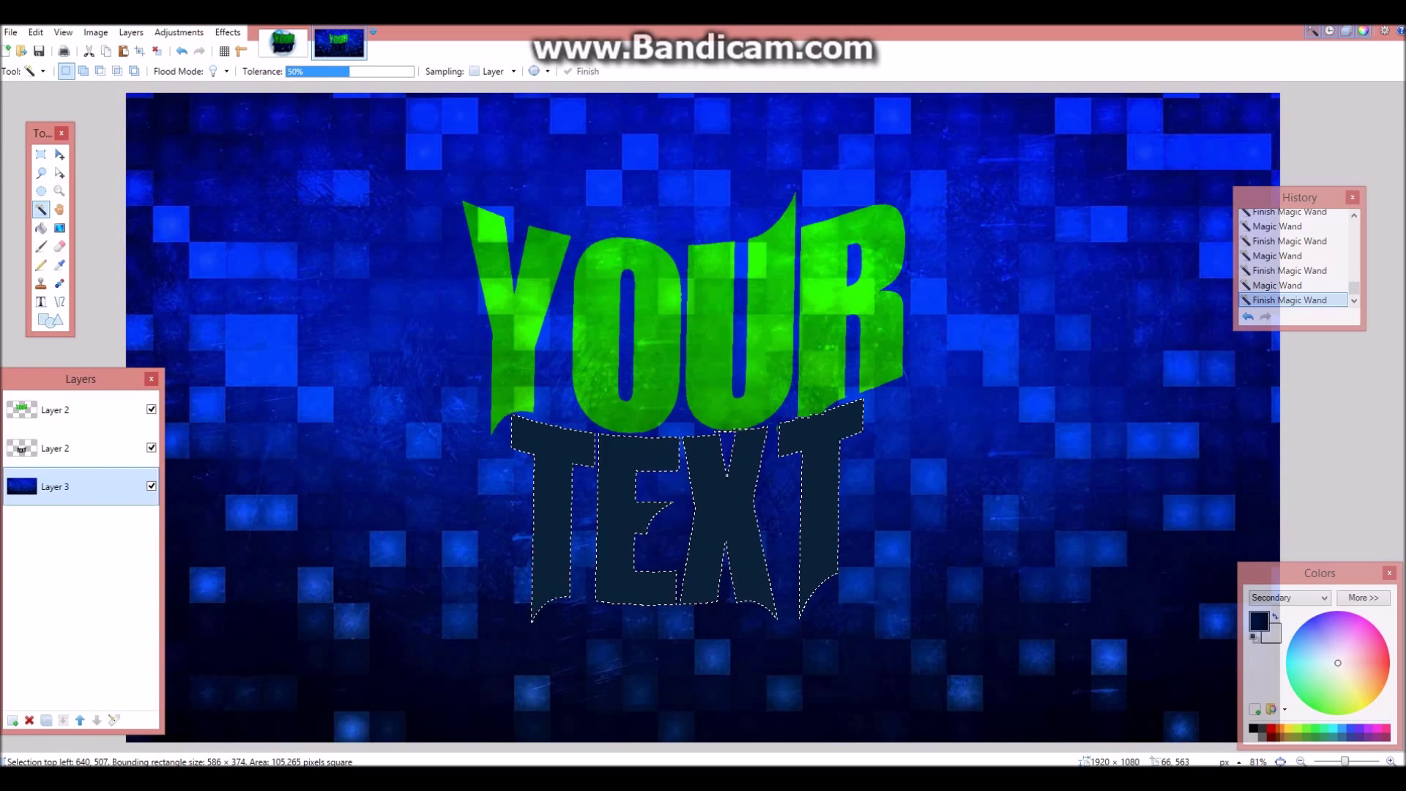
{"action": "left_click", "coordinate": [35, 32]}
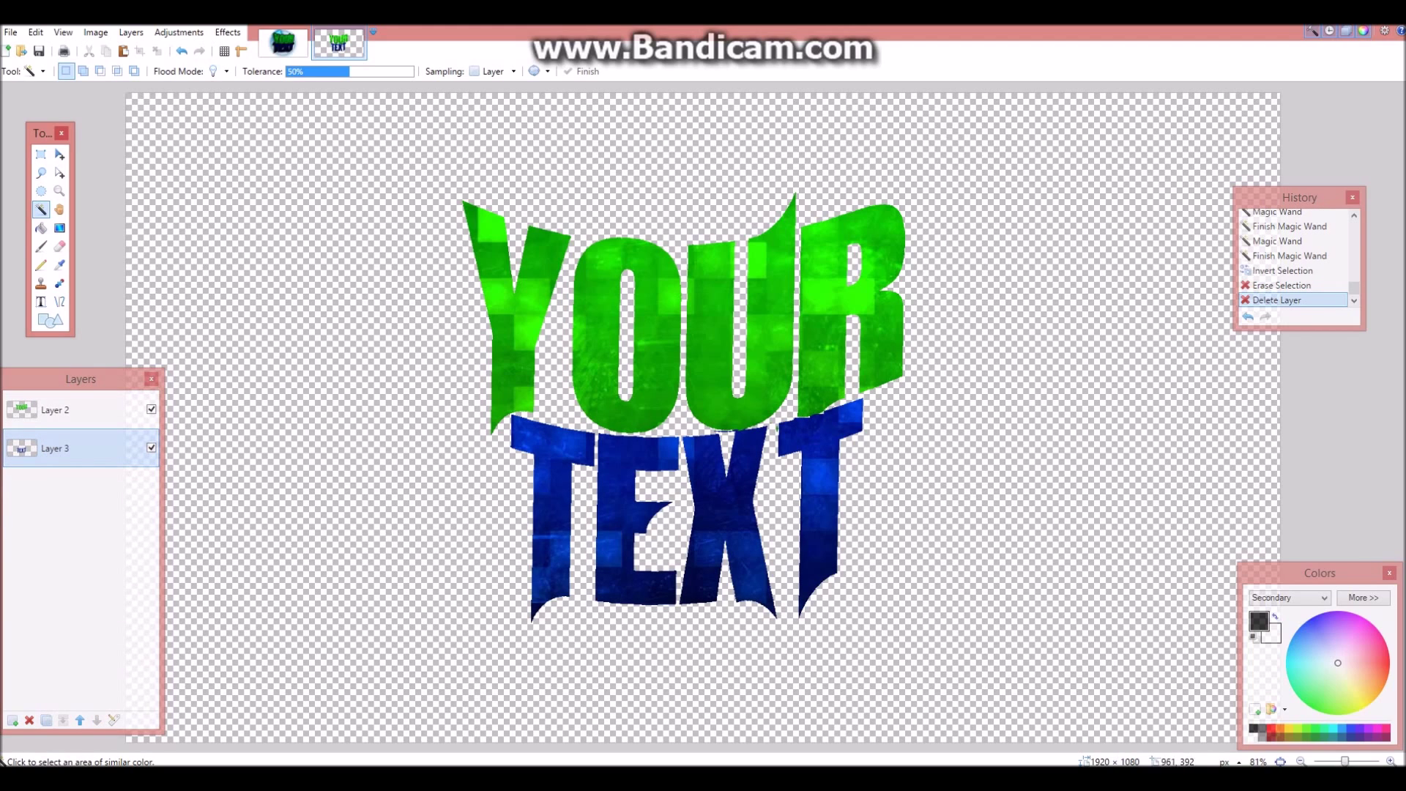
{"action": "mouse_move", "coordinate": [708, 378]}
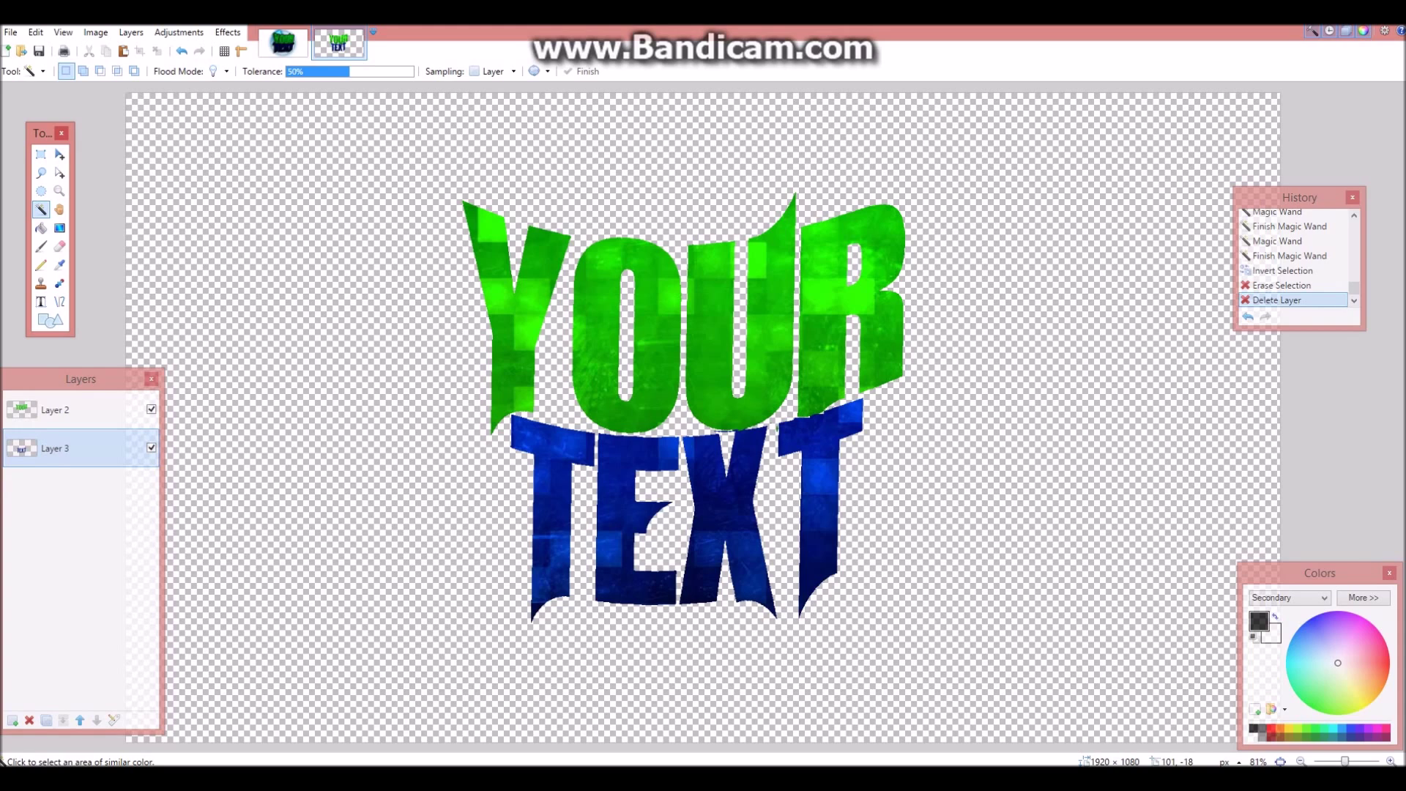
- Merge YOUR and TEXT onto one layer, erase the surroundings and deselect all
{"action": "left_click", "coordinate": [227, 32]}
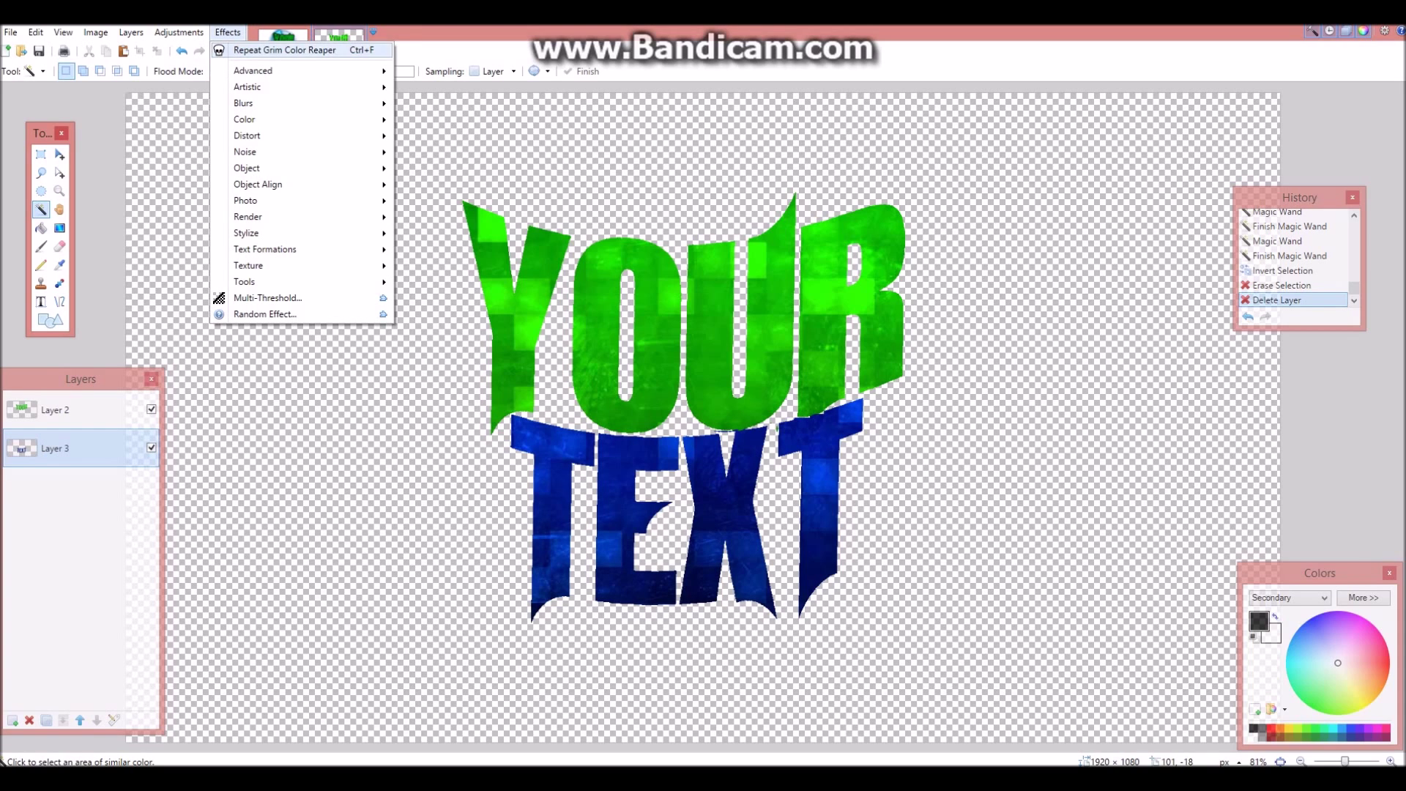
{"action": "mouse_move", "coordinate": [246, 200]}
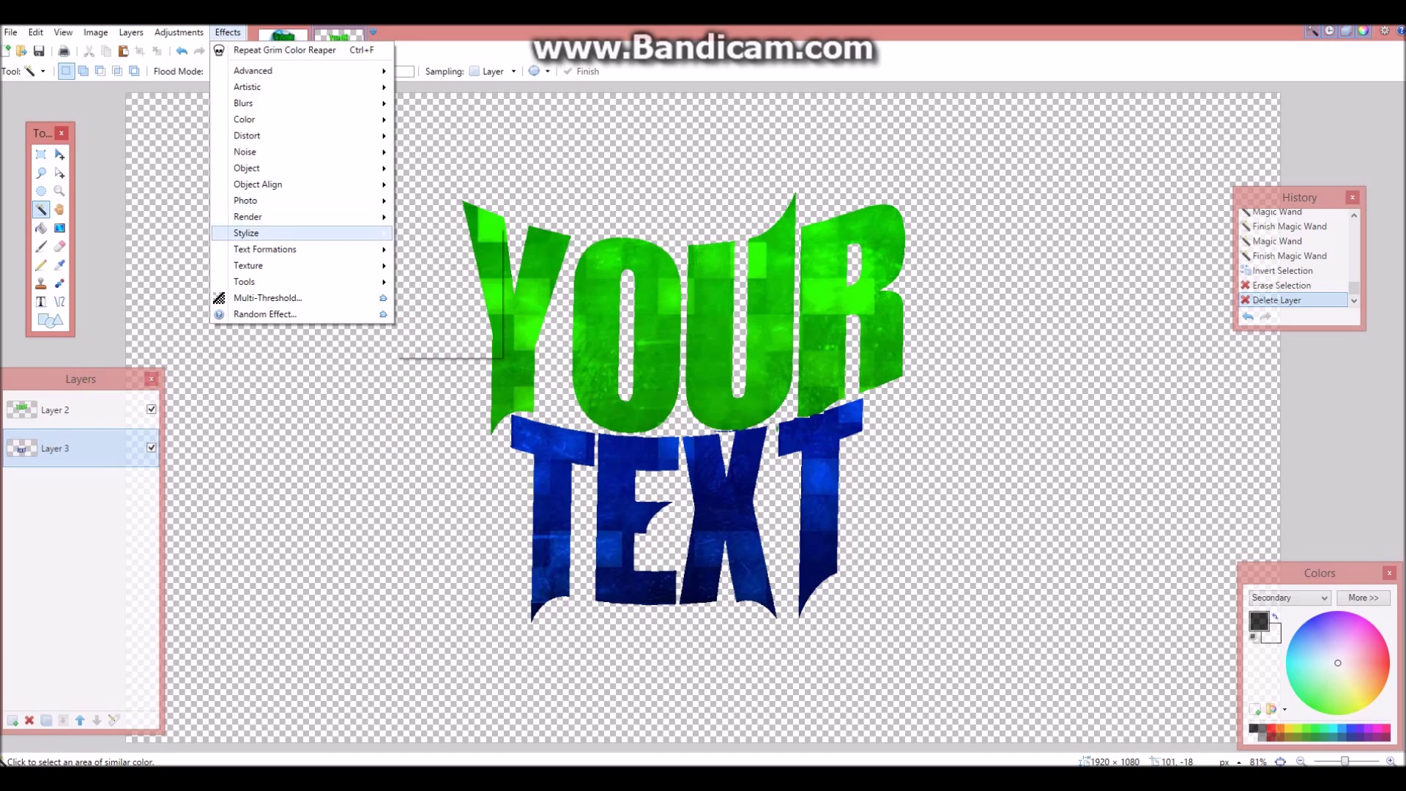
{"action": "left_click", "coordinate": [246, 135]}
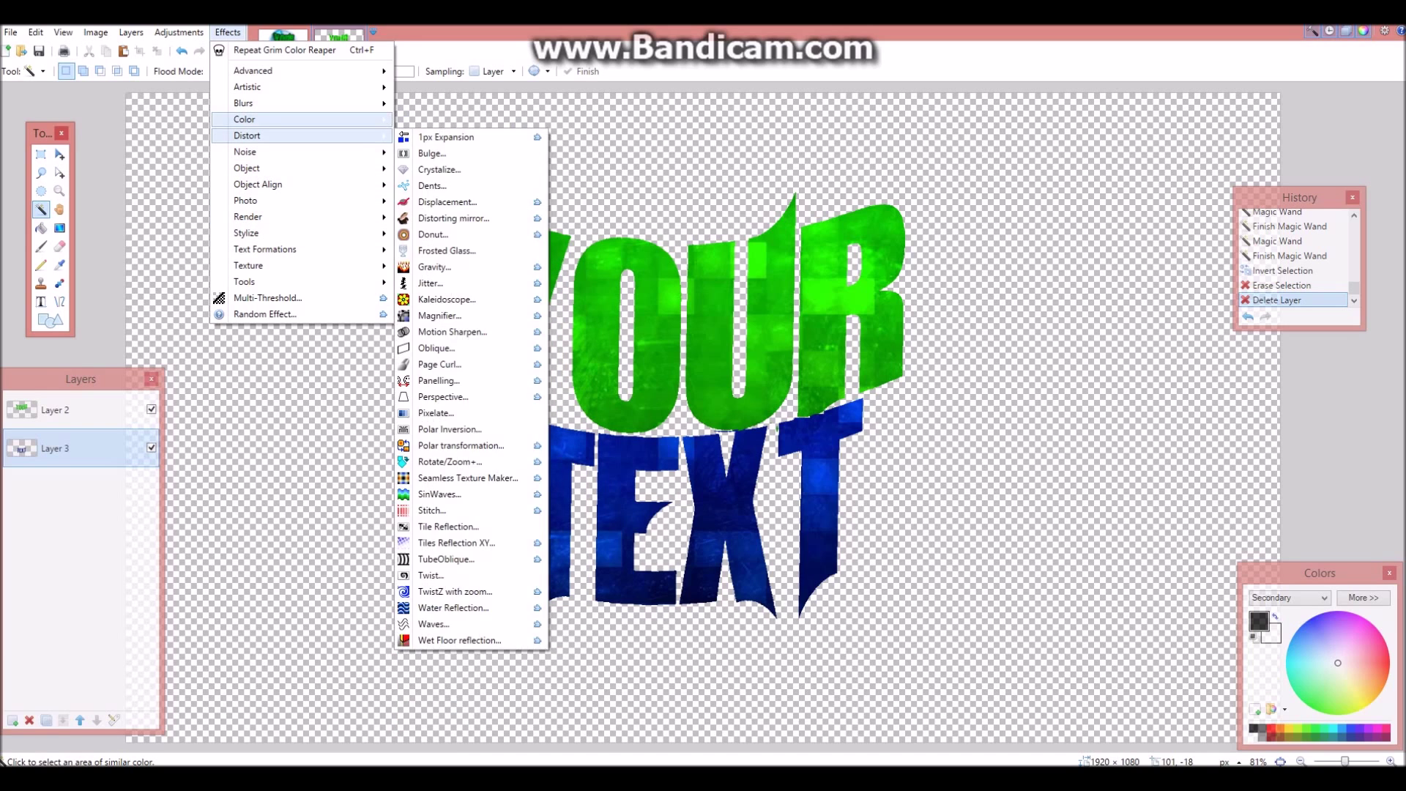
{"action": "mouse_move", "coordinate": [269, 152]}
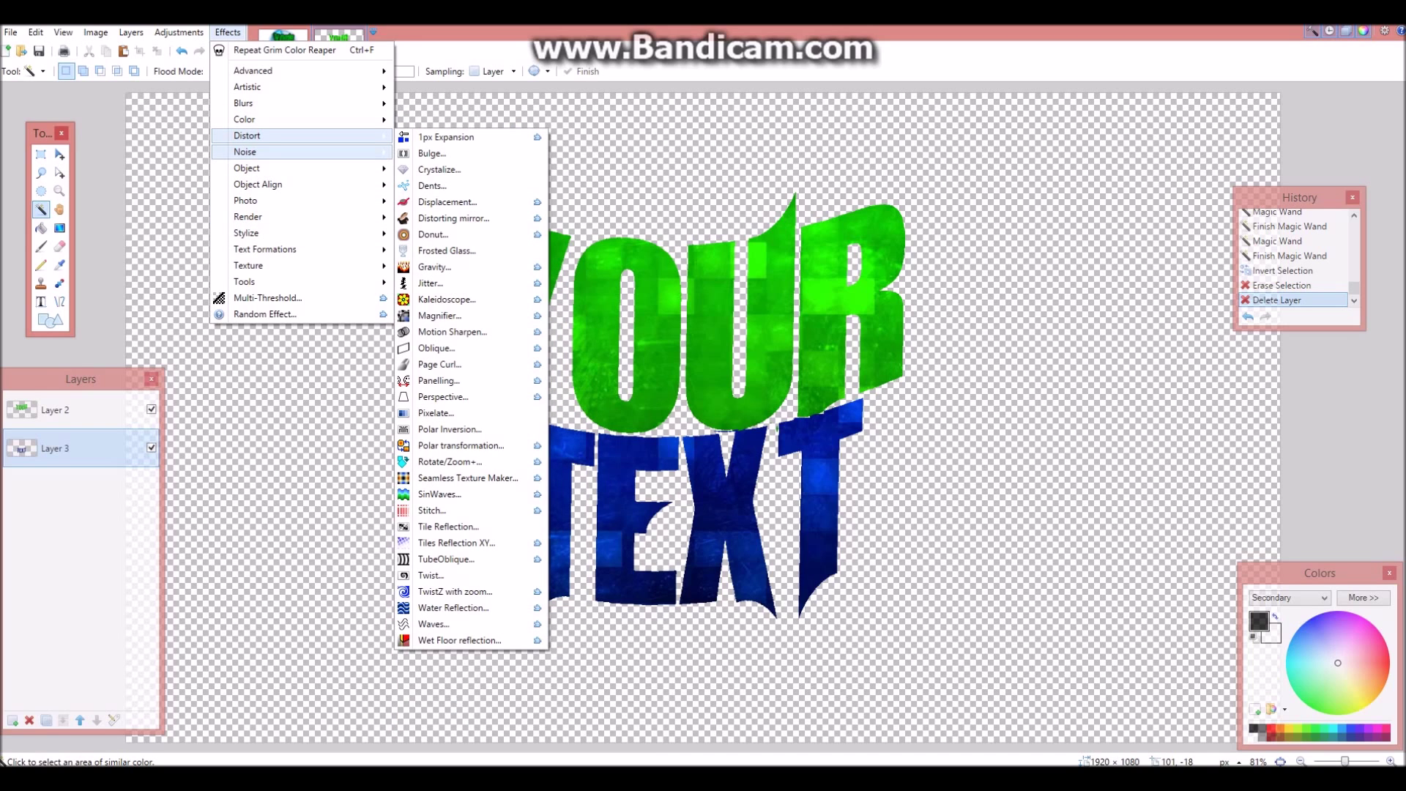
{"action": "mouse_move", "coordinate": [243, 103]}
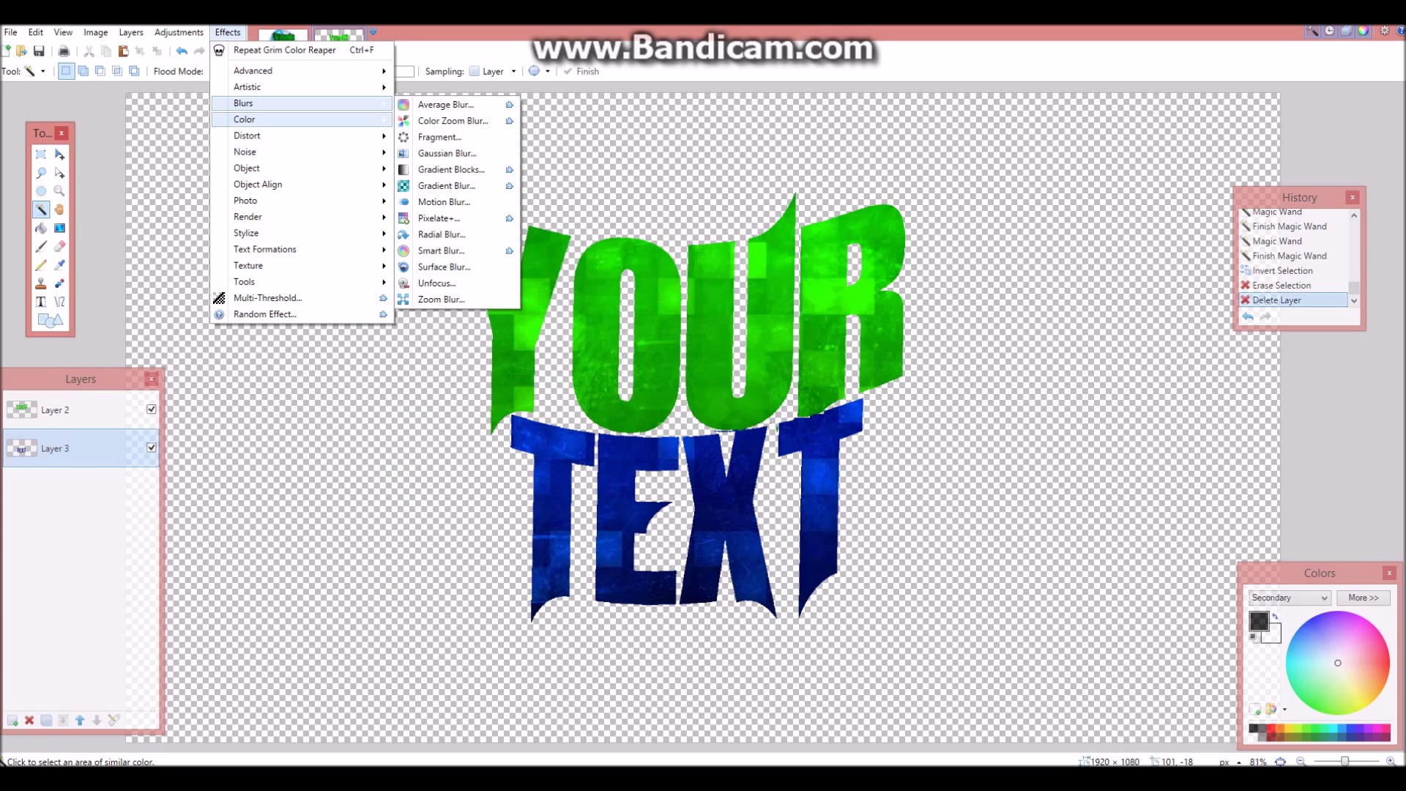
{"action": "mouse_move", "coordinate": [244, 120]}
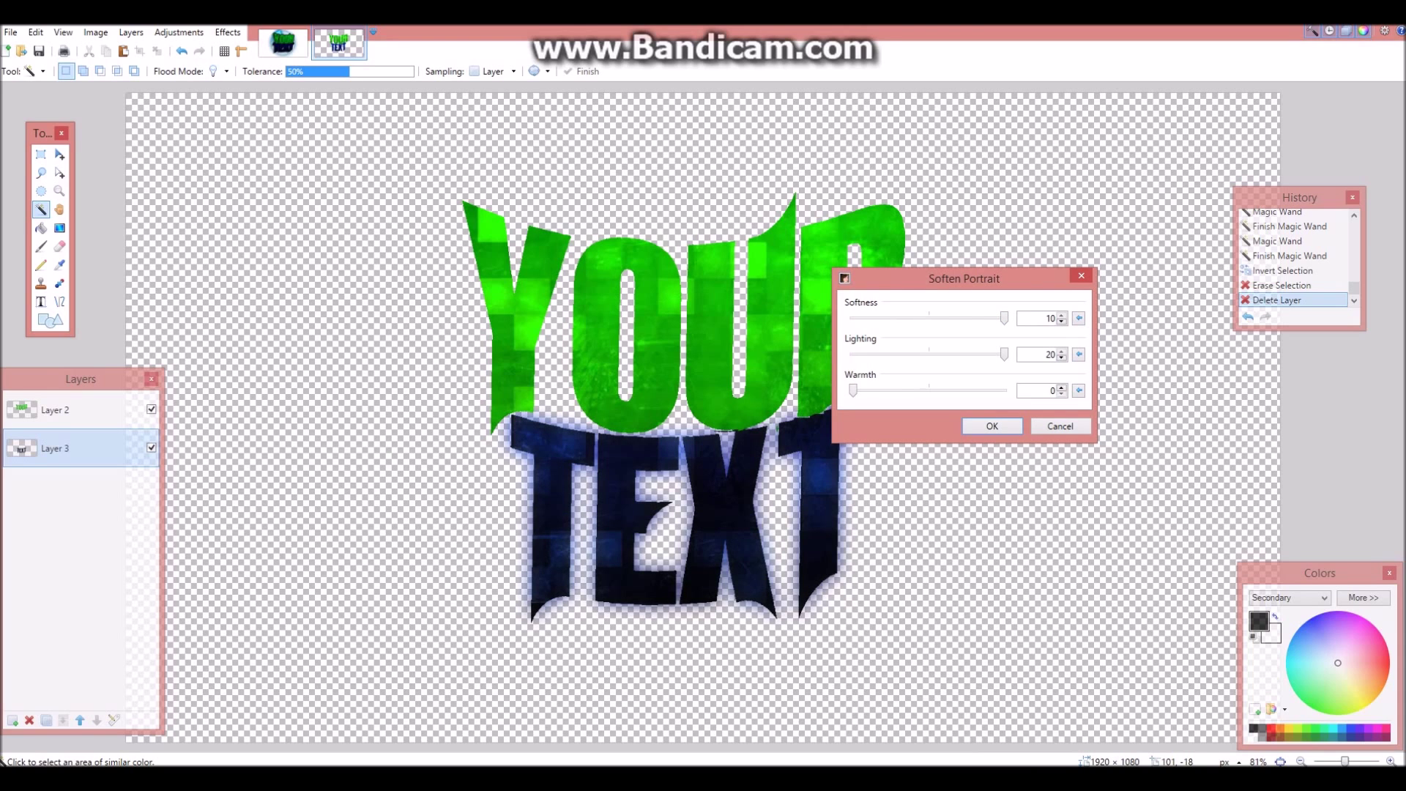
{"action": "left_click", "coordinate": [991, 424]}
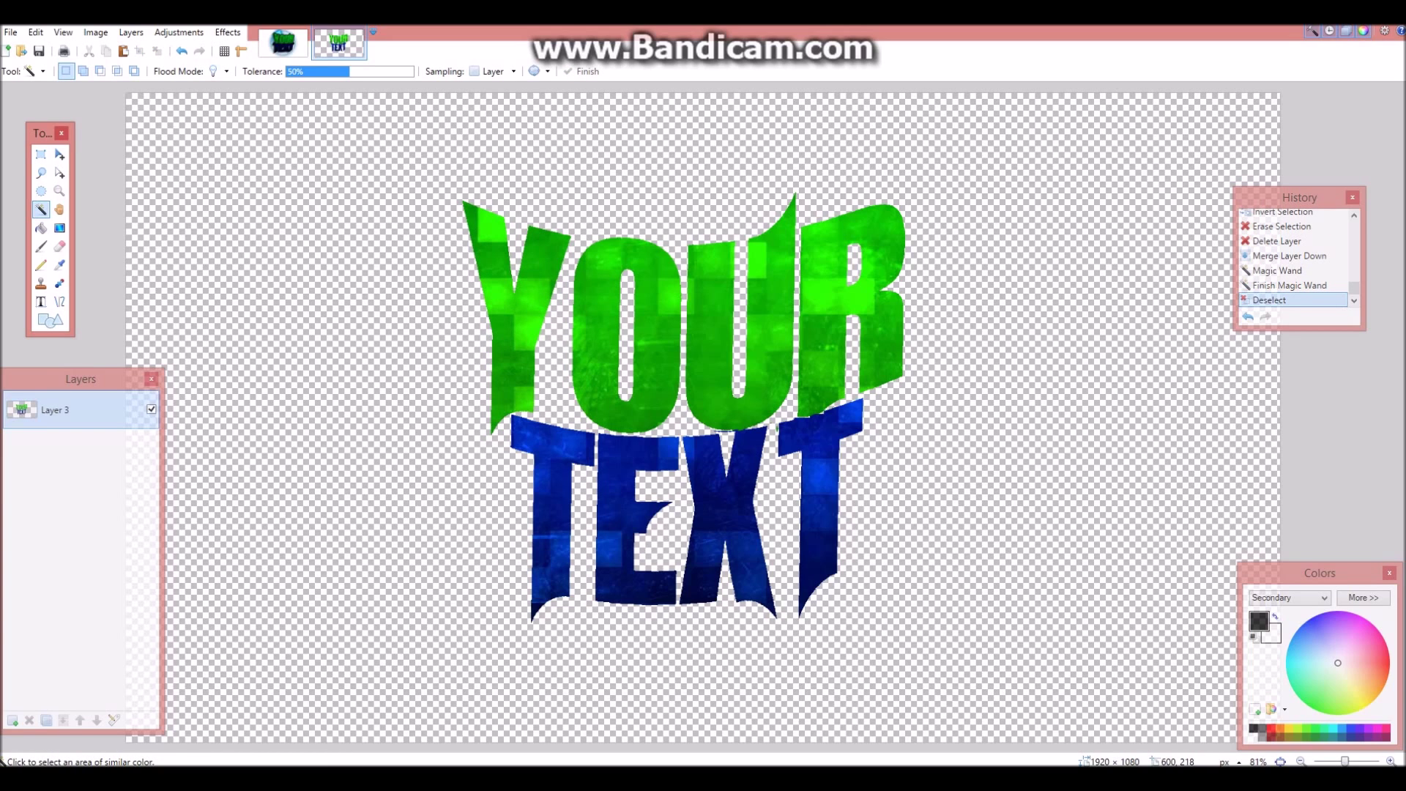
- Apply a Trail with distance 38, spacing 1 and direction about 218
{"action": "left_click", "coordinate": [227, 33]}
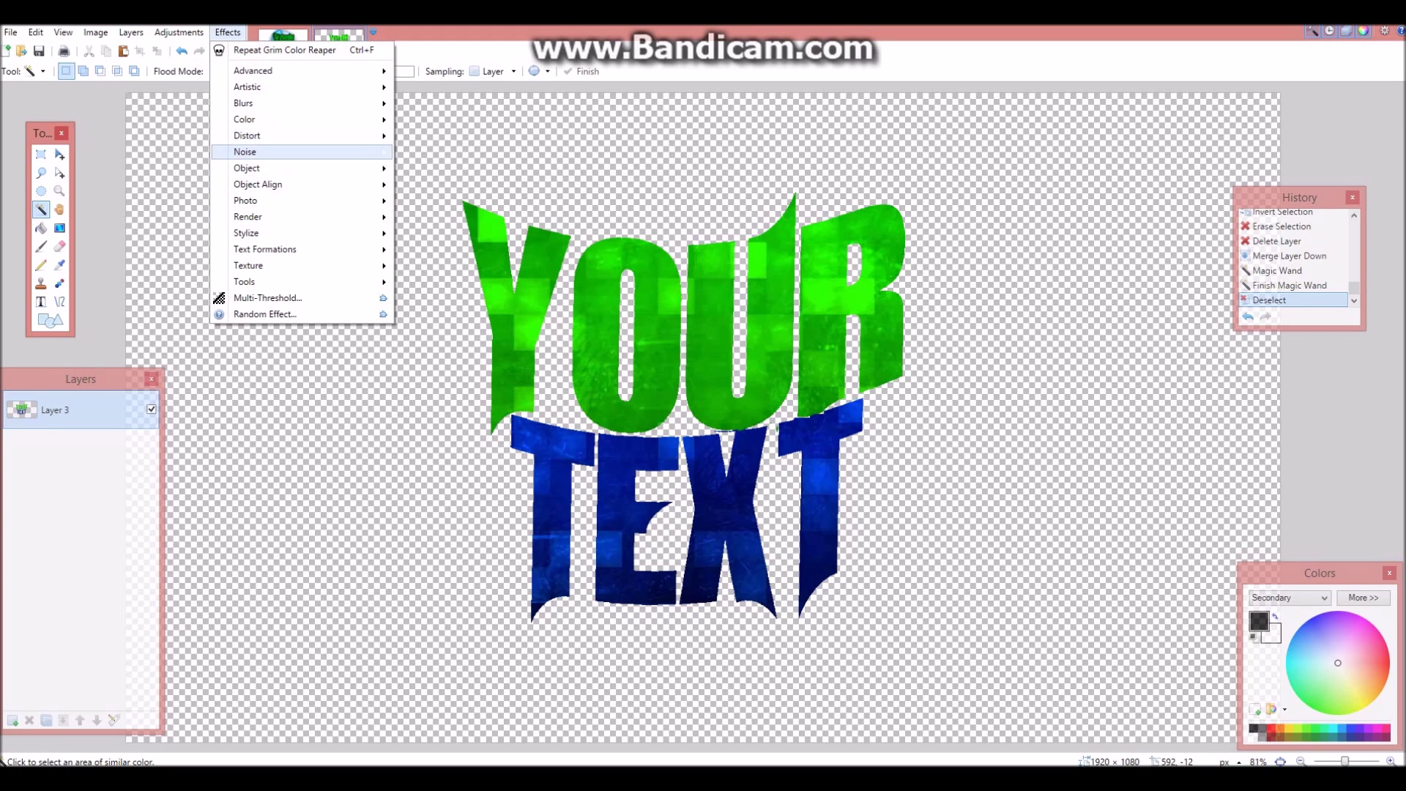
{"action": "mouse_move", "coordinate": [257, 184]}
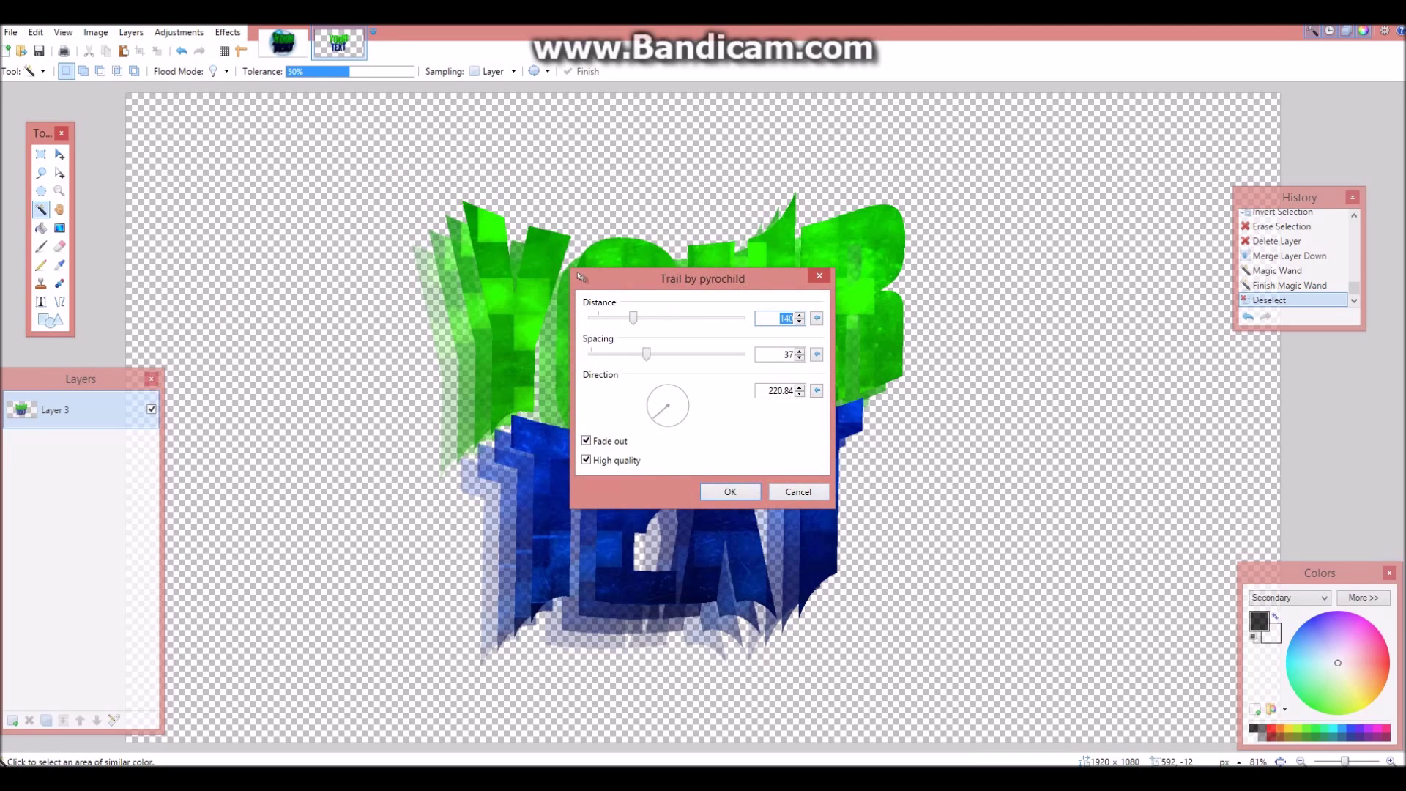
{"action": "left_click_drag", "start_coordinate": [633, 318], "coordinate": [608, 319]}
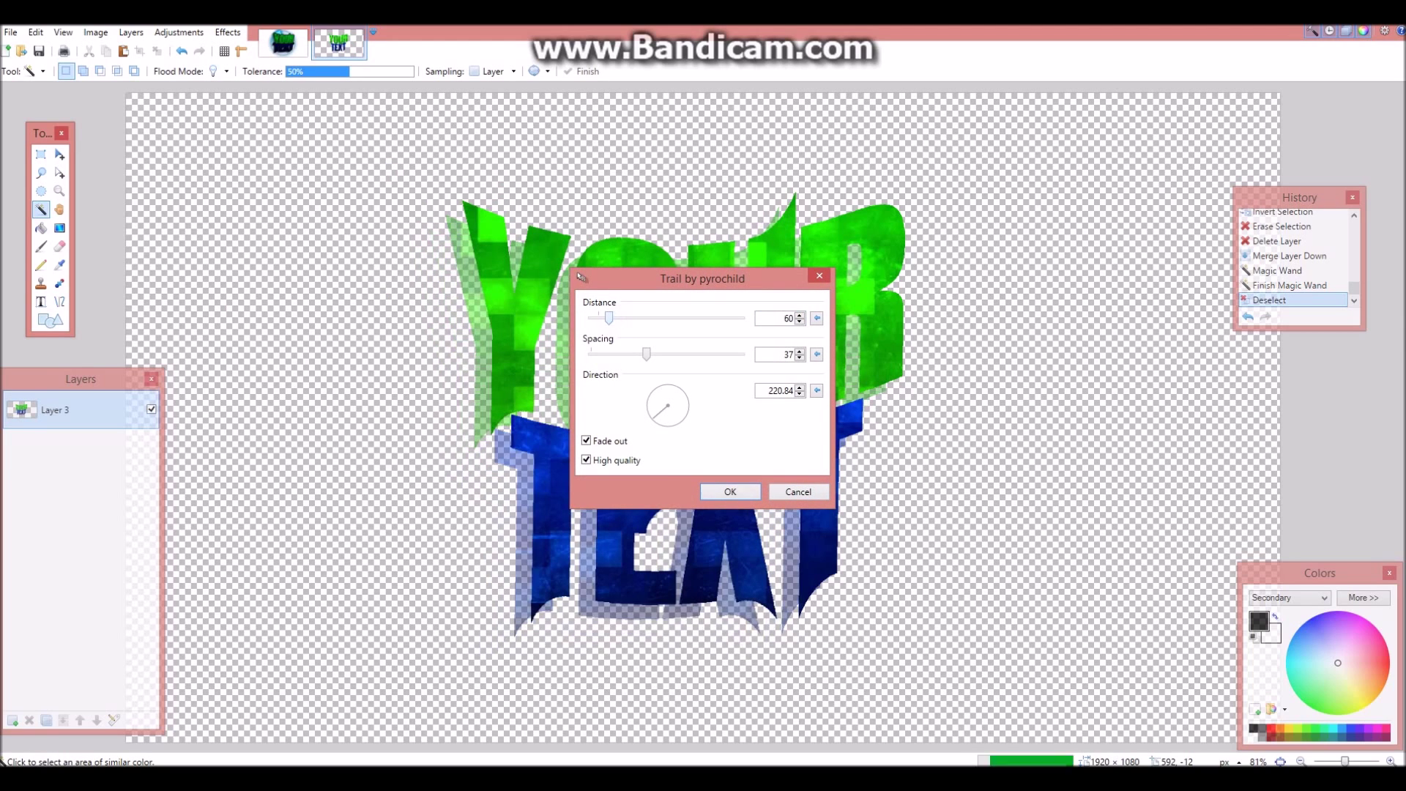
{"action": "left_click_drag", "start_coordinate": [648, 353], "coordinate": [590, 354]}
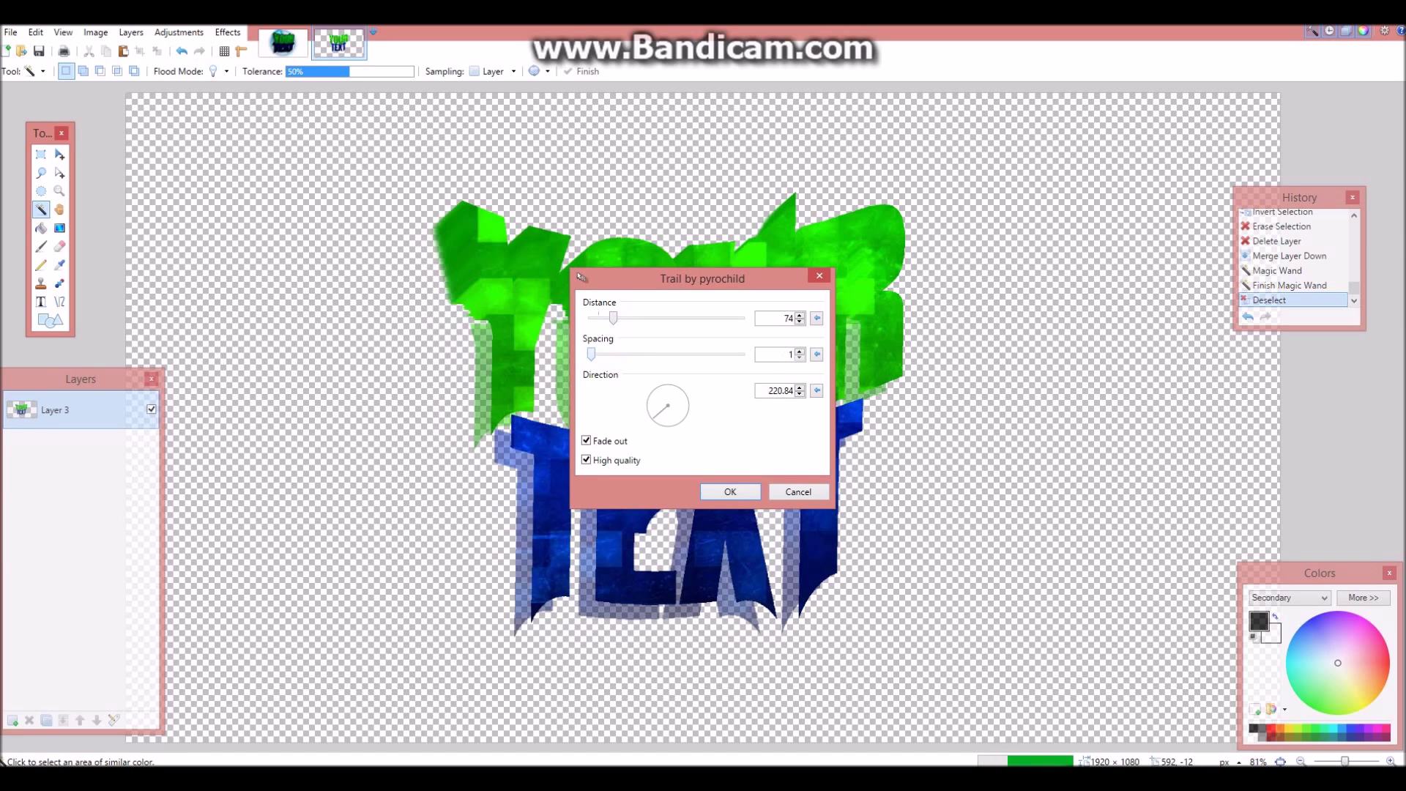
{"action": "left_click_drag", "start_coordinate": [590, 353], "coordinate": [638, 353]}
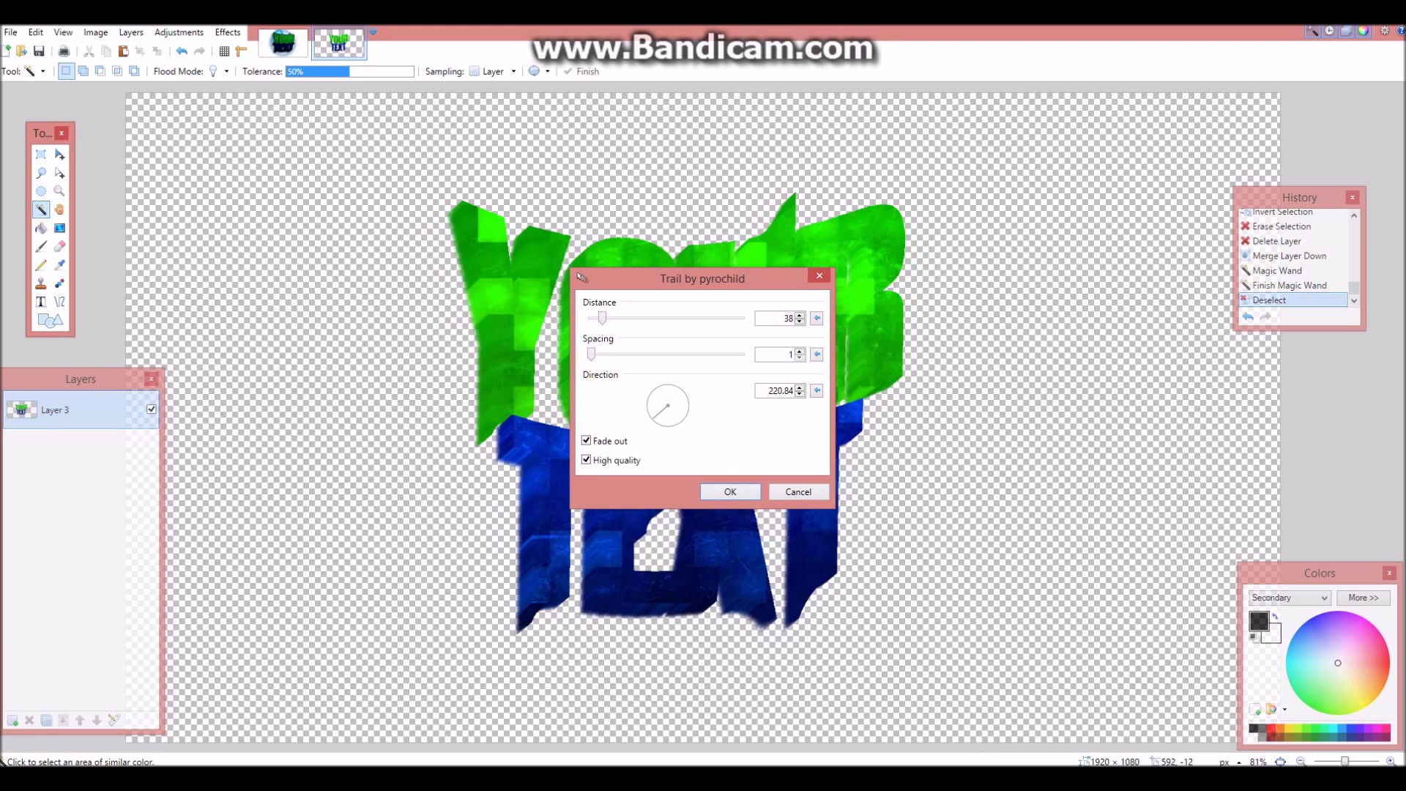
{"action": "left_click_drag", "start_coordinate": [682, 422], "coordinate": [655, 390]}
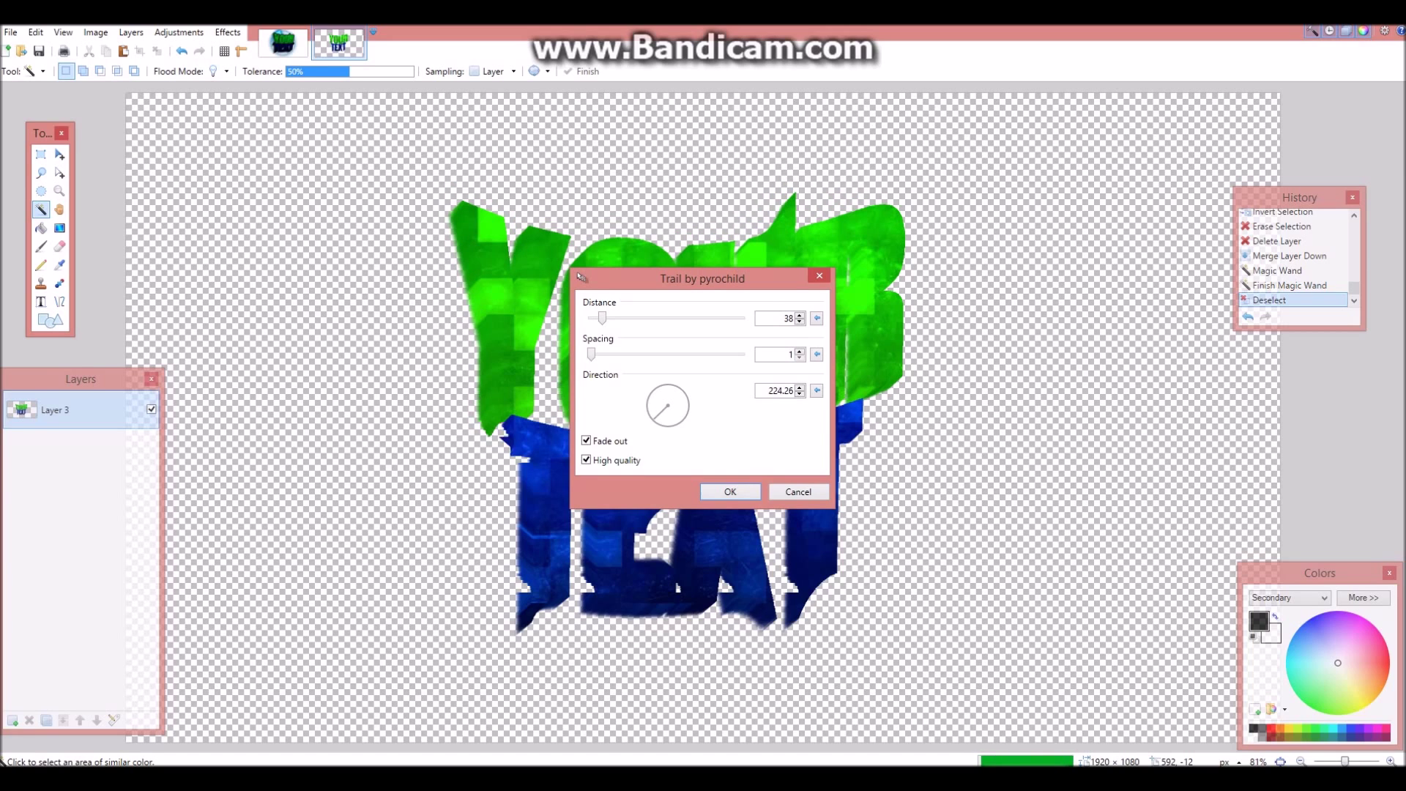
{"action": "left_click_drag", "start_coordinate": [668, 405], "coordinate": [666, 411]}
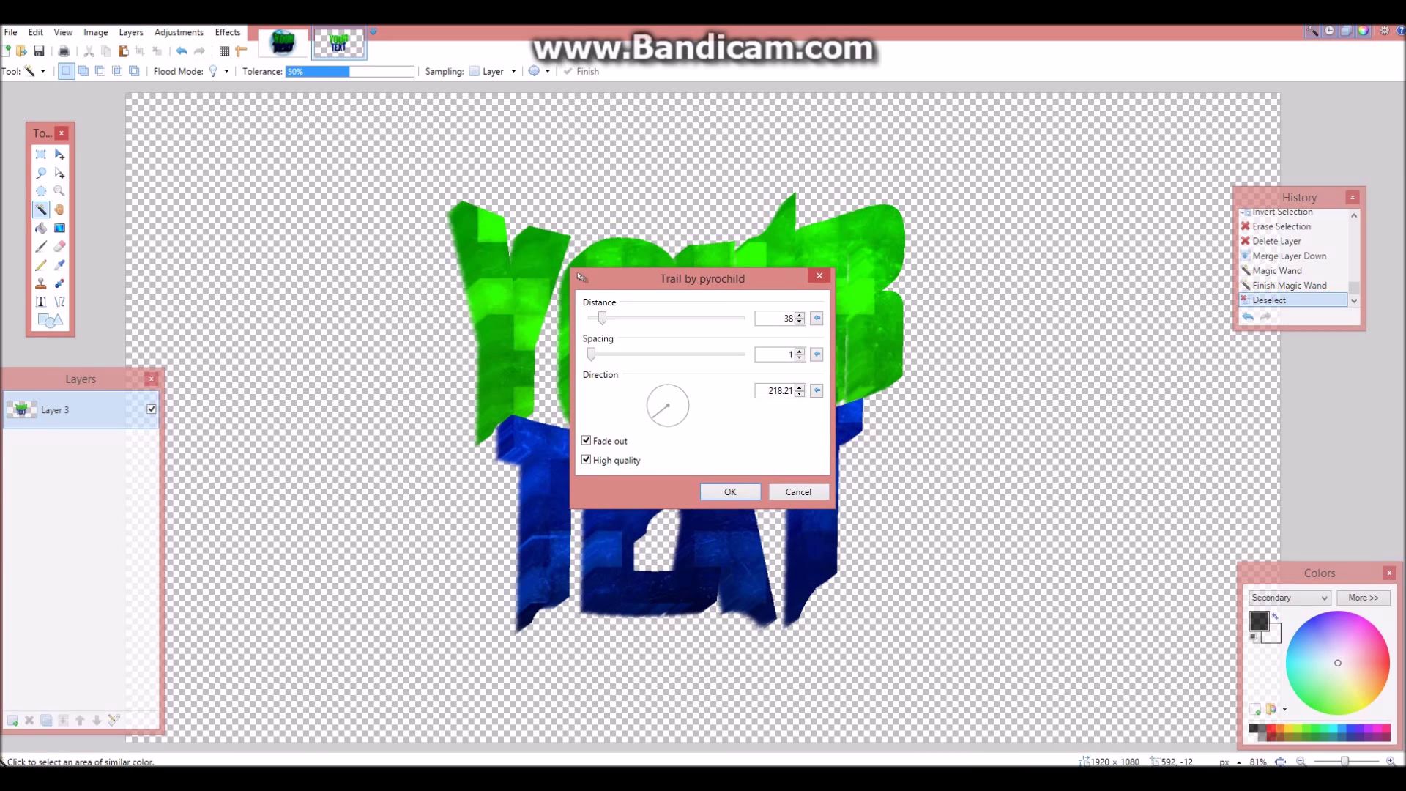
{"action": "left_click", "coordinate": [730, 492]}
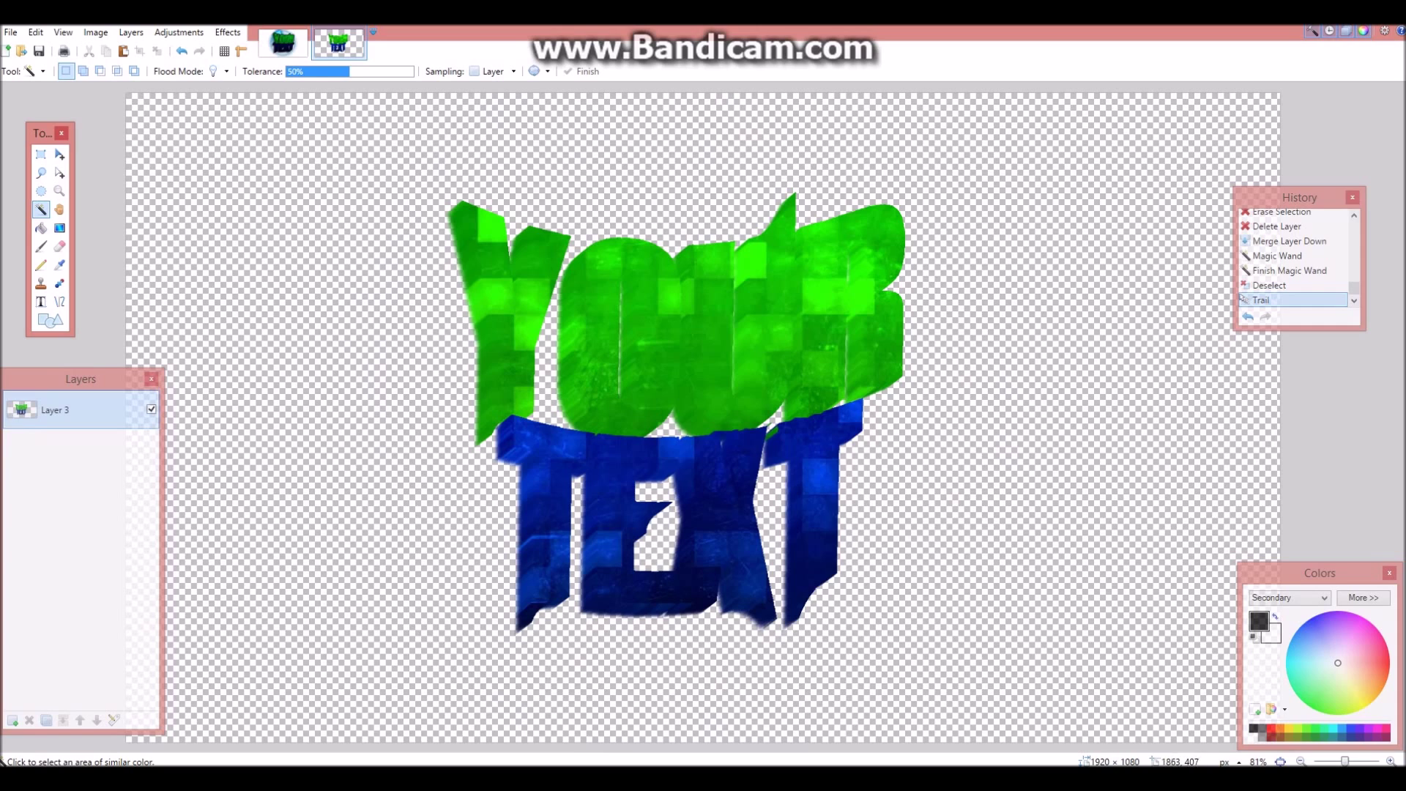
- Reapply the Trail effect with the distance lowered to about 18
{"action": "left_click", "coordinate": [227, 32]}
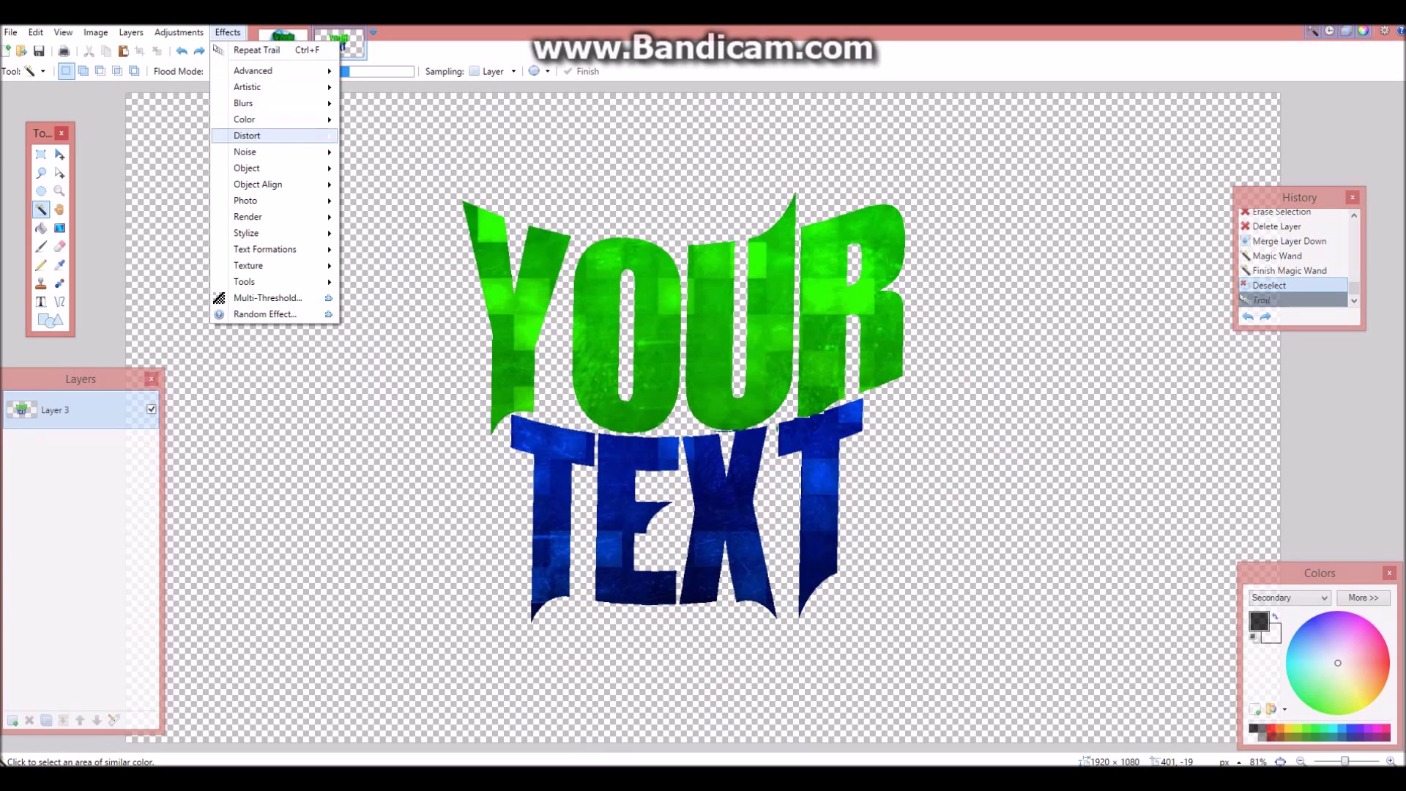
{"action": "mouse_move", "coordinate": [247, 167]}
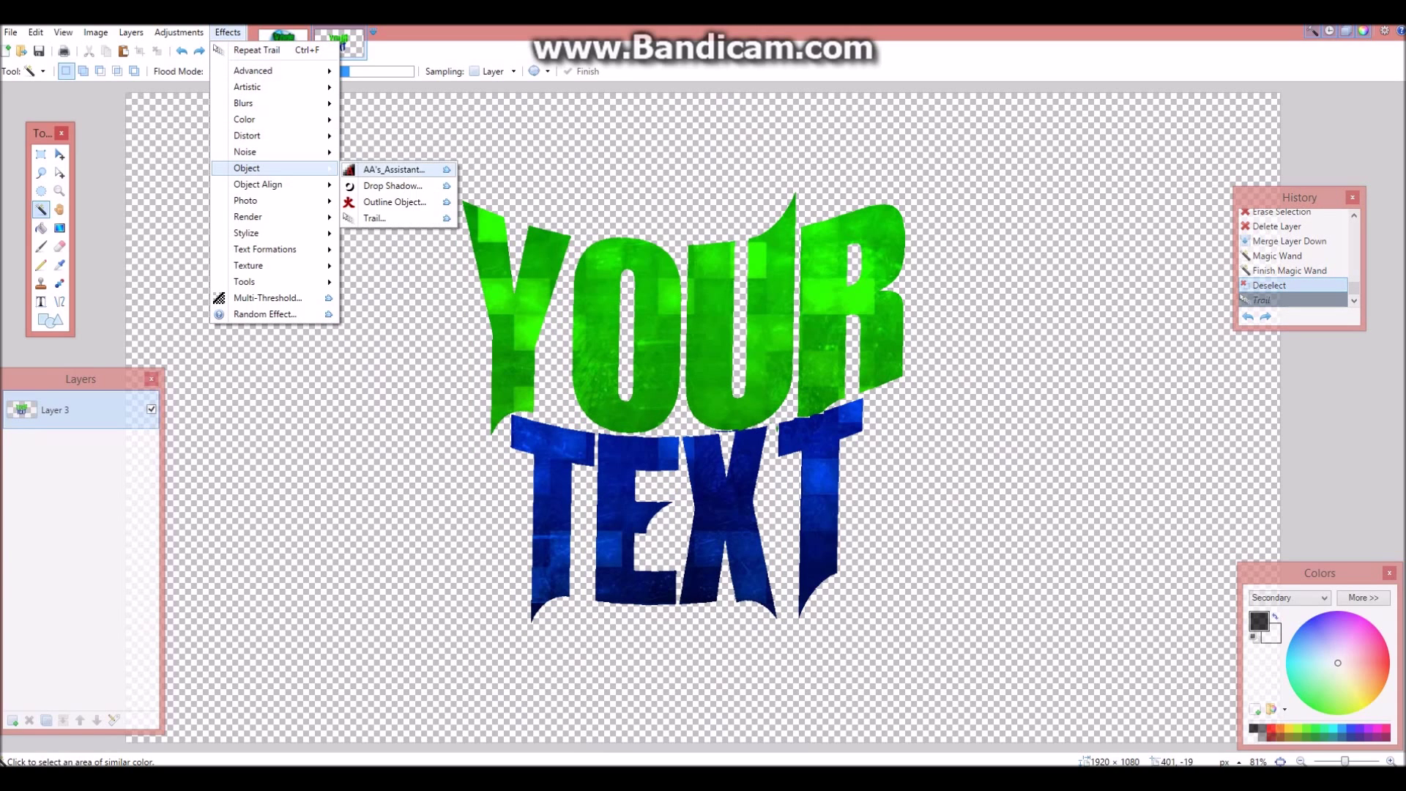
{"action": "left_click", "coordinate": [375, 218]}
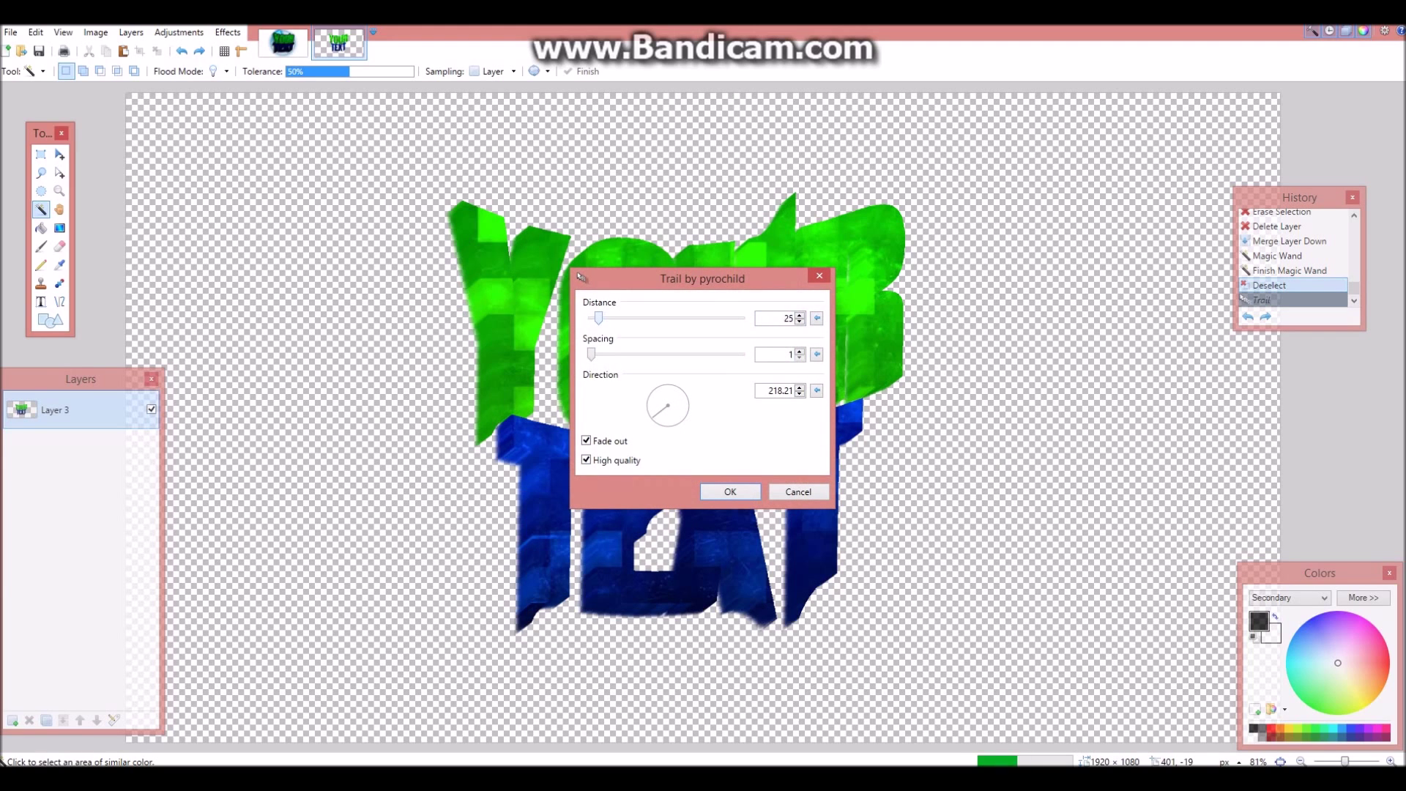
{"action": "left_click", "coordinate": [798, 321]}
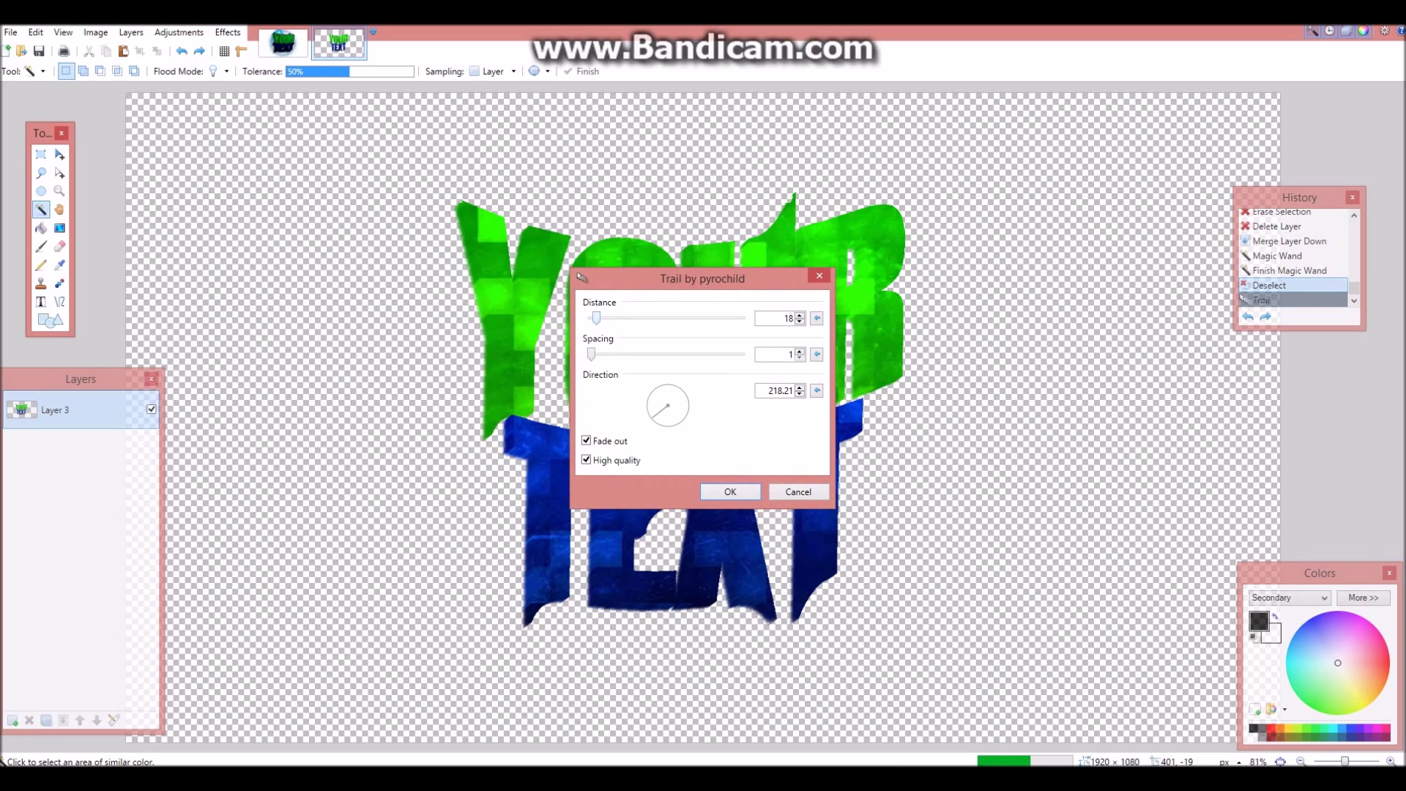
{"action": "left_click", "coordinate": [730, 491]}
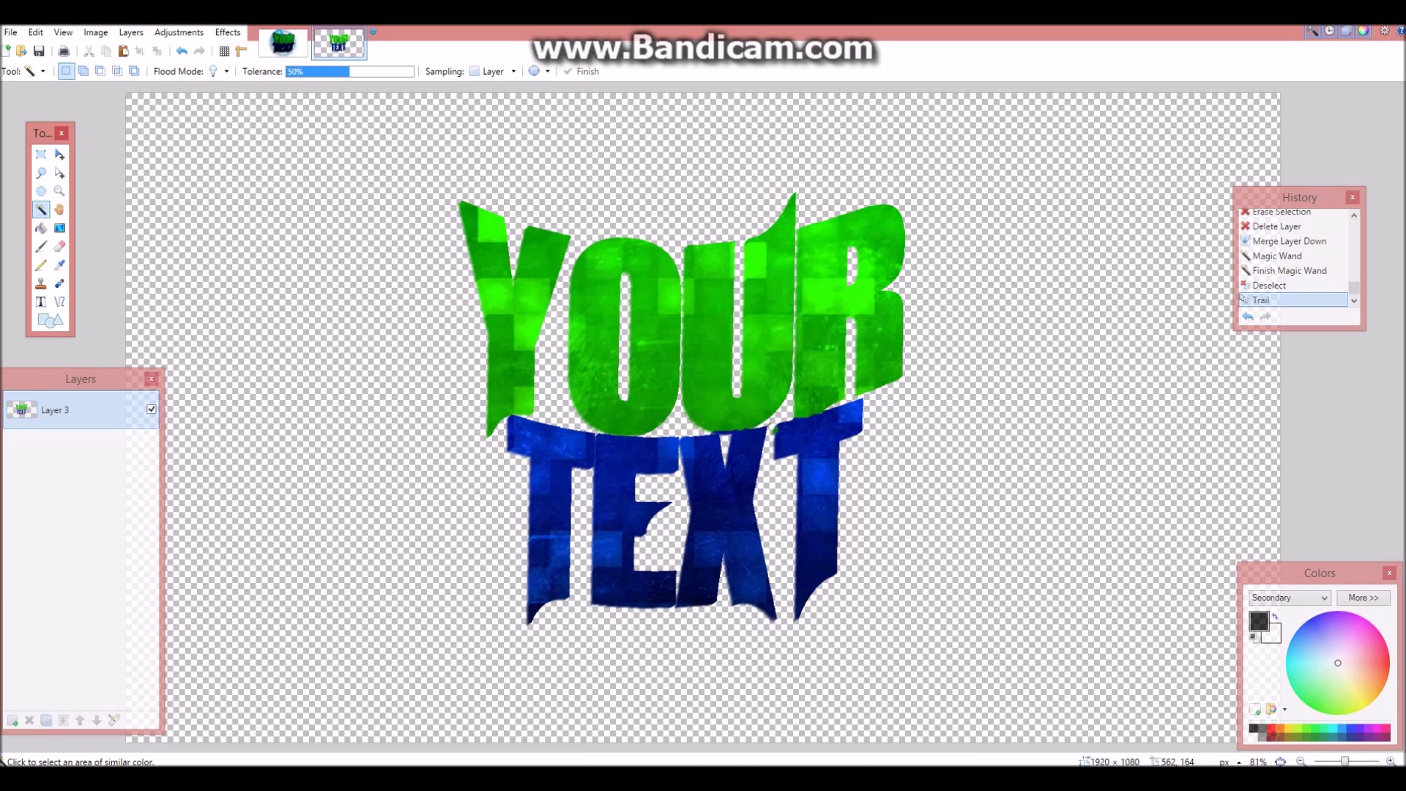
- Apply a black Outline Object of width 8 with Angled left unchecked
{"action": "left_click", "coordinate": [227, 33]}
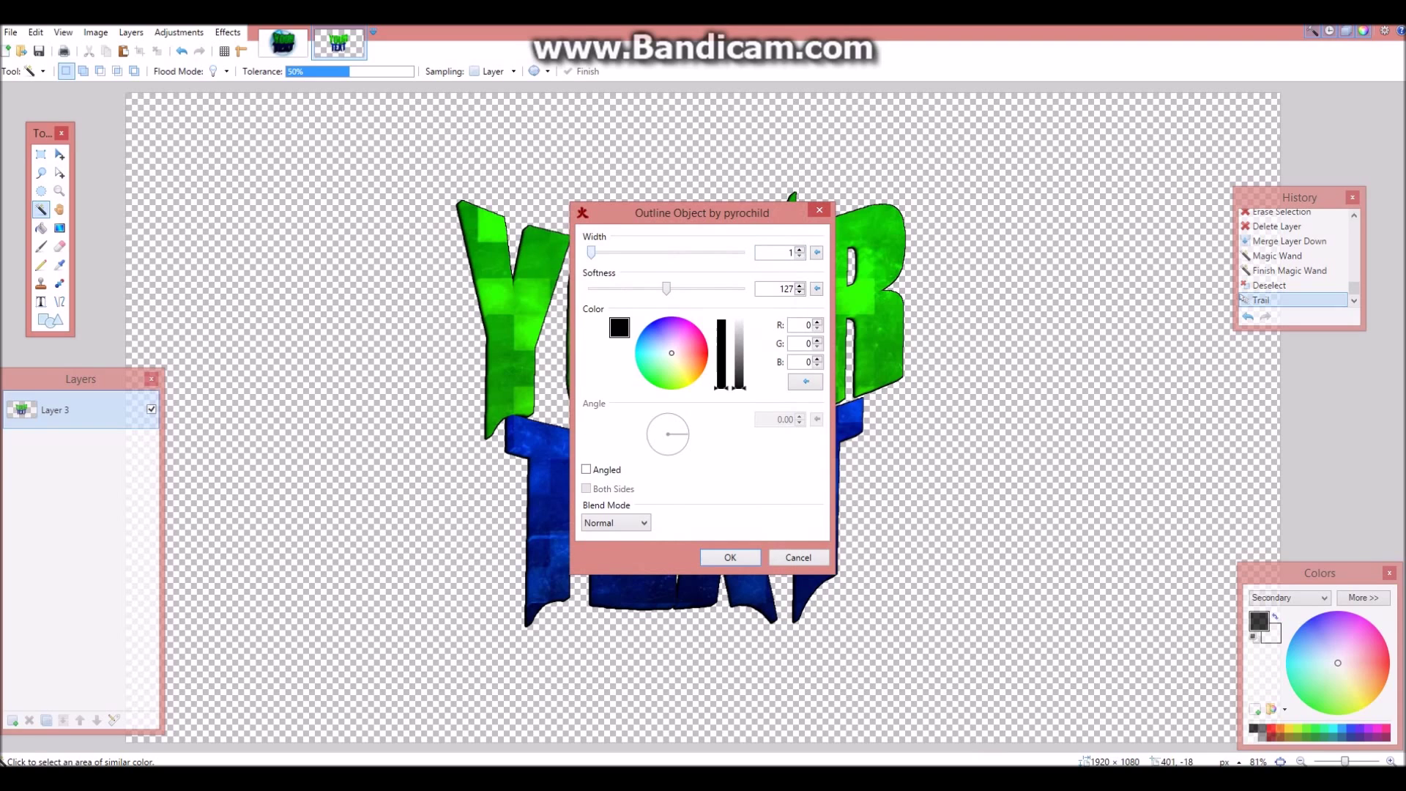
{"action": "left_click_drag", "start_coordinate": [592, 252], "coordinate": [600, 252]}
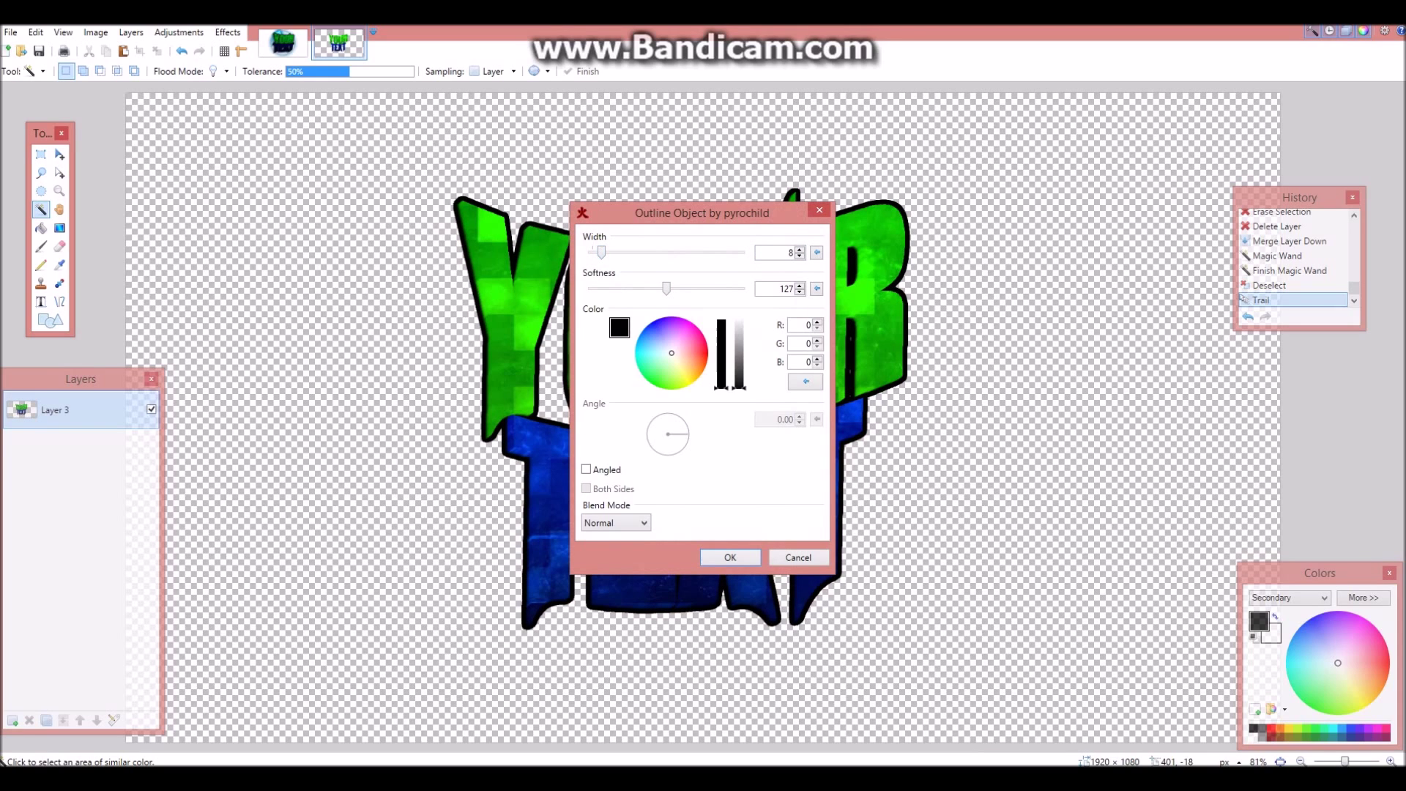
{"action": "left_click", "coordinate": [586, 469]}
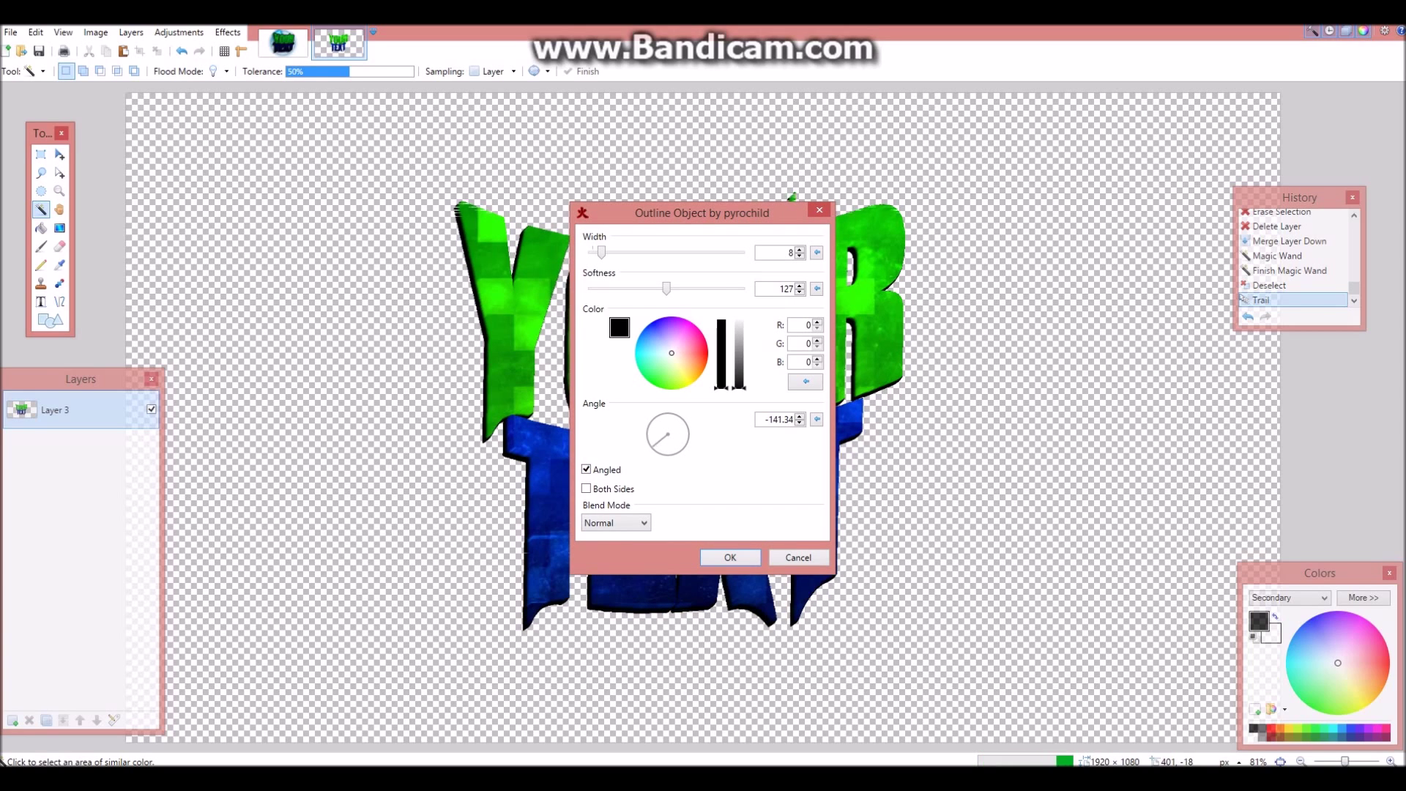
{"action": "left_click_drag", "start_coordinate": [655, 443], "coordinate": [677, 427]}
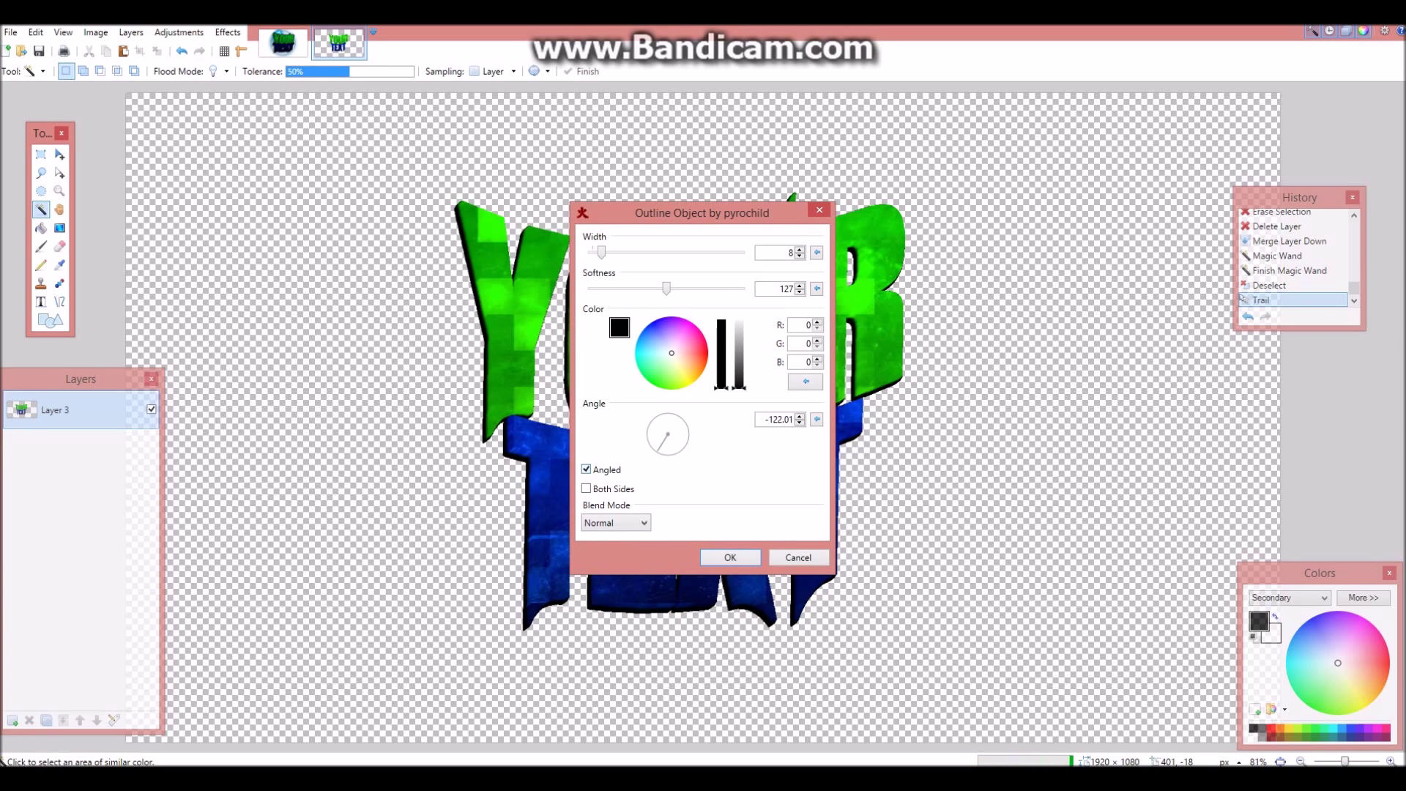
{"action": "left_click", "coordinate": [586, 469]}
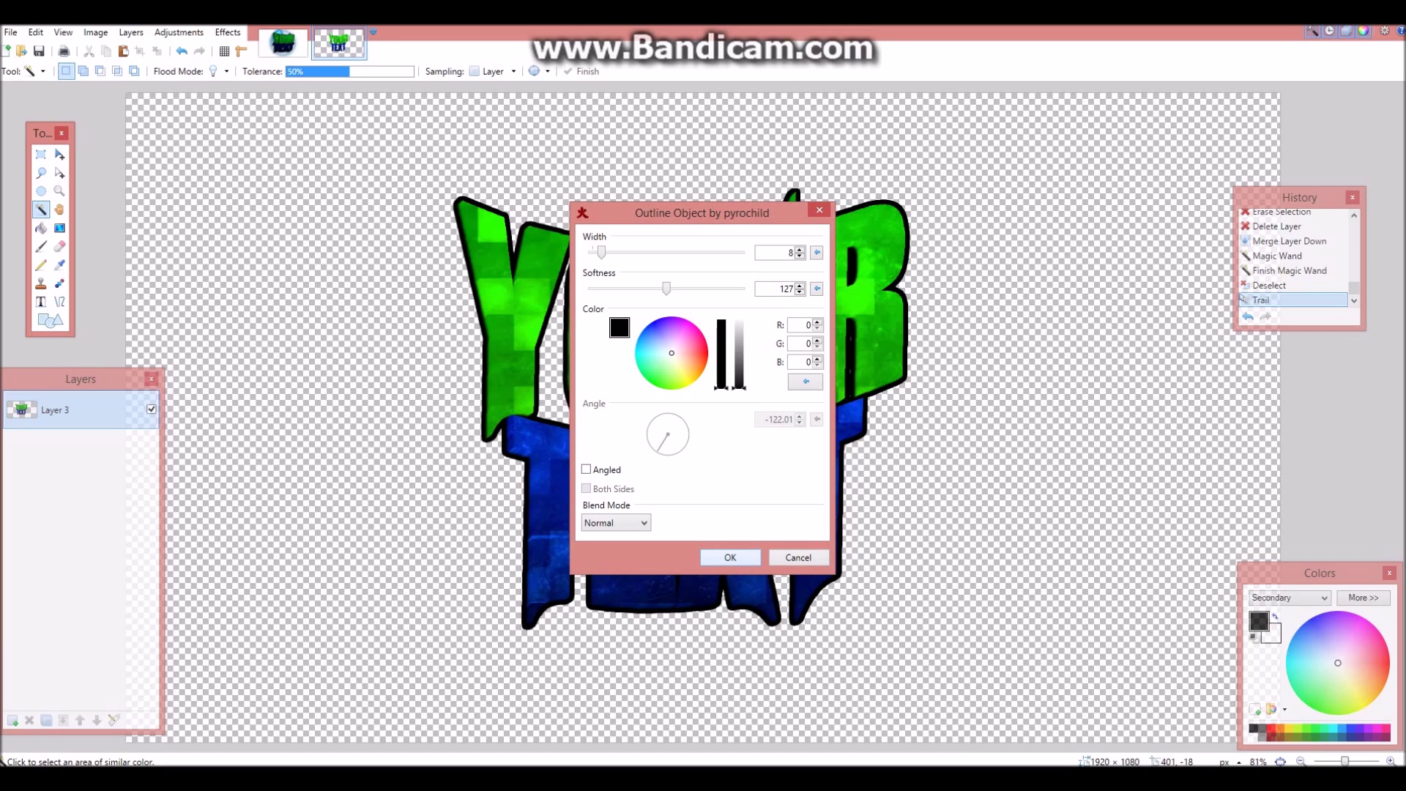
{"action": "left_click", "coordinate": [730, 557]}
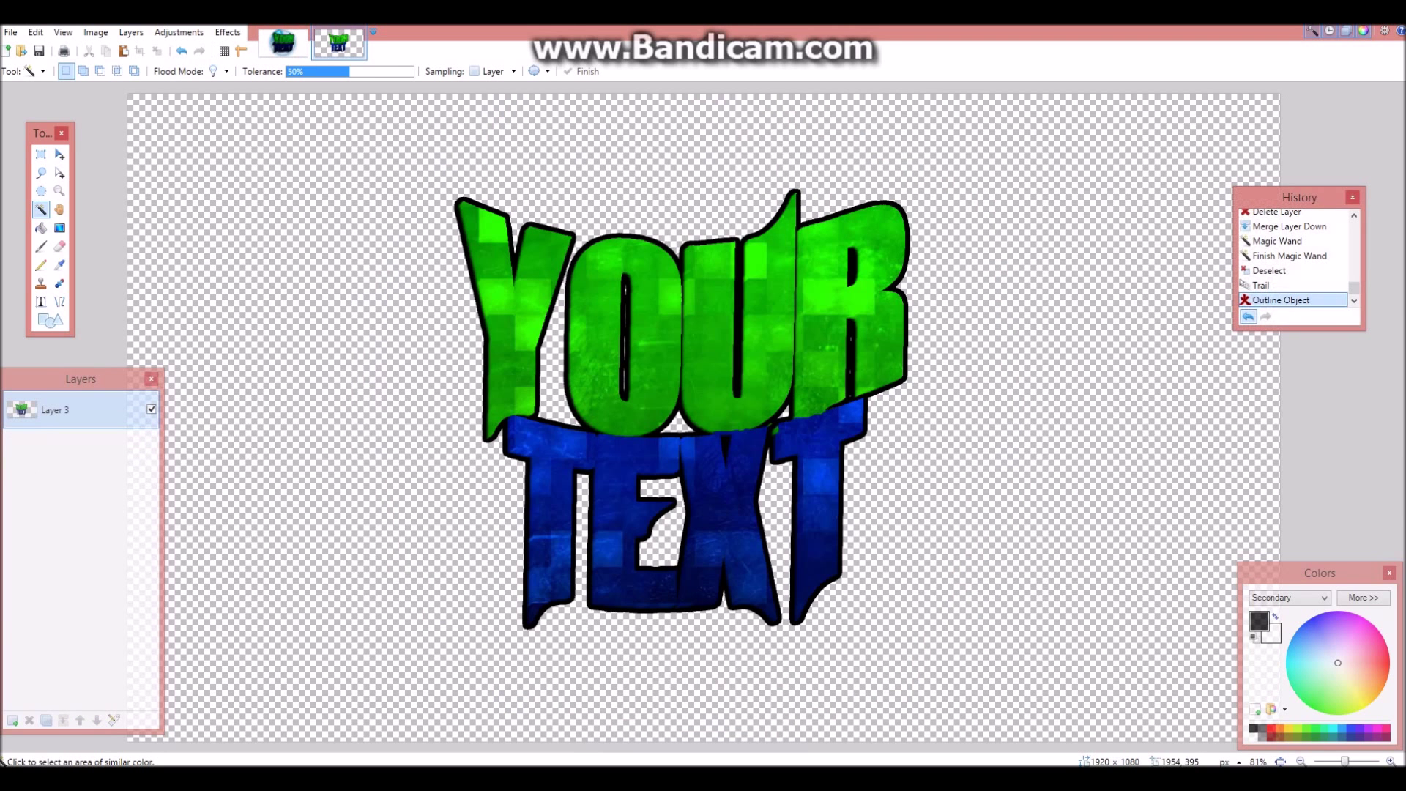
- Replace the outline with a Glow (radius 20, brightness -100, contrast -100), applied repeatedly
{"action": "left_click", "coordinate": [227, 32]}
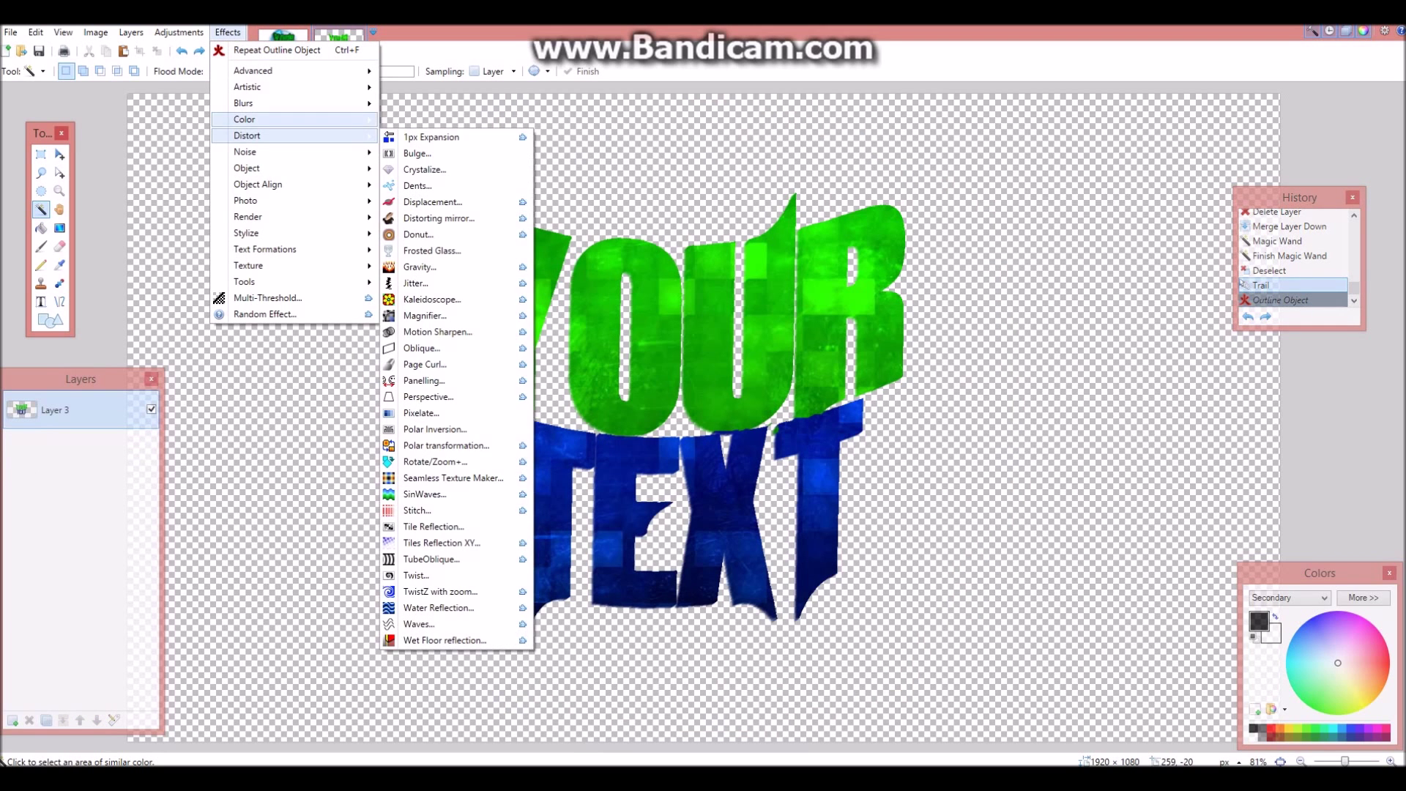
{"action": "mouse_move", "coordinate": [247, 168]}
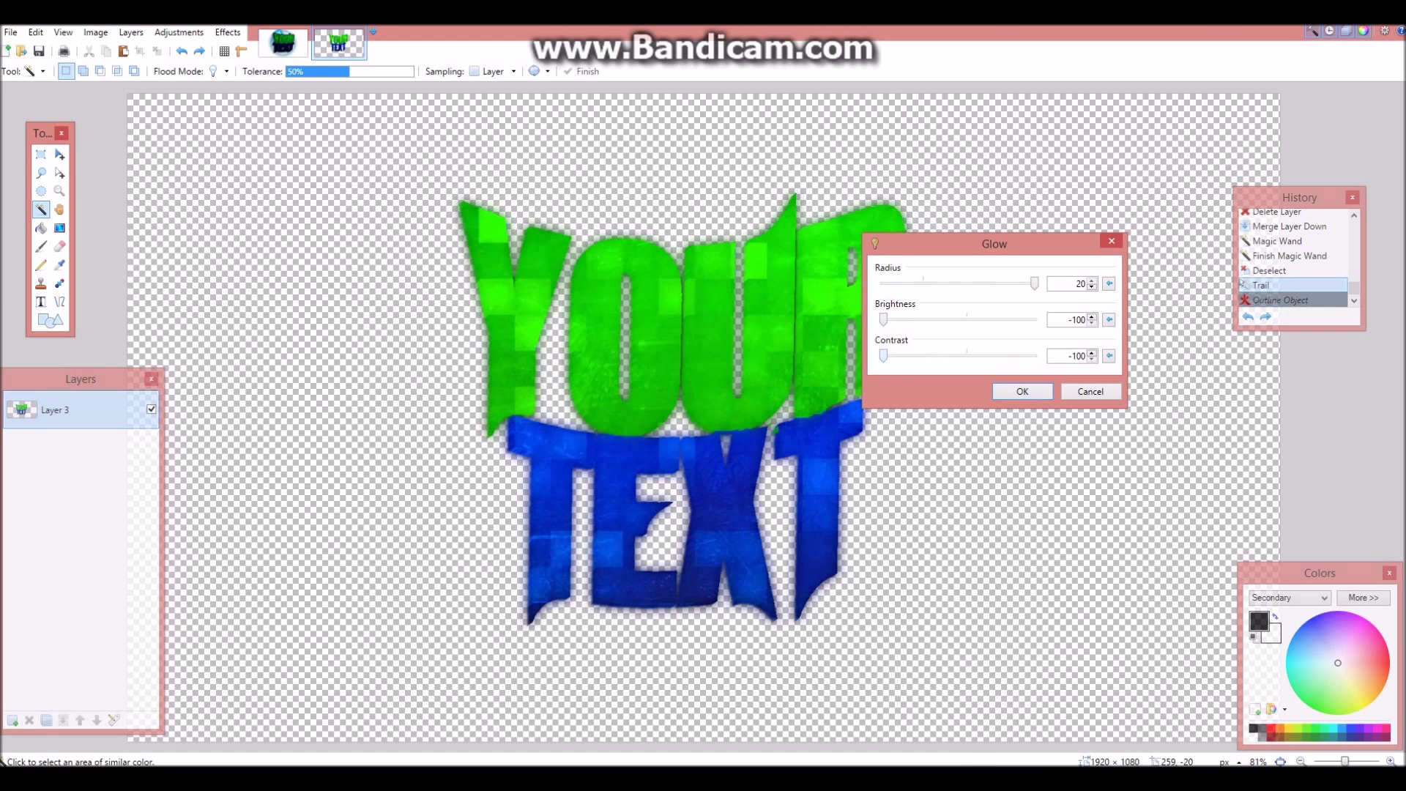
{"action": "left_click", "coordinate": [1022, 391]}
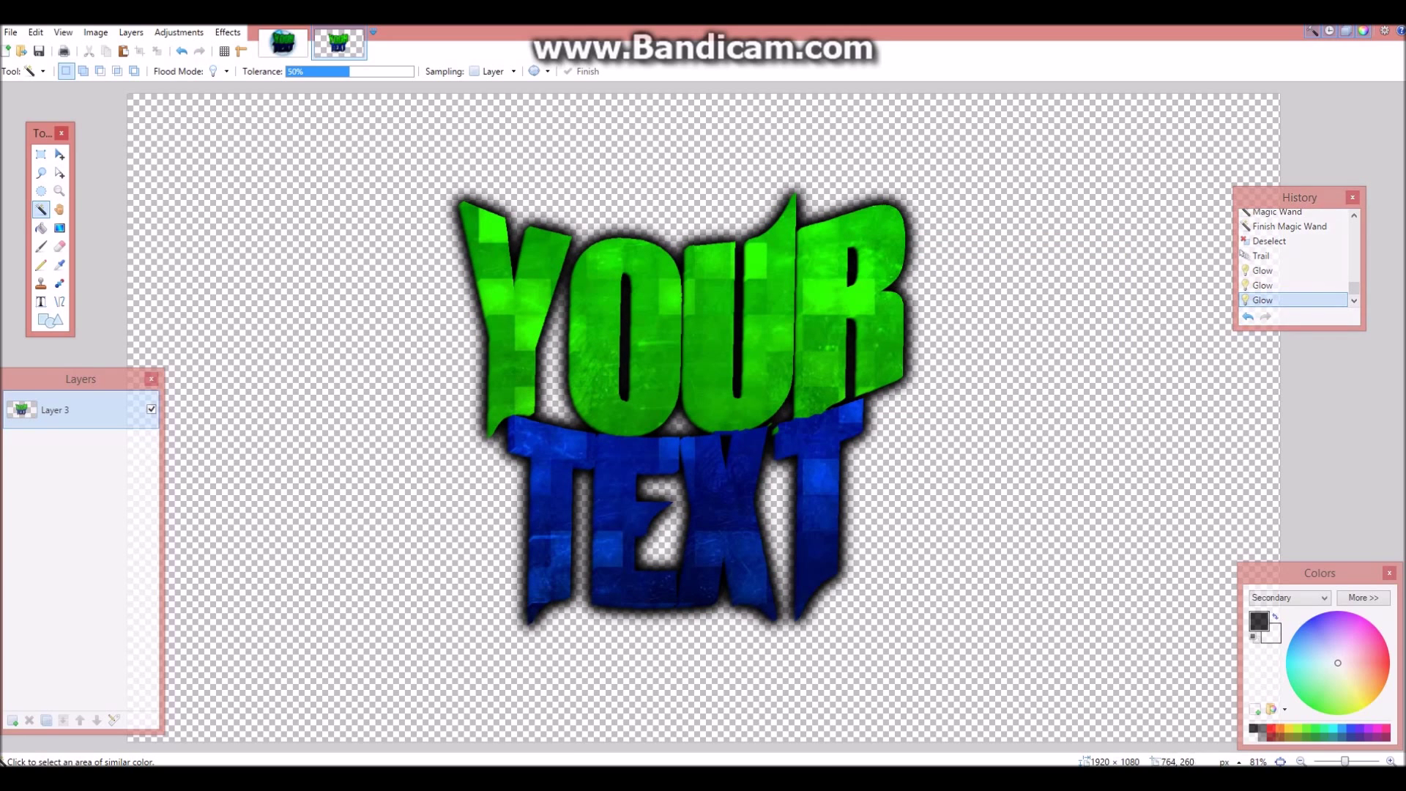
{"action": "left_click", "coordinate": [227, 32]}
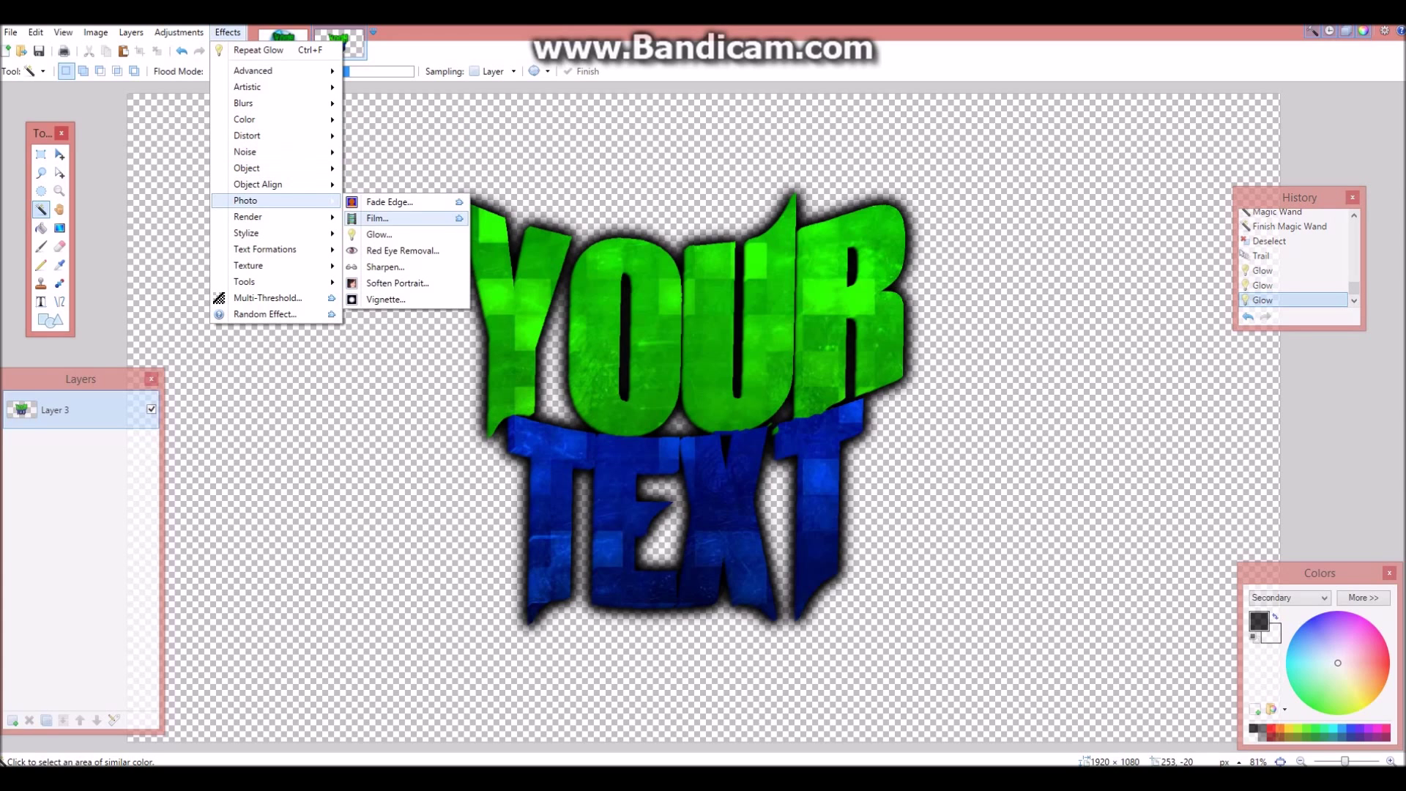
- Apply Soften Portrait to deepen the halo and mute the blue letters
{"action": "left_click", "coordinate": [397, 283]}
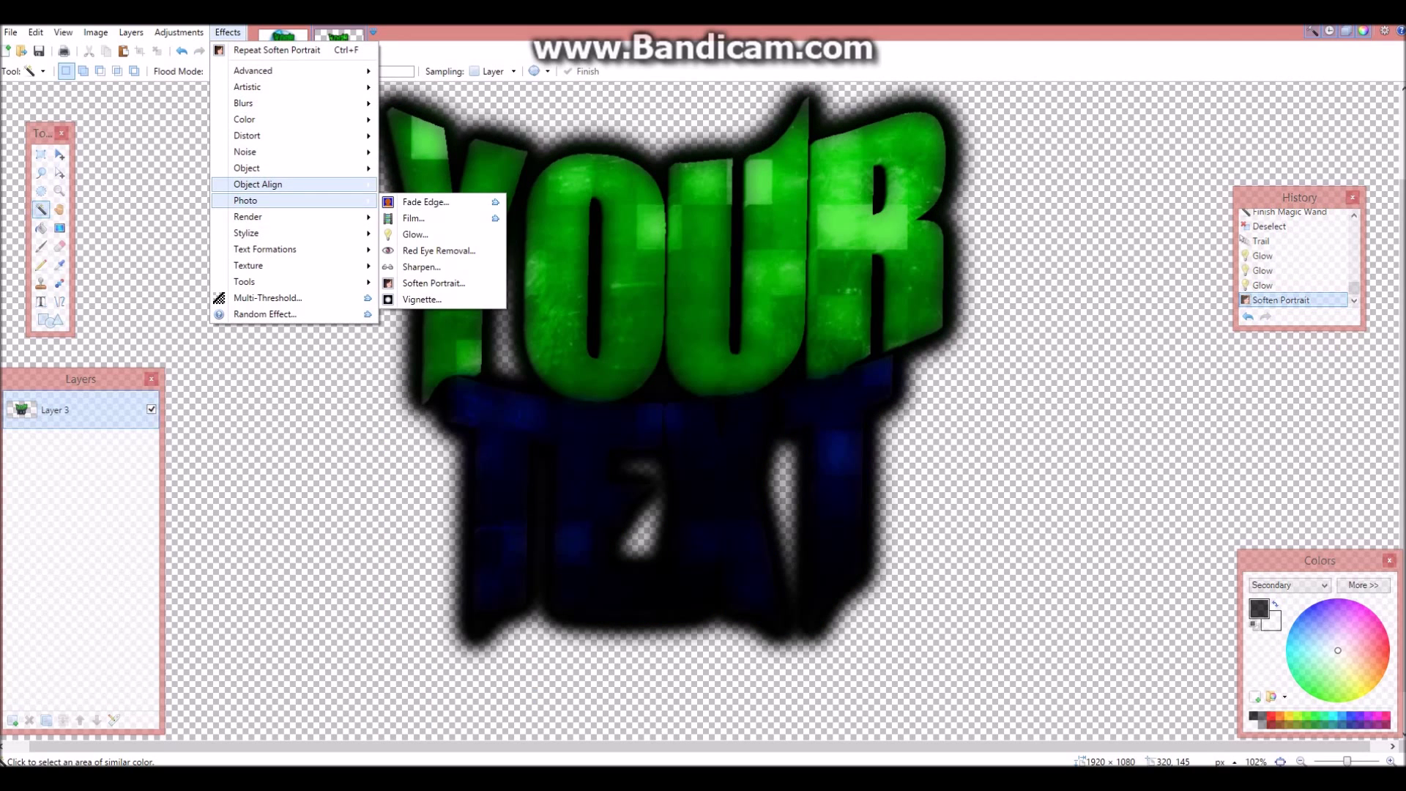
{"action": "mouse_move", "coordinate": [244, 119]}
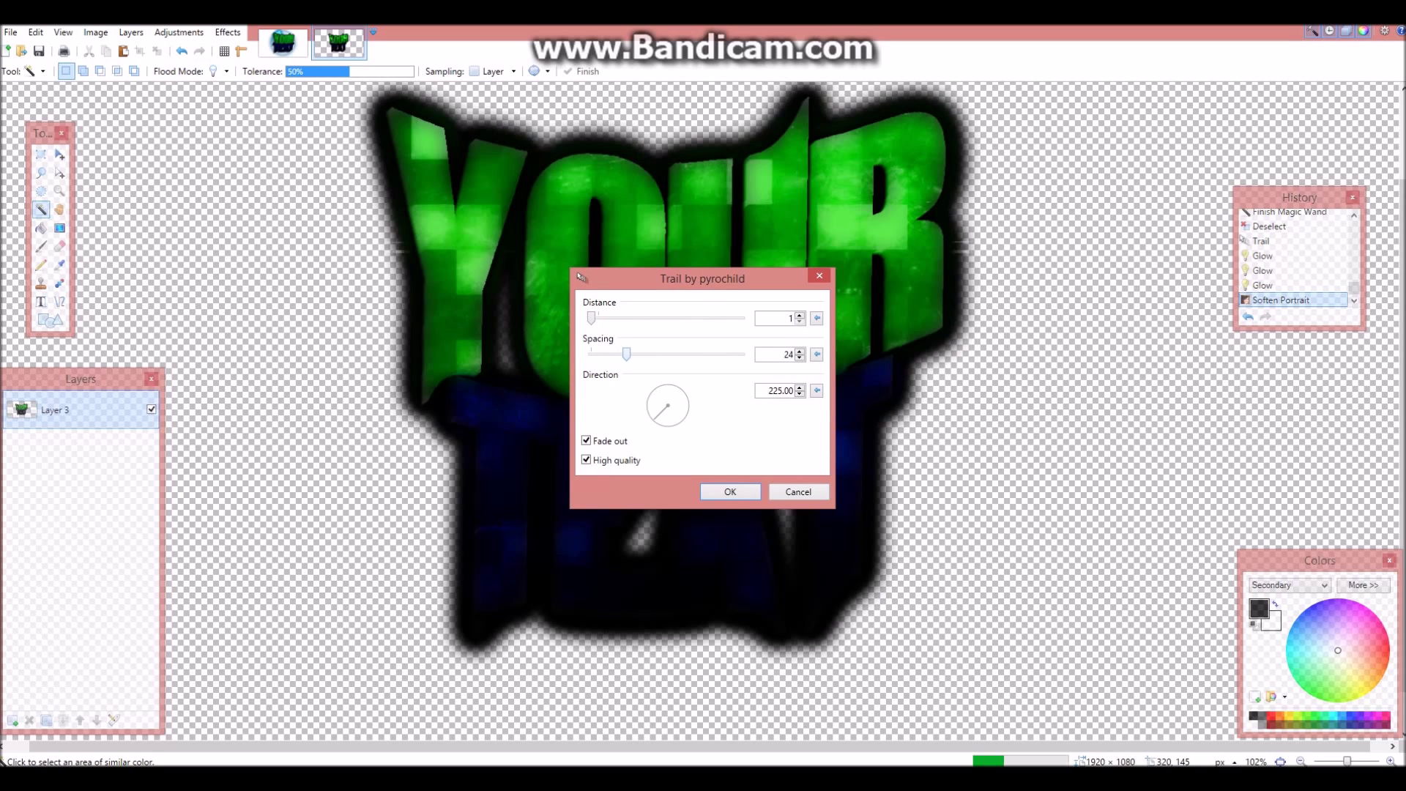
- Apply another Trail, tuning distance and spacing, to streak the title down-left
{"action": "left_click_drag", "start_coordinate": [626, 353], "coordinate": [736, 353]}
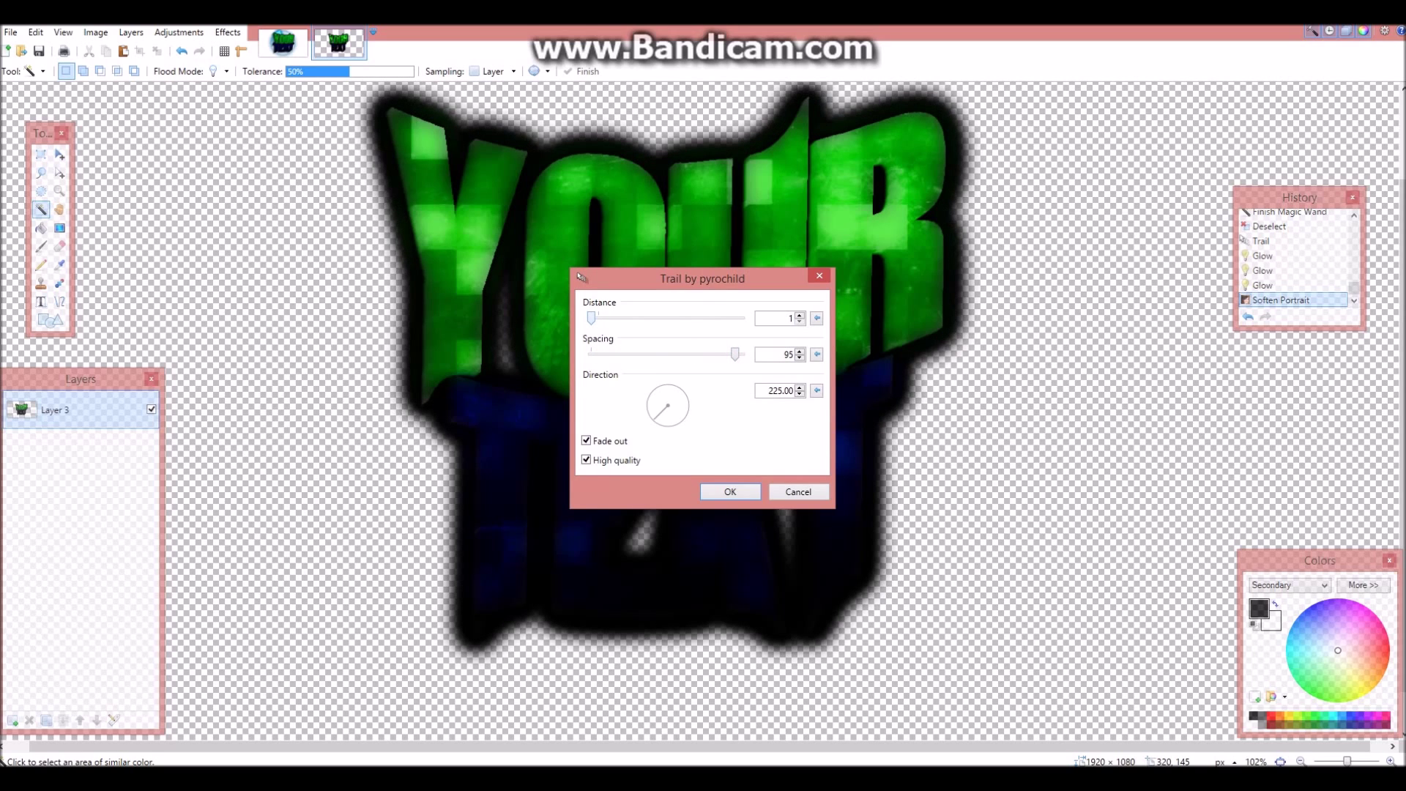
{"action": "left_click_drag", "start_coordinate": [591, 317], "coordinate": [675, 317]}
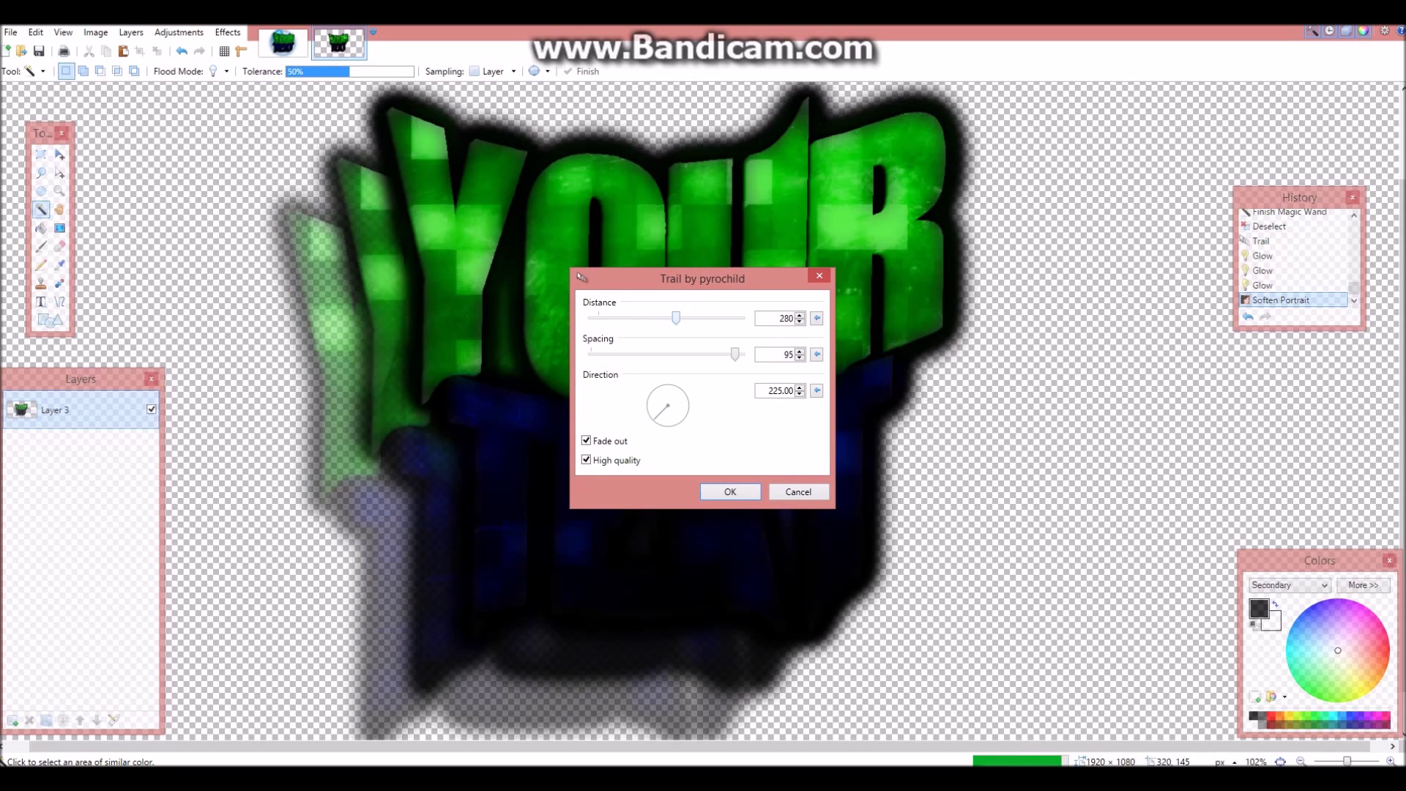
{"action": "left_click_drag", "start_coordinate": [675, 317], "coordinate": [672, 317]}
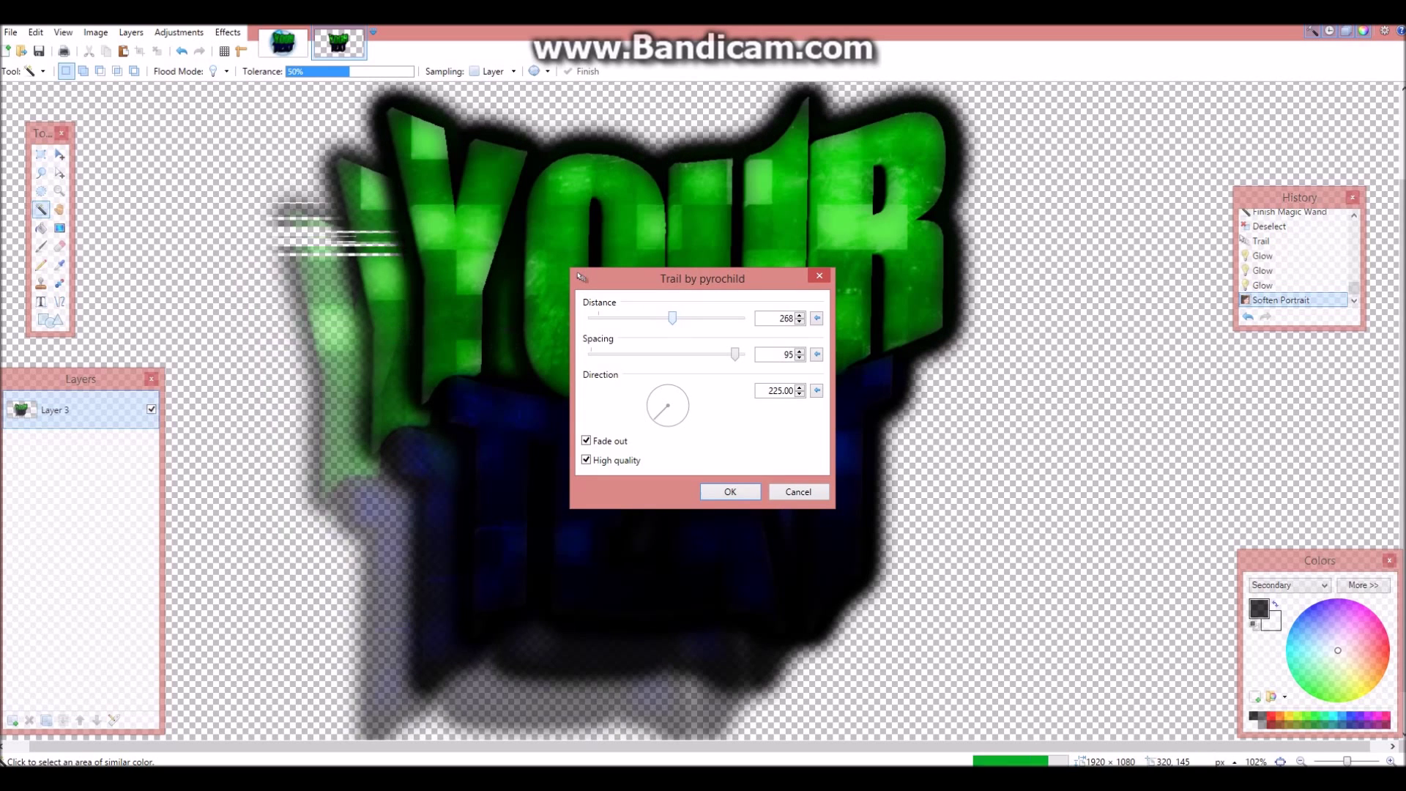
{"action": "left_click_drag", "start_coordinate": [736, 354], "coordinate": [664, 353]}
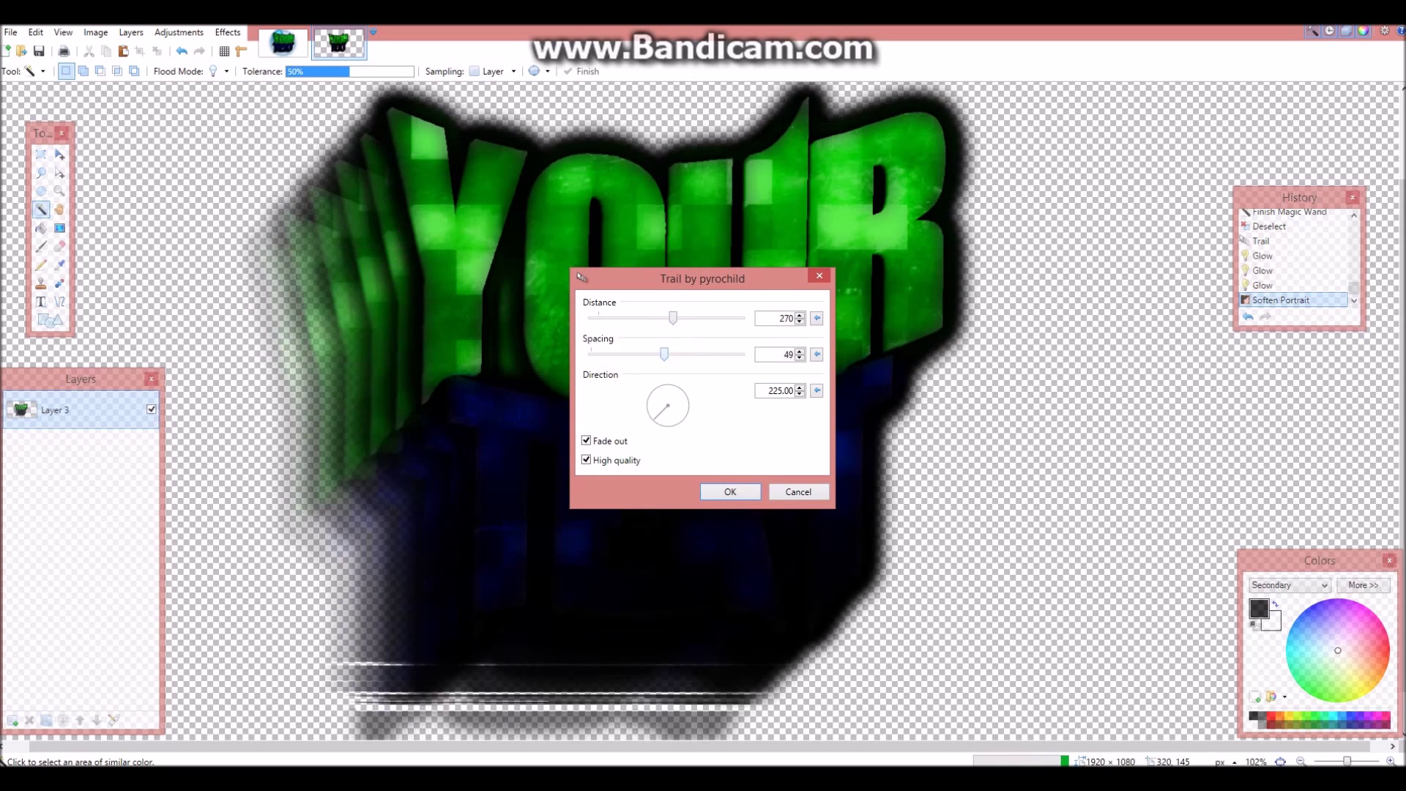
{"action": "left_click_drag", "start_coordinate": [674, 319], "coordinate": [622, 319]}
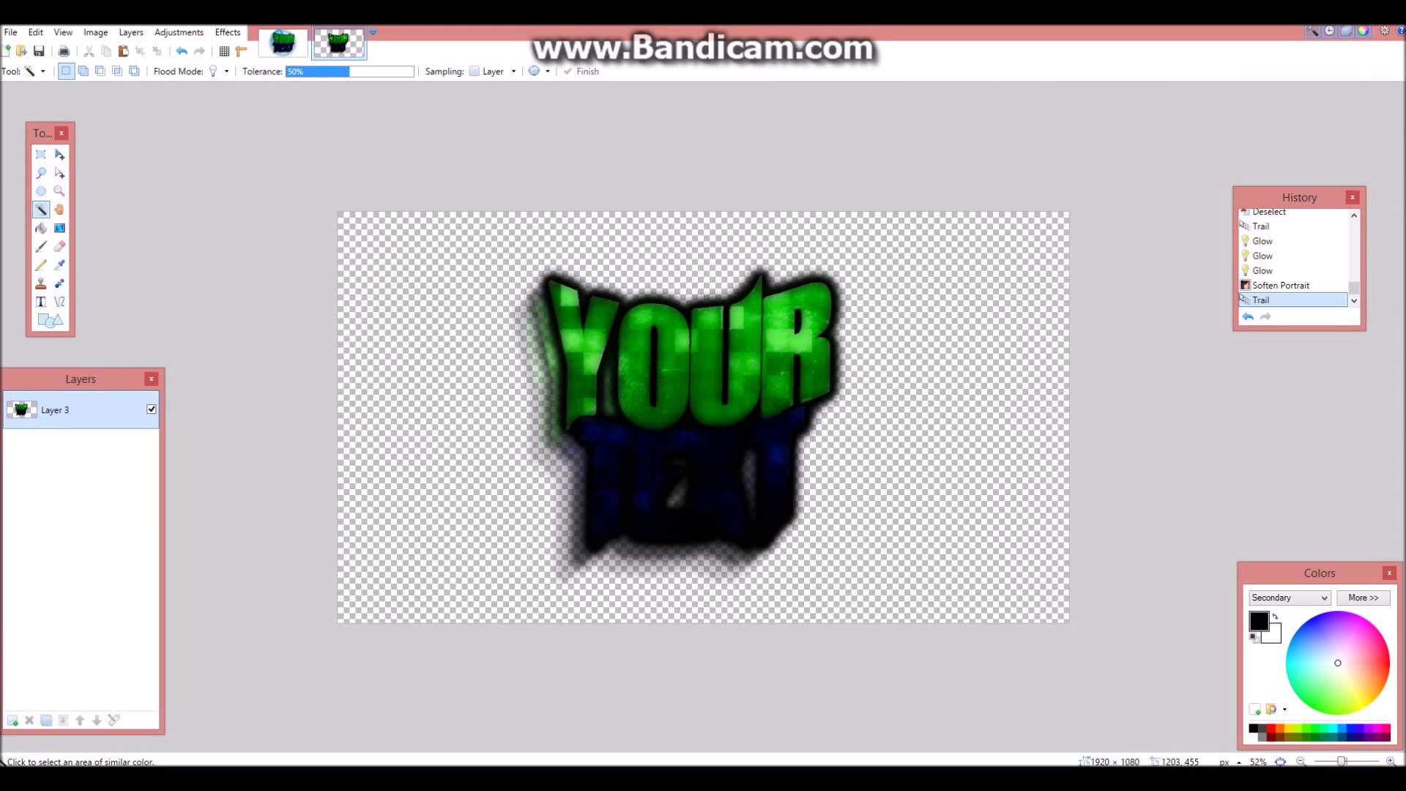
{"action": "left_click", "coordinate": [338, 43]}
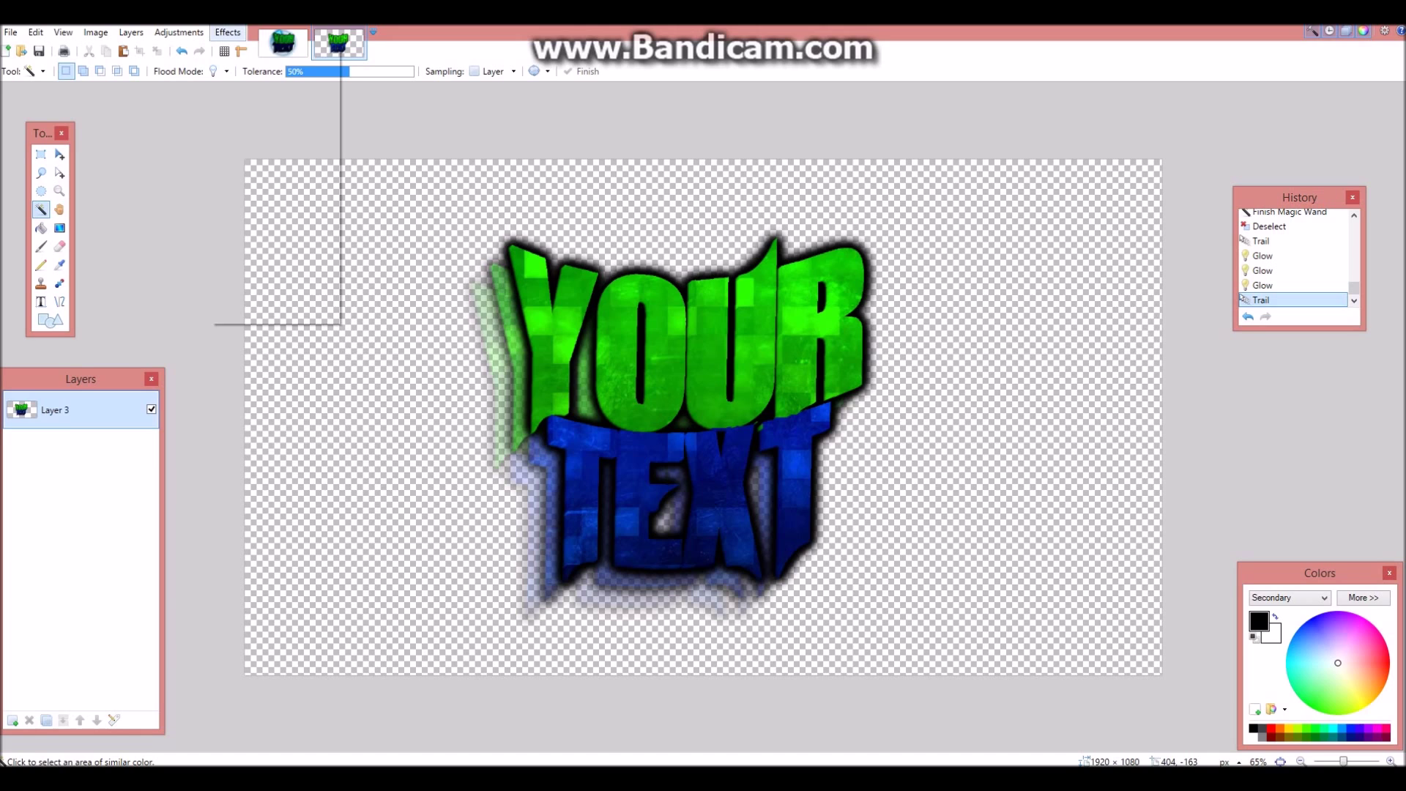
- Apply Soften Portrait to the YOUR TEXT title with softness 4 and lighting 20
{"action": "left_click", "coordinate": [227, 33]}
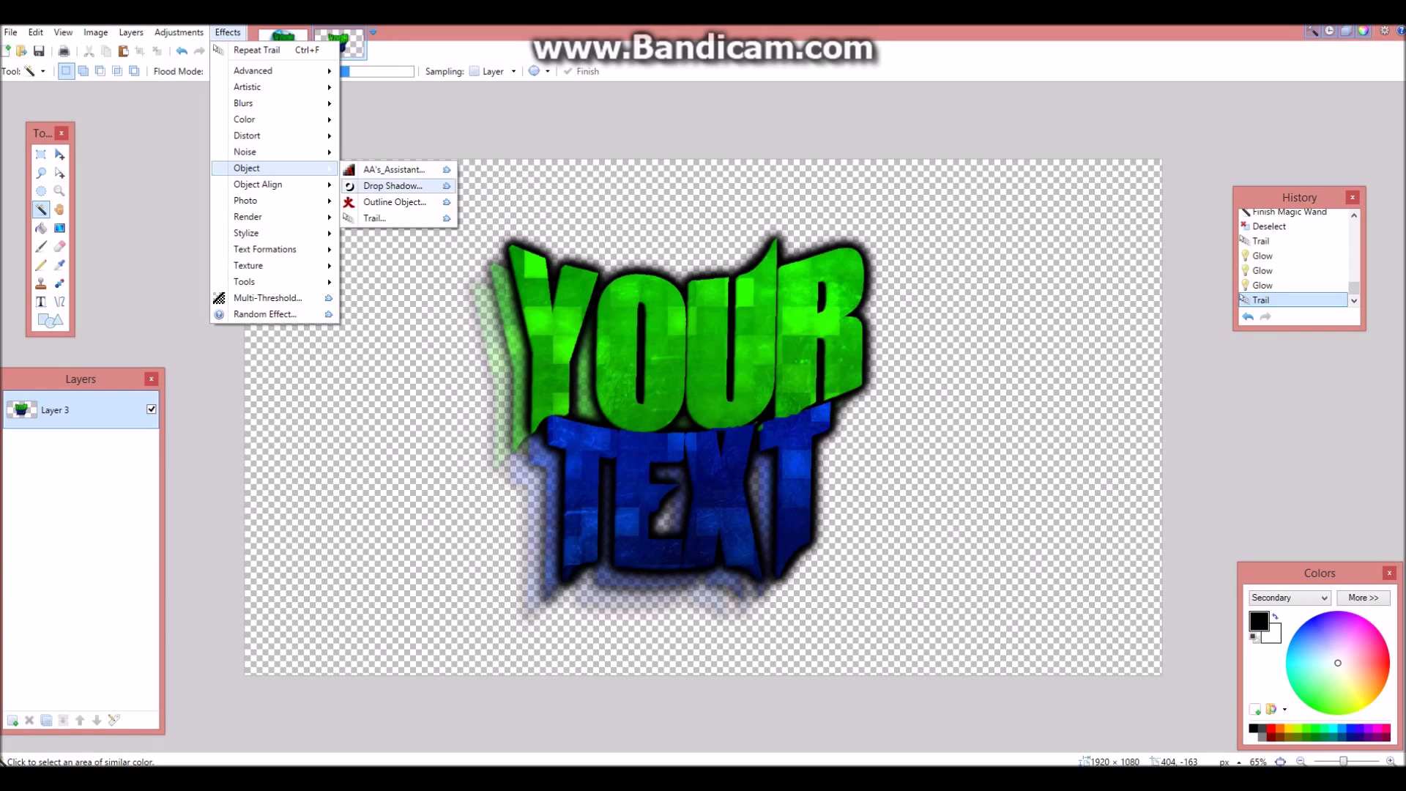
{"action": "mouse_move", "coordinate": [245, 200]}
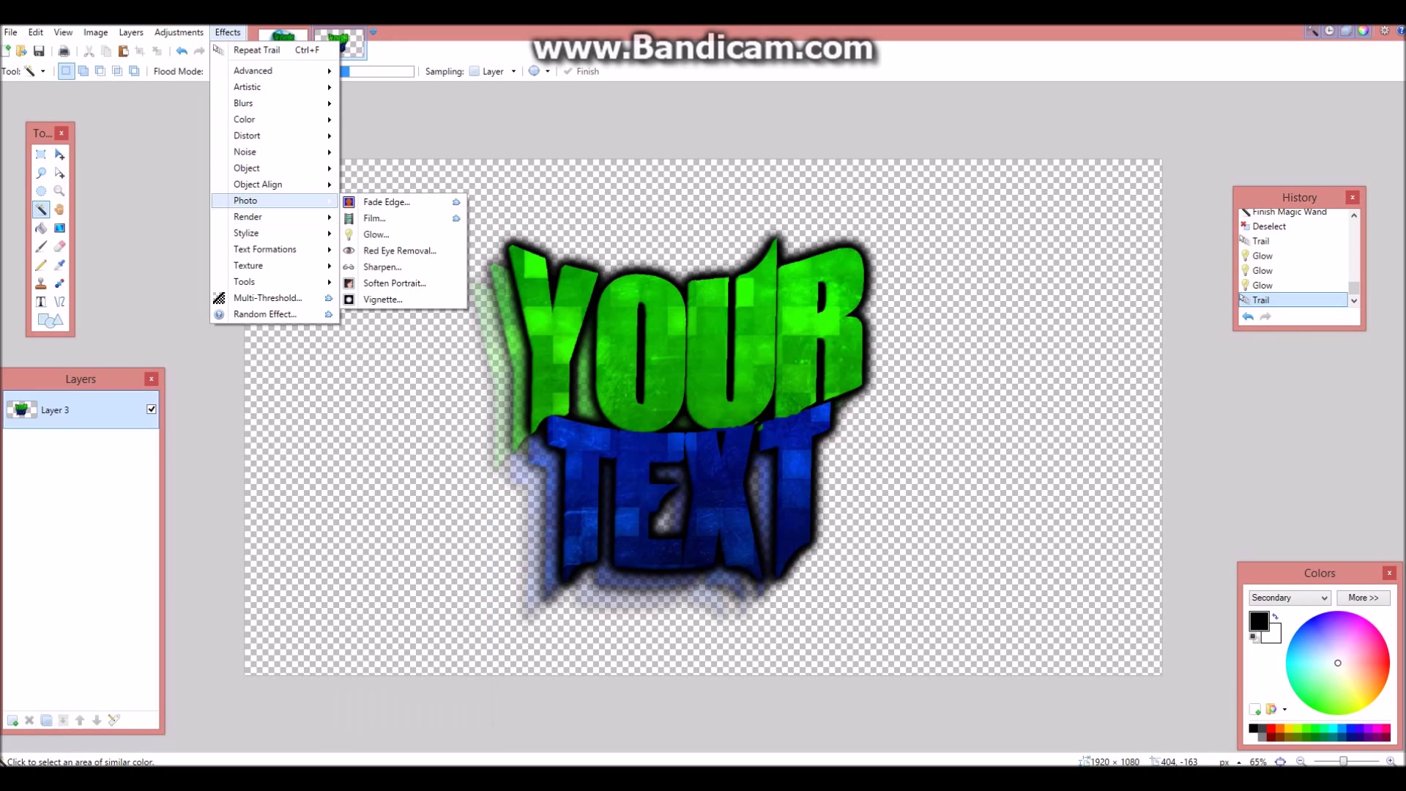
{"action": "mouse_move", "coordinate": [395, 283]}
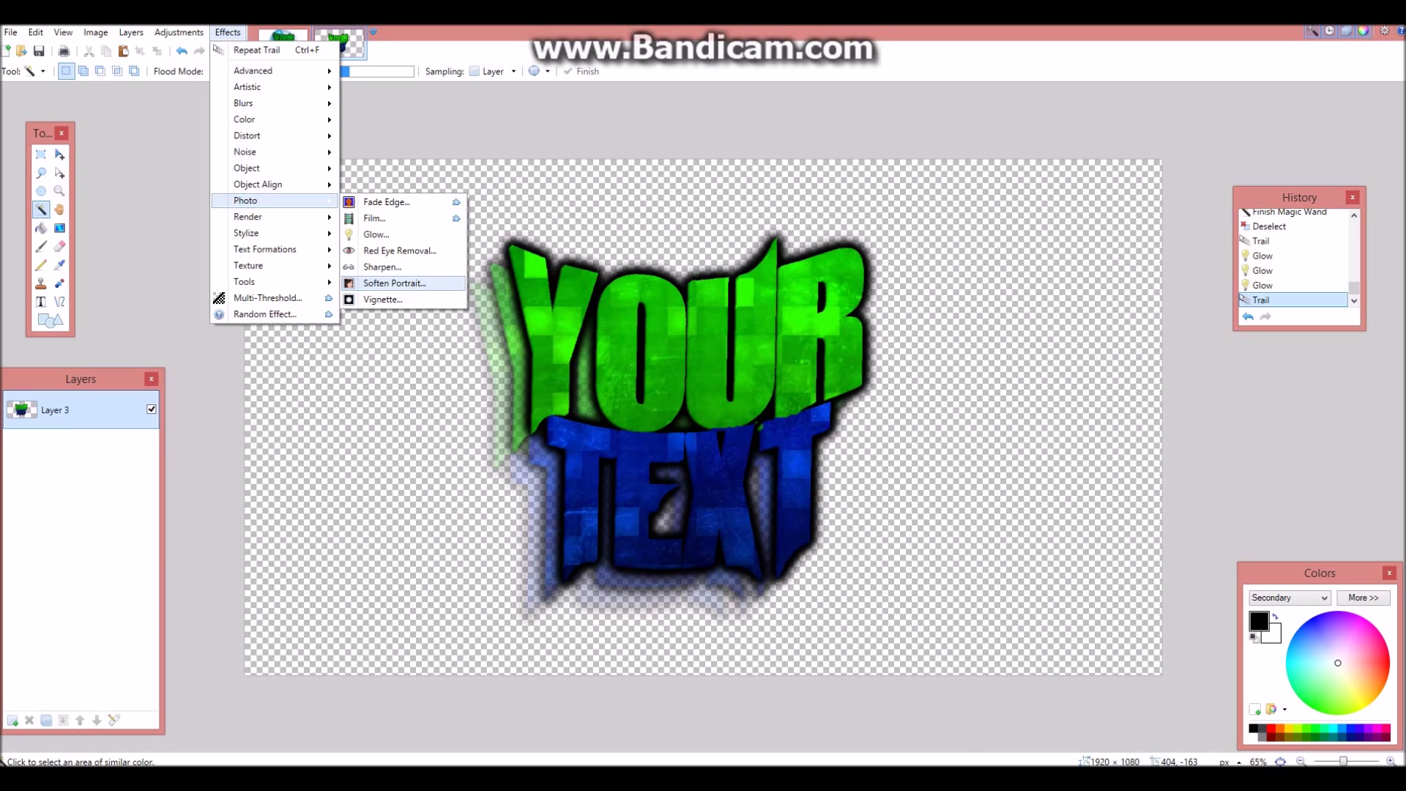
{"action": "left_click", "coordinate": [395, 283]}
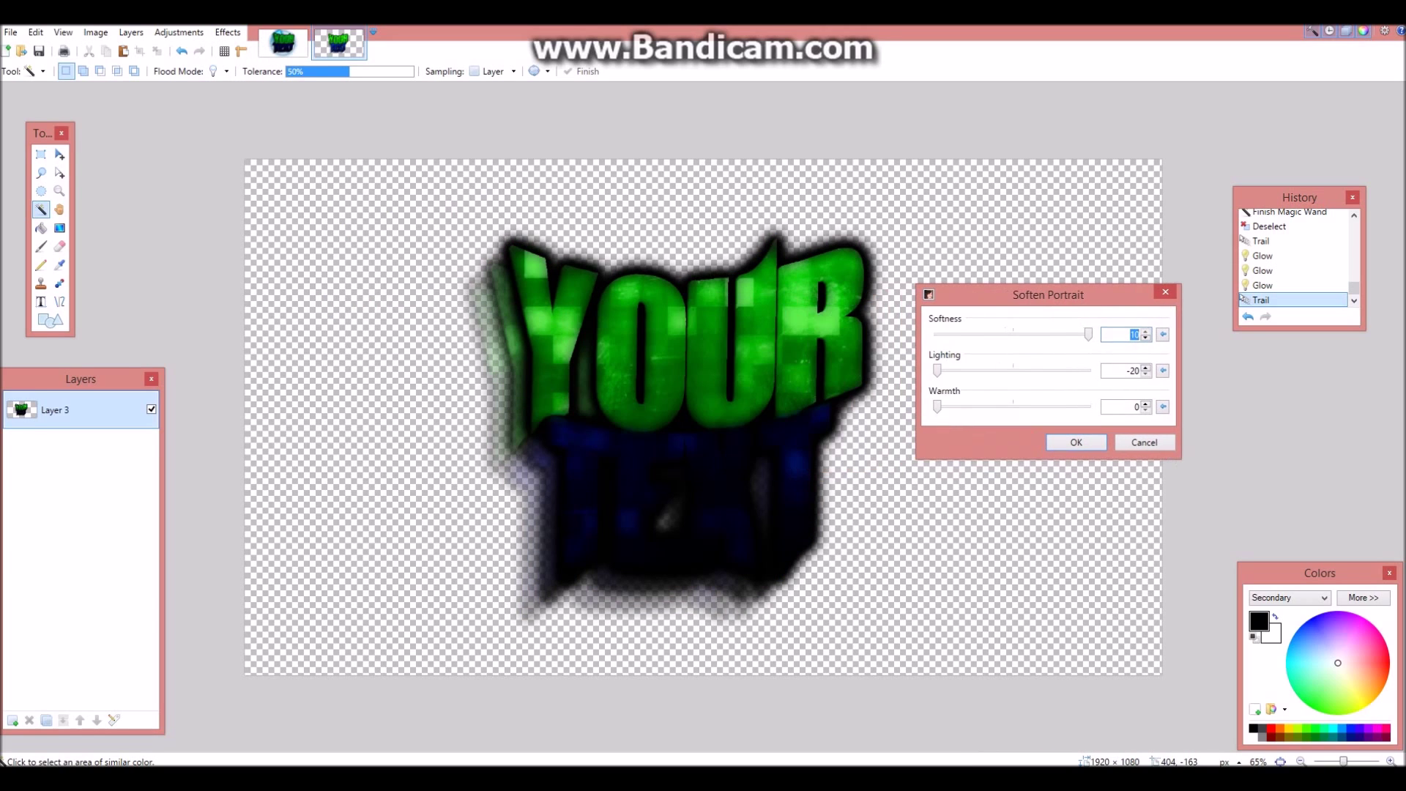
{"action": "left_click_drag", "start_coordinate": [936, 371], "coordinate": [1061, 371]}
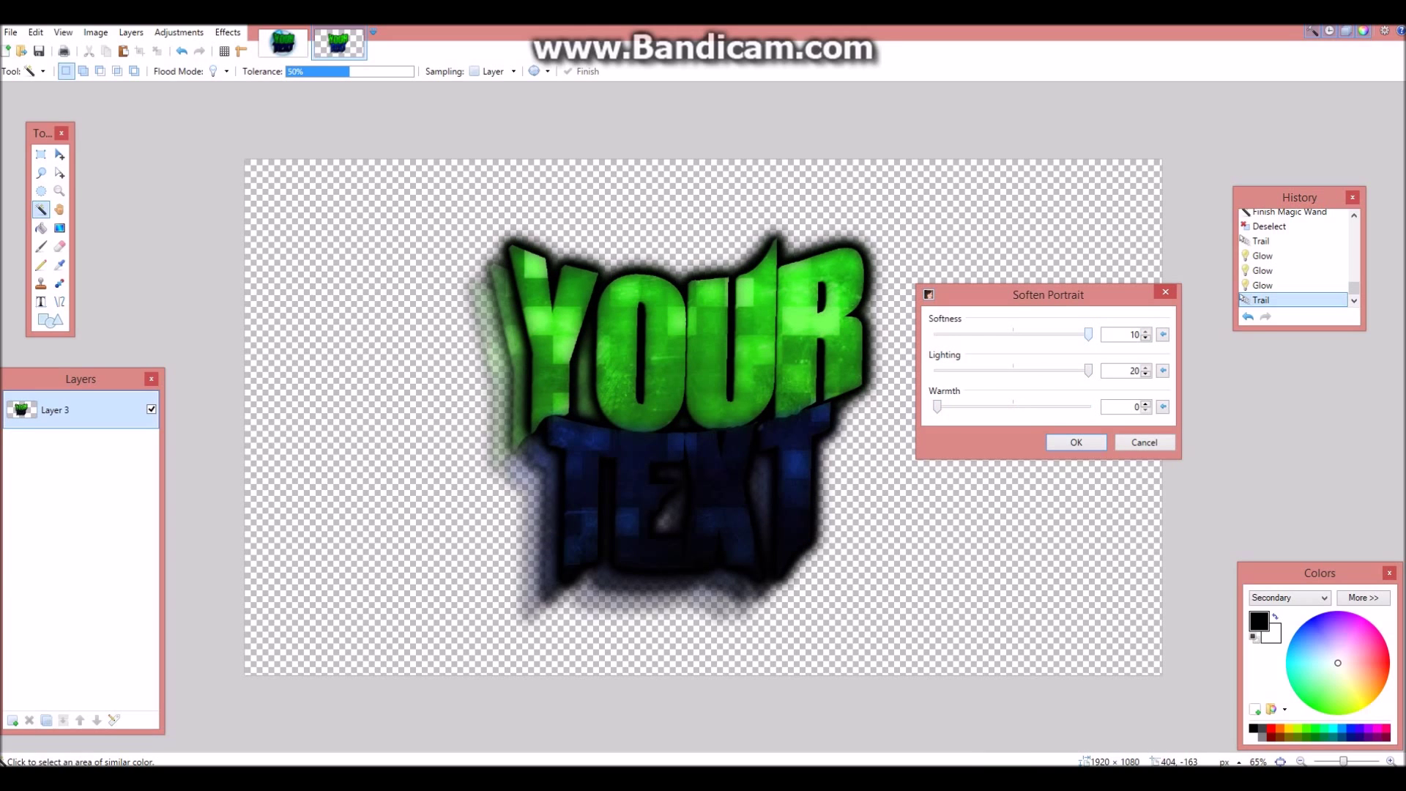
{"action": "left_click_drag", "start_coordinate": [1087, 334], "coordinate": [967, 334]}
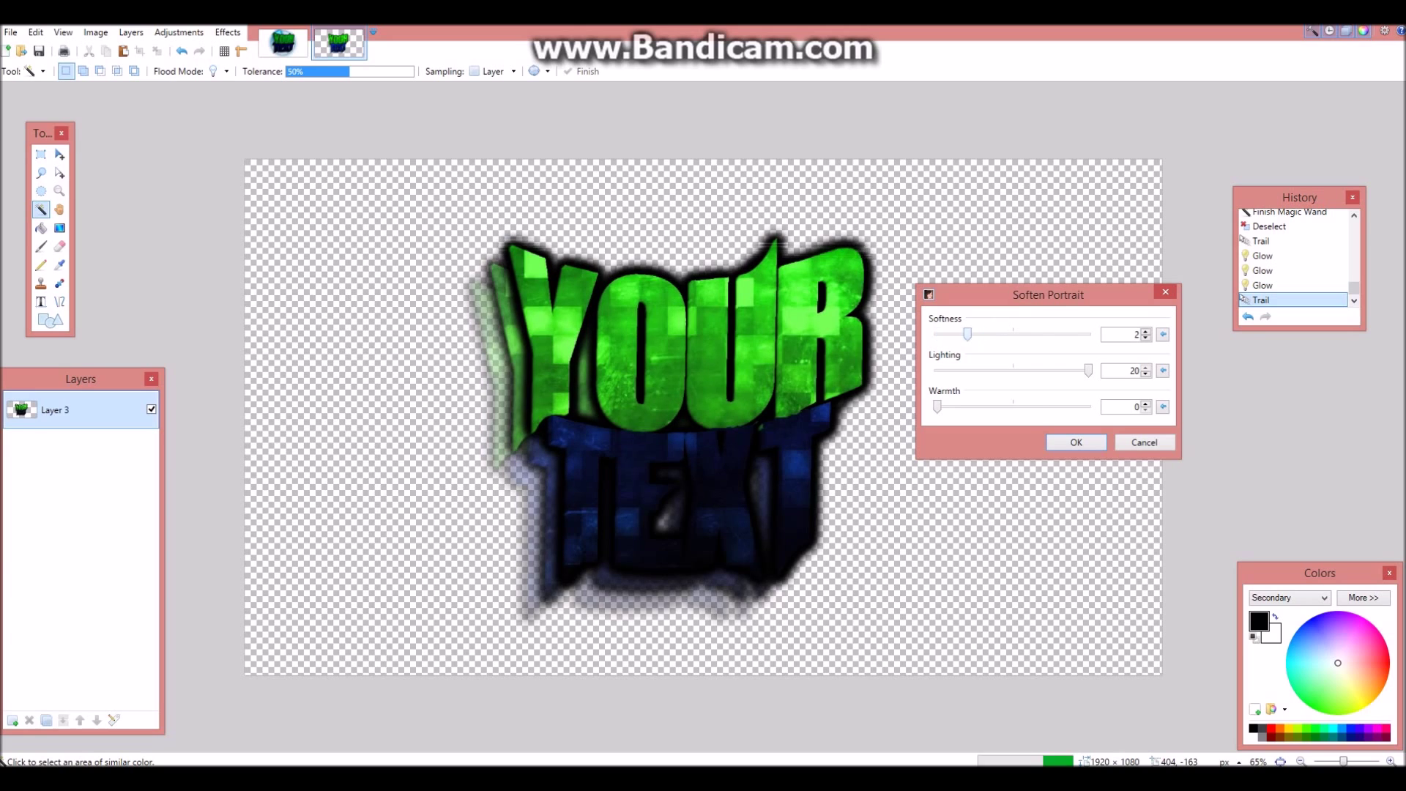
{"action": "left_click_drag", "start_coordinate": [967, 334], "coordinate": [999, 334]}
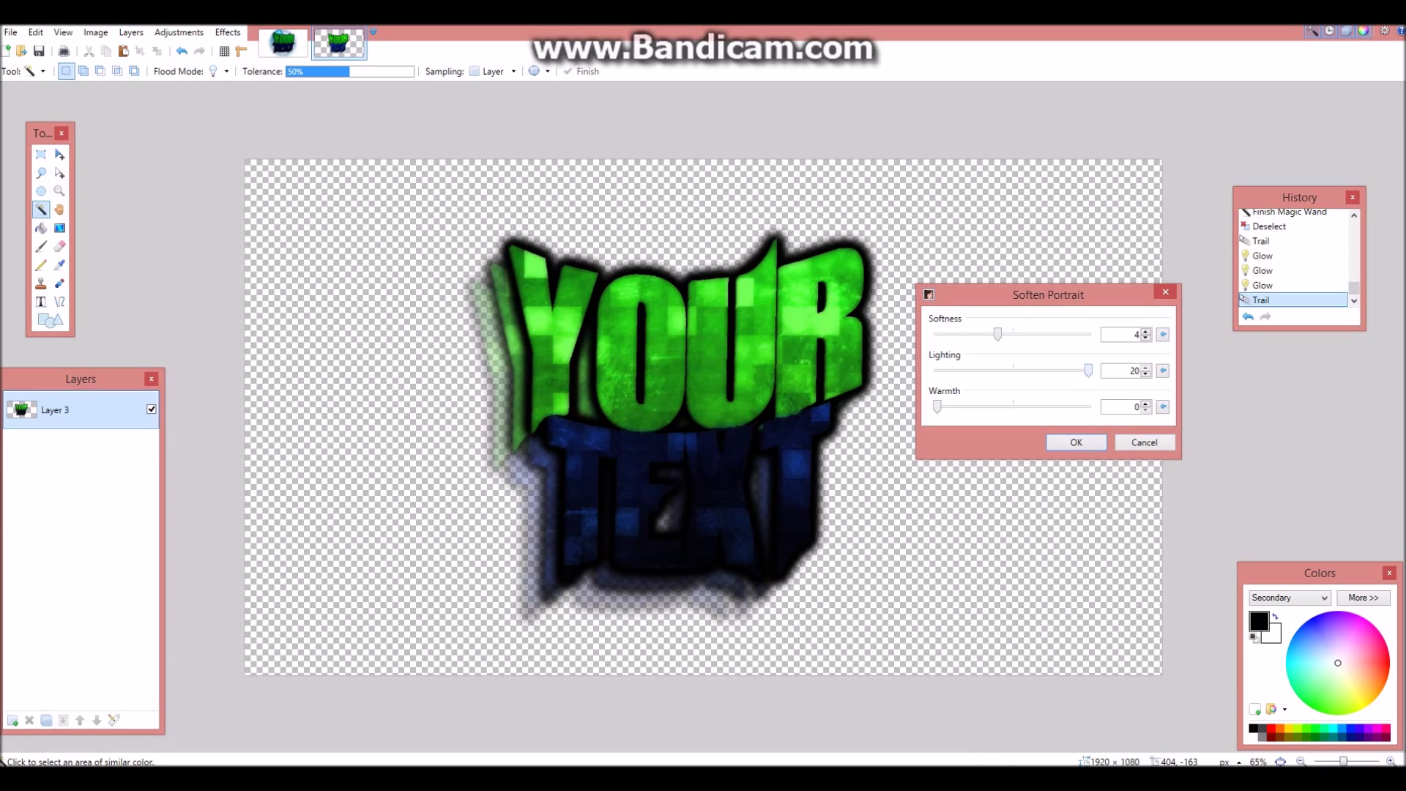
{"action": "left_click_drag", "start_coordinate": [1088, 371], "coordinate": [1048, 370]}
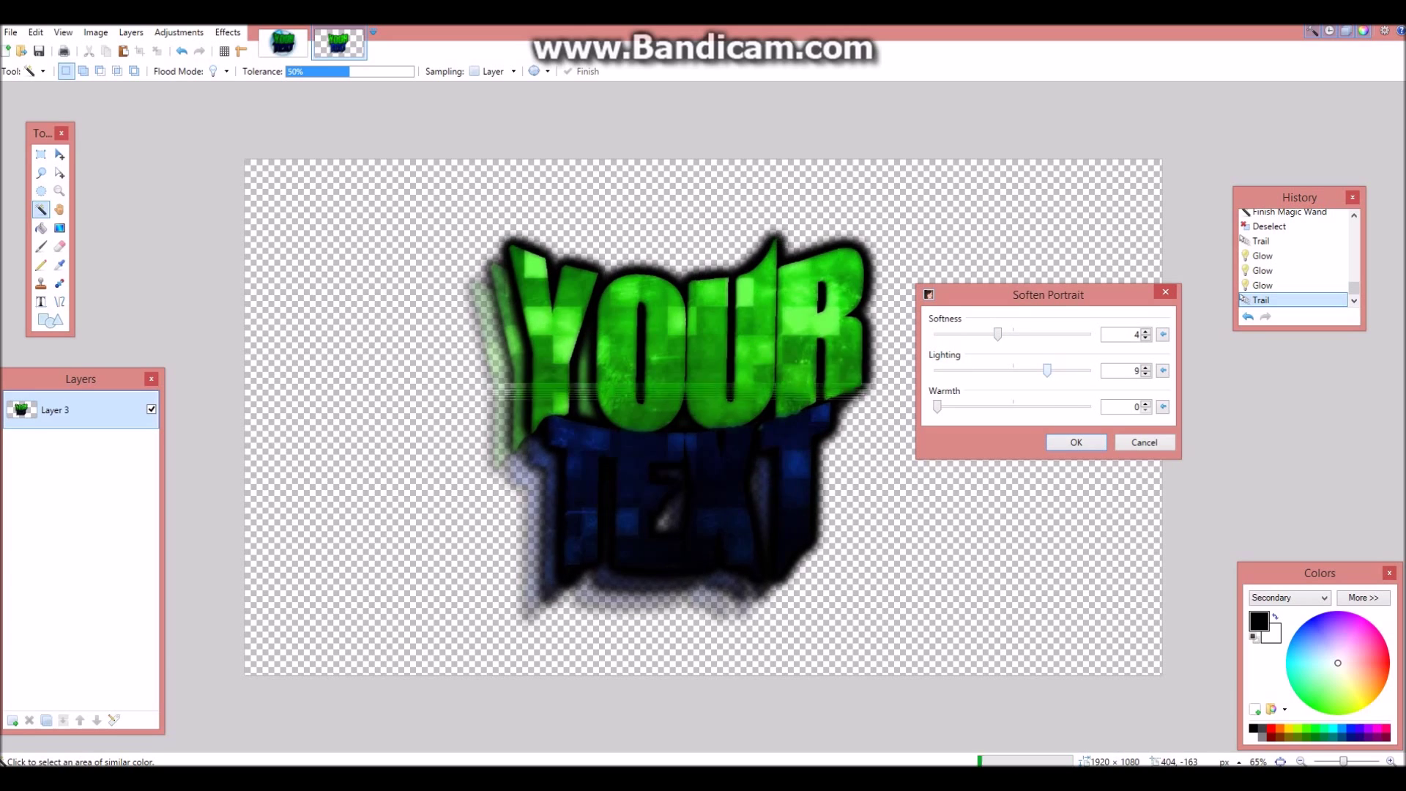
{"action": "left_click_drag", "start_coordinate": [1047, 369], "coordinate": [1087, 369]}
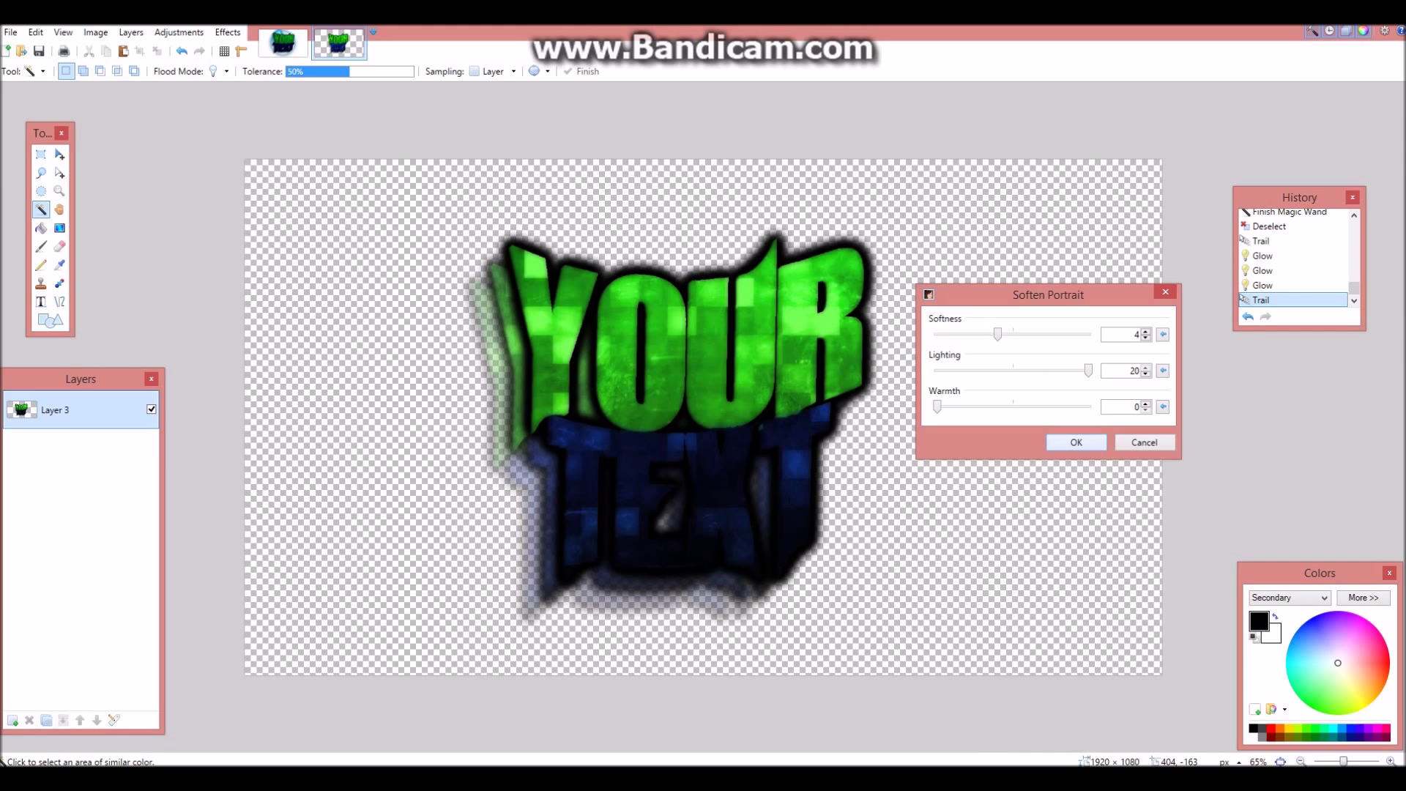
{"action": "left_click", "coordinate": [1075, 443]}
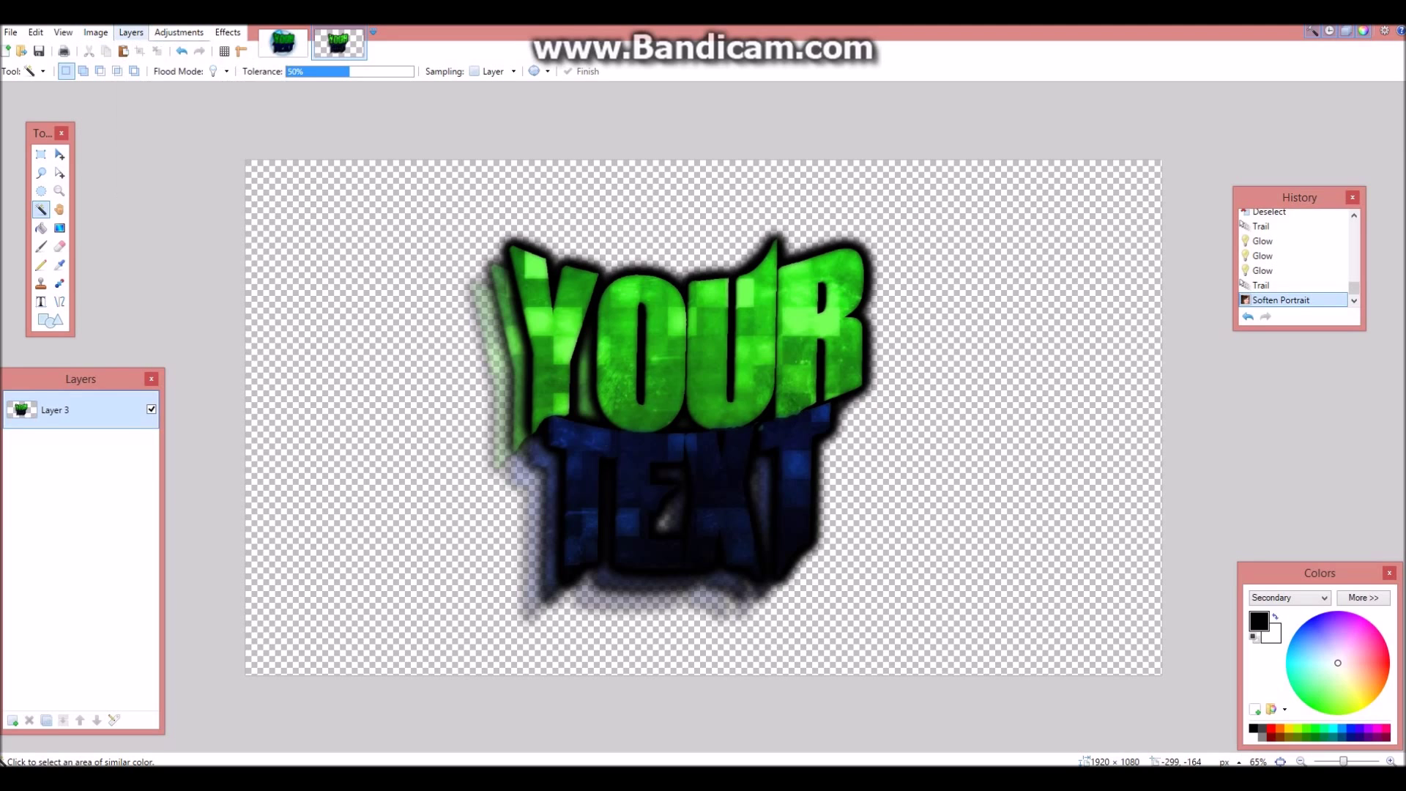
{"action": "left_click", "coordinate": [178, 32]}
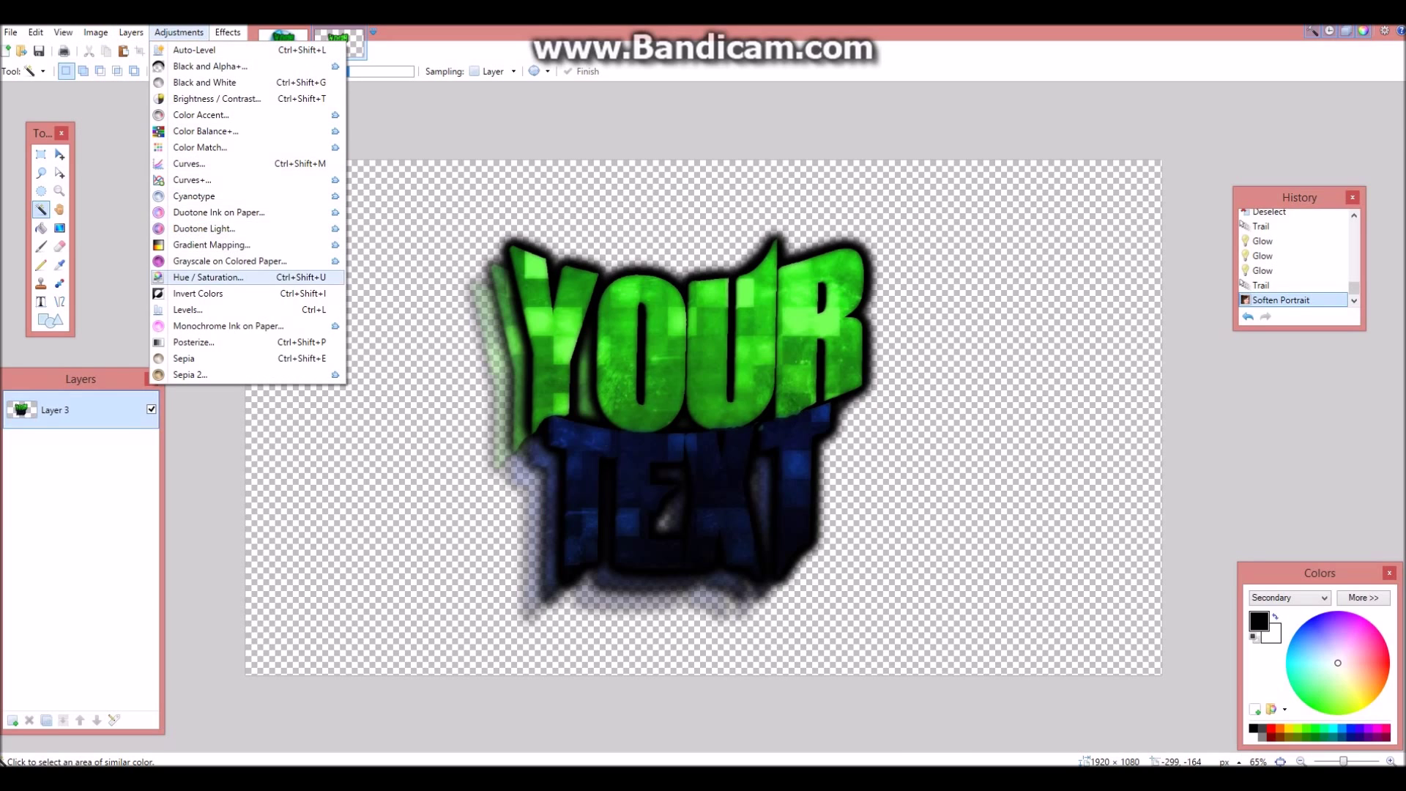
{"action": "left_click", "coordinate": [208, 277]}
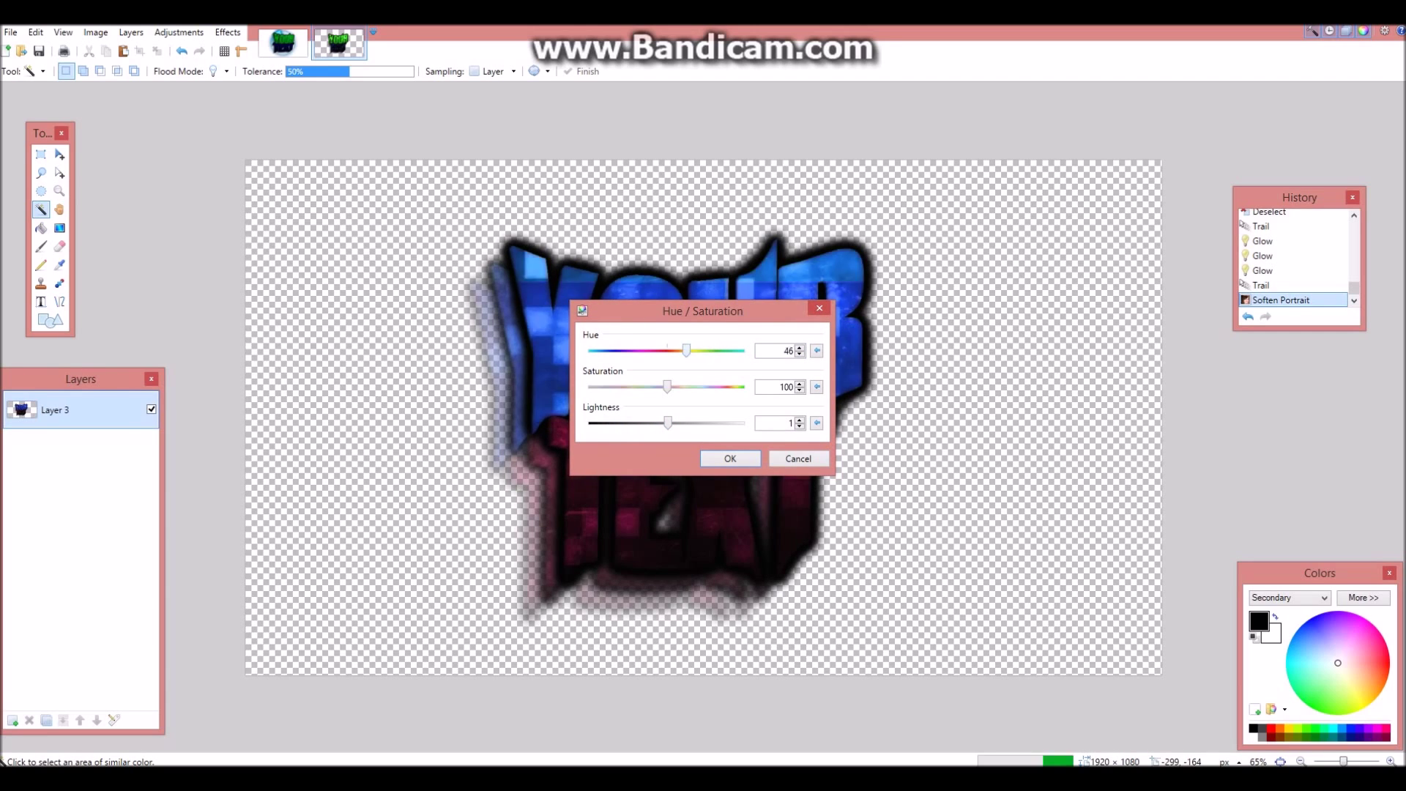
{"action": "left_click_drag", "start_coordinate": [687, 351], "coordinate": [731, 351]}
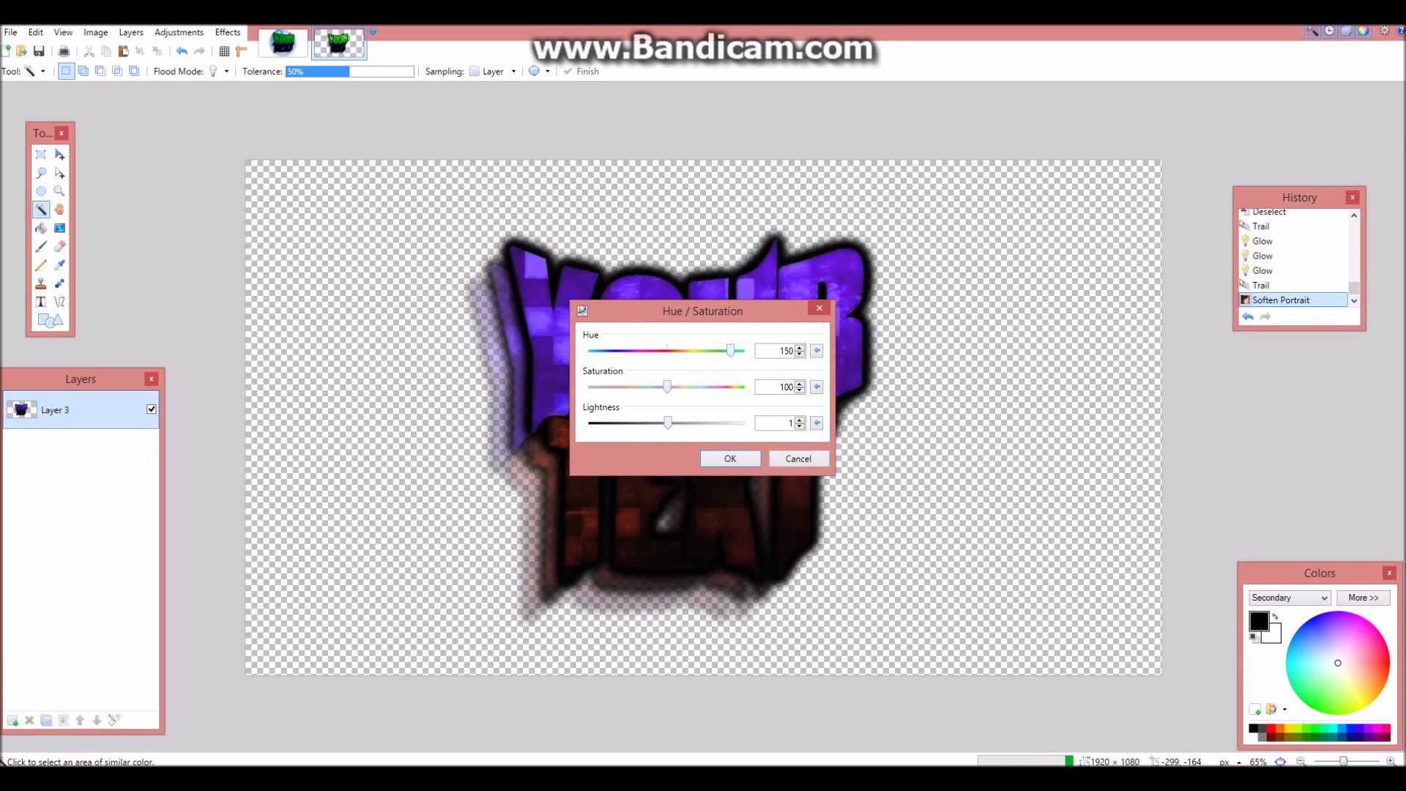
{"action": "left_click_drag", "start_coordinate": [731, 351], "coordinate": [640, 351]}
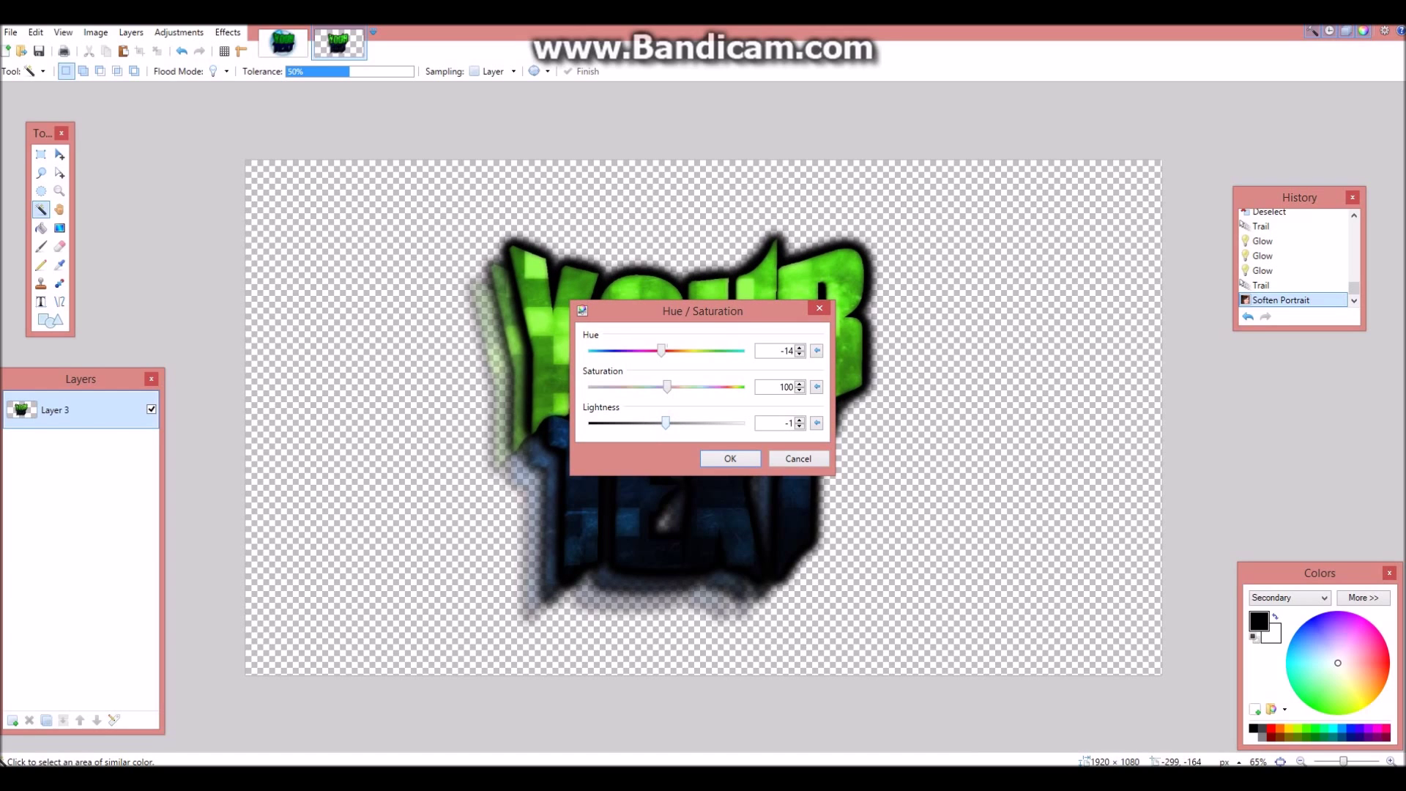
{"action": "left_click", "coordinate": [730, 458]}
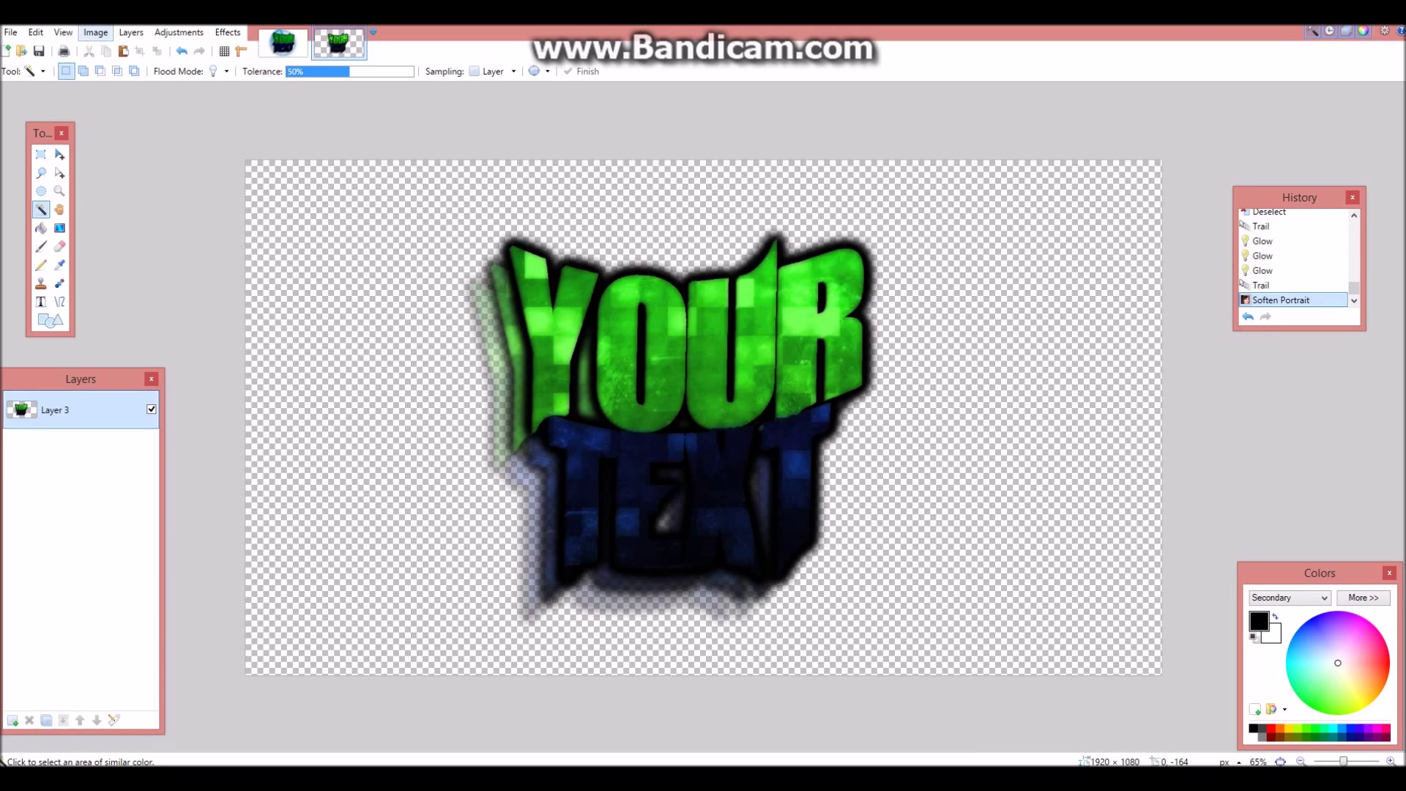
- Tilt the title back about 28 degrees with the layer Rotate / Zoom
{"action": "left_click", "coordinate": [130, 32]}
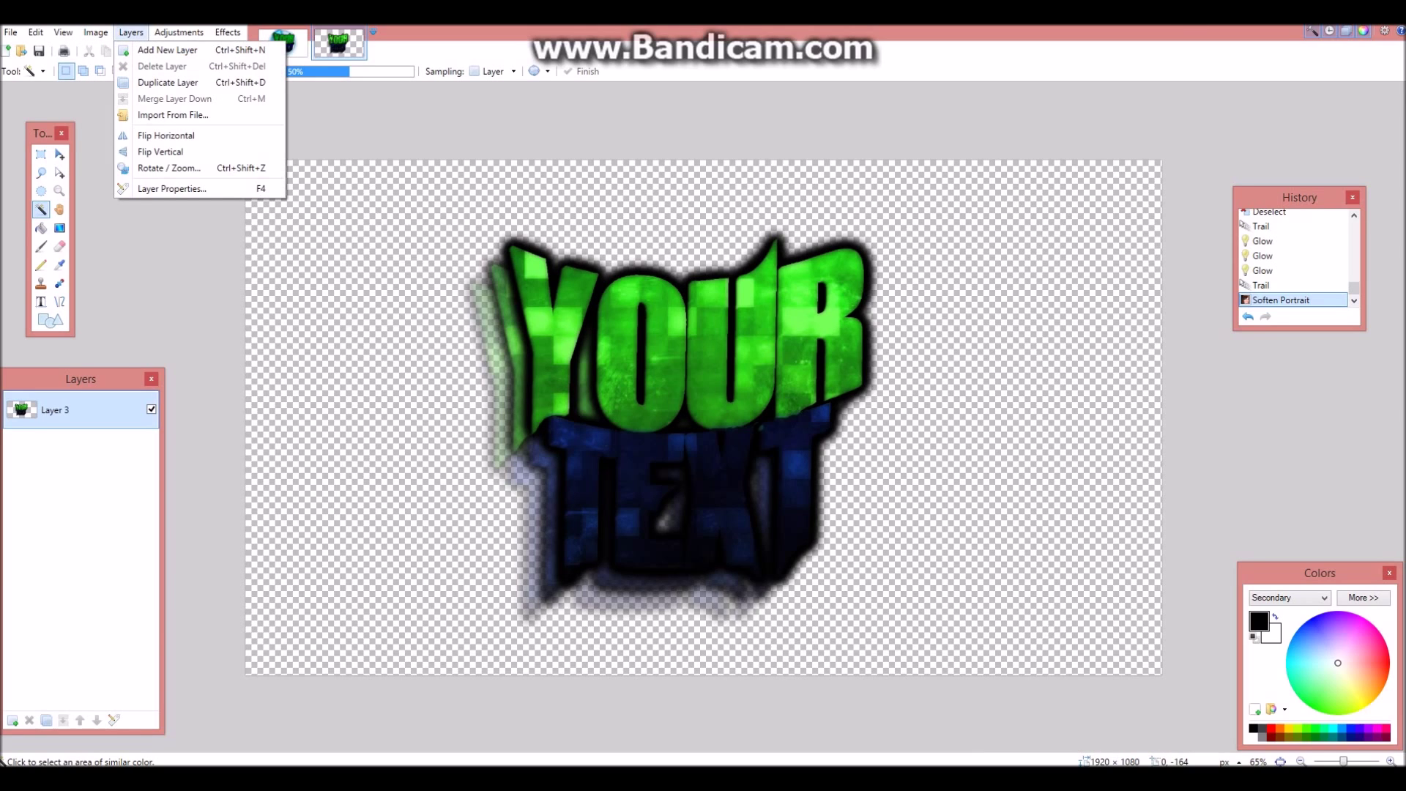
{"action": "left_click", "coordinate": [168, 168]}
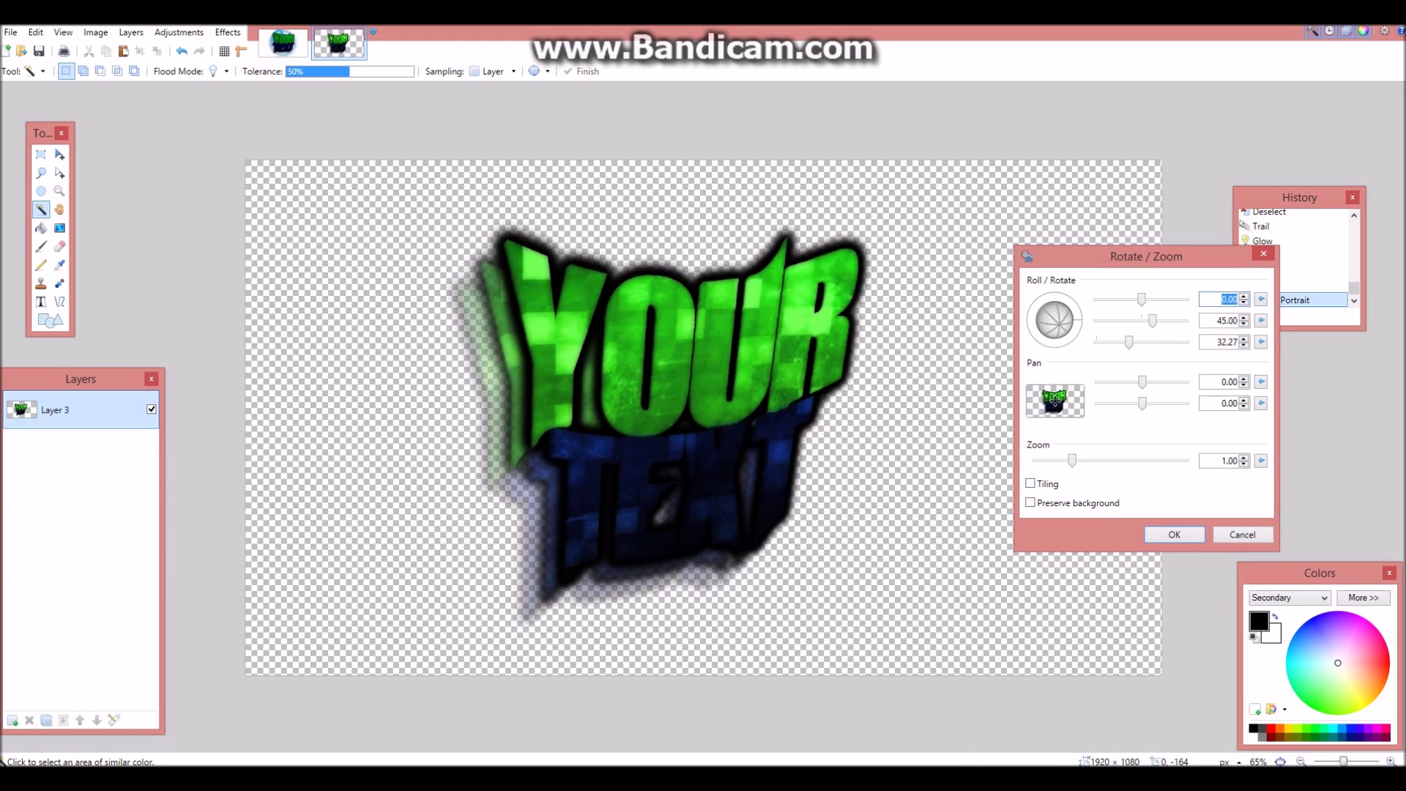
{"action": "left_click_drag", "start_coordinate": [1152, 320], "coordinate": [1144, 321]}
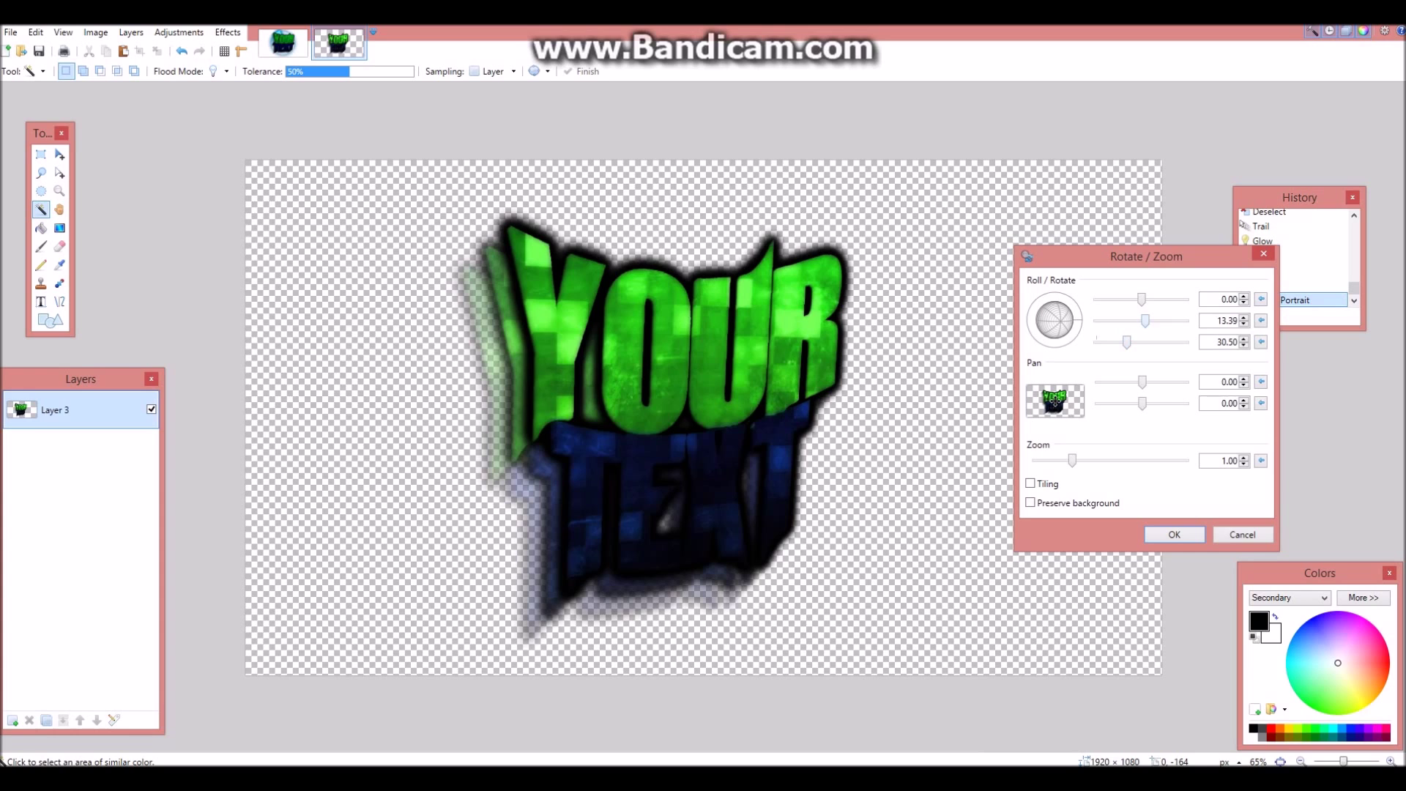
{"action": "left_click_drag", "start_coordinate": [1142, 320], "coordinate": [1147, 320]}
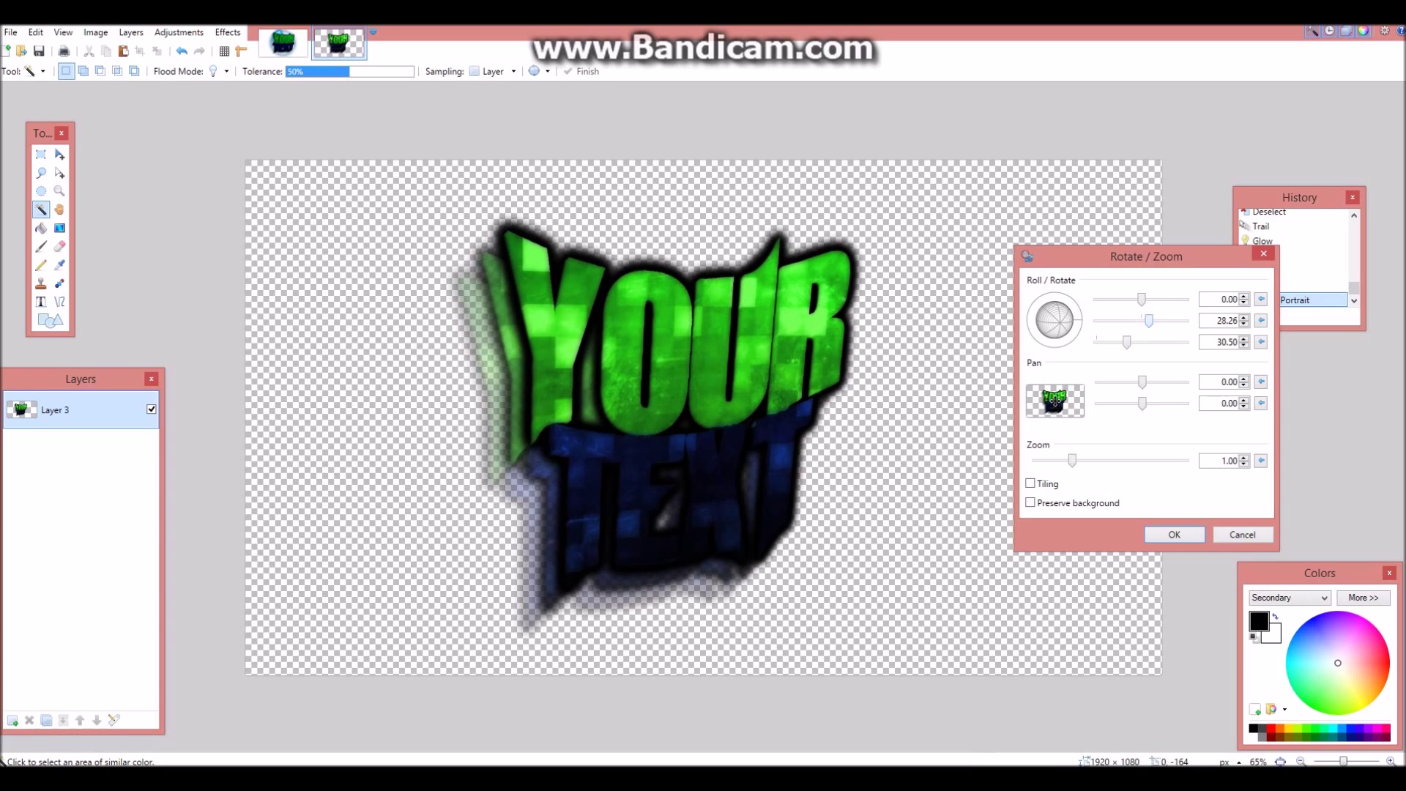
{"action": "left_click", "coordinate": [1174, 535]}
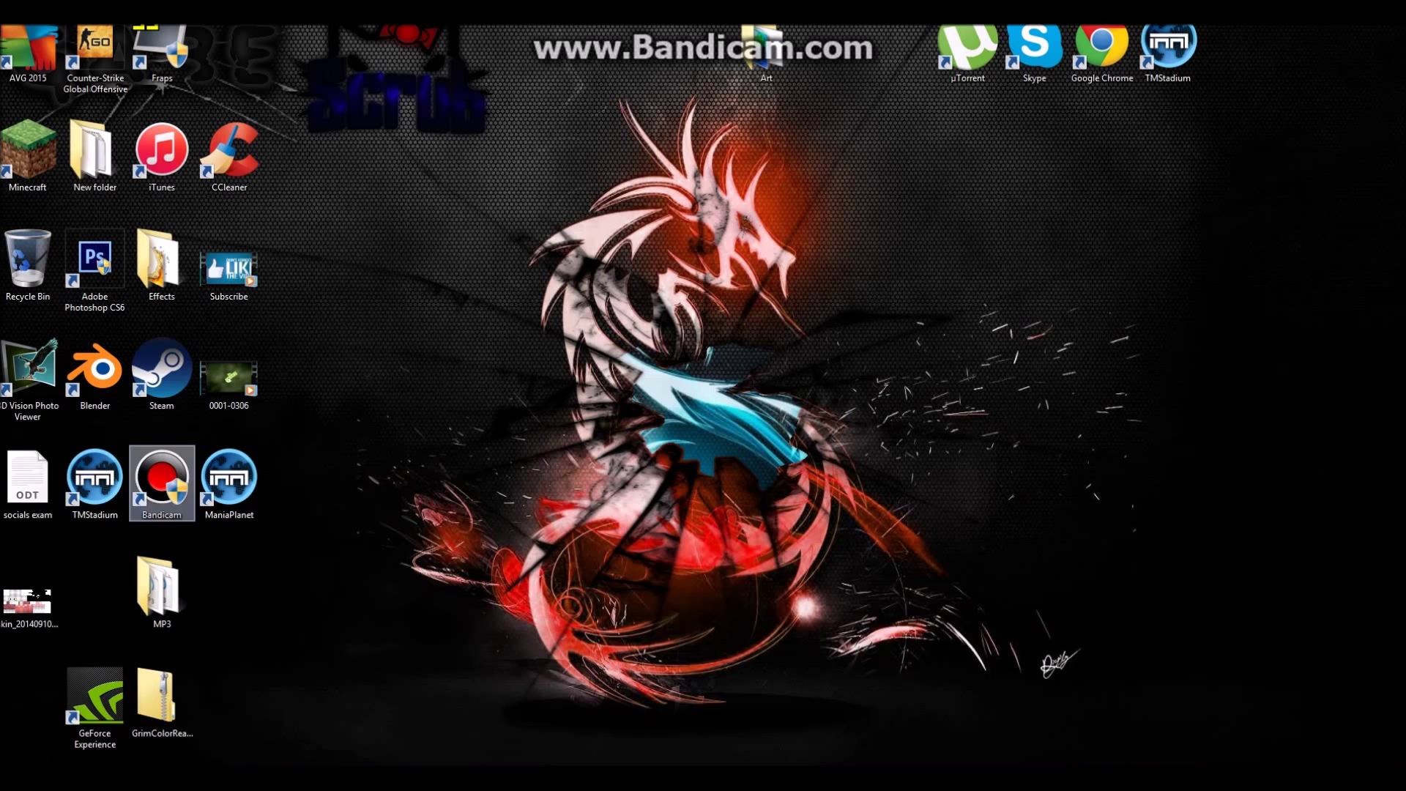
- Copy the ME3_Geth_Scanner_MP image from the desktop Effects folder
{"action": "double_click", "coordinate": [160, 260]}
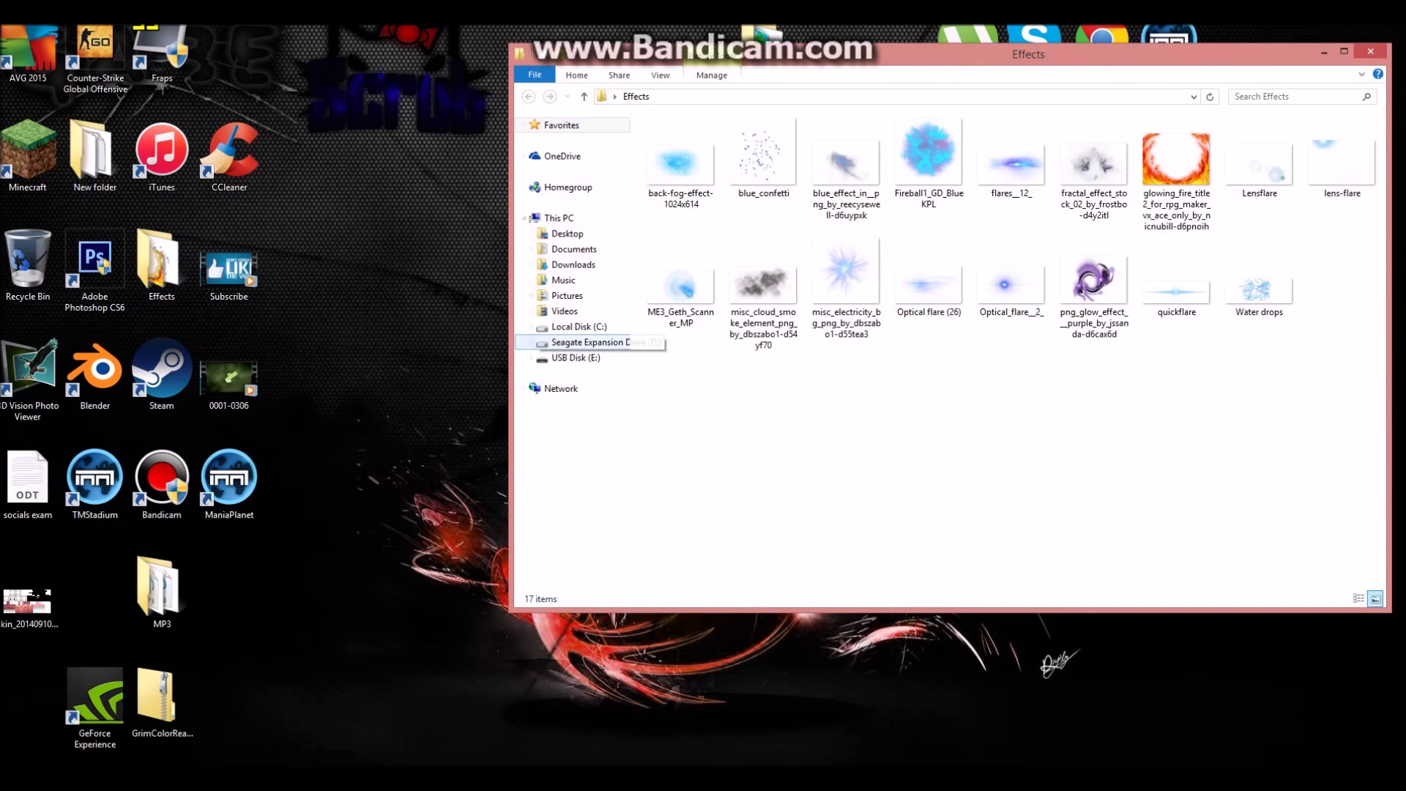
{"action": "right_click", "coordinate": [680, 279]}
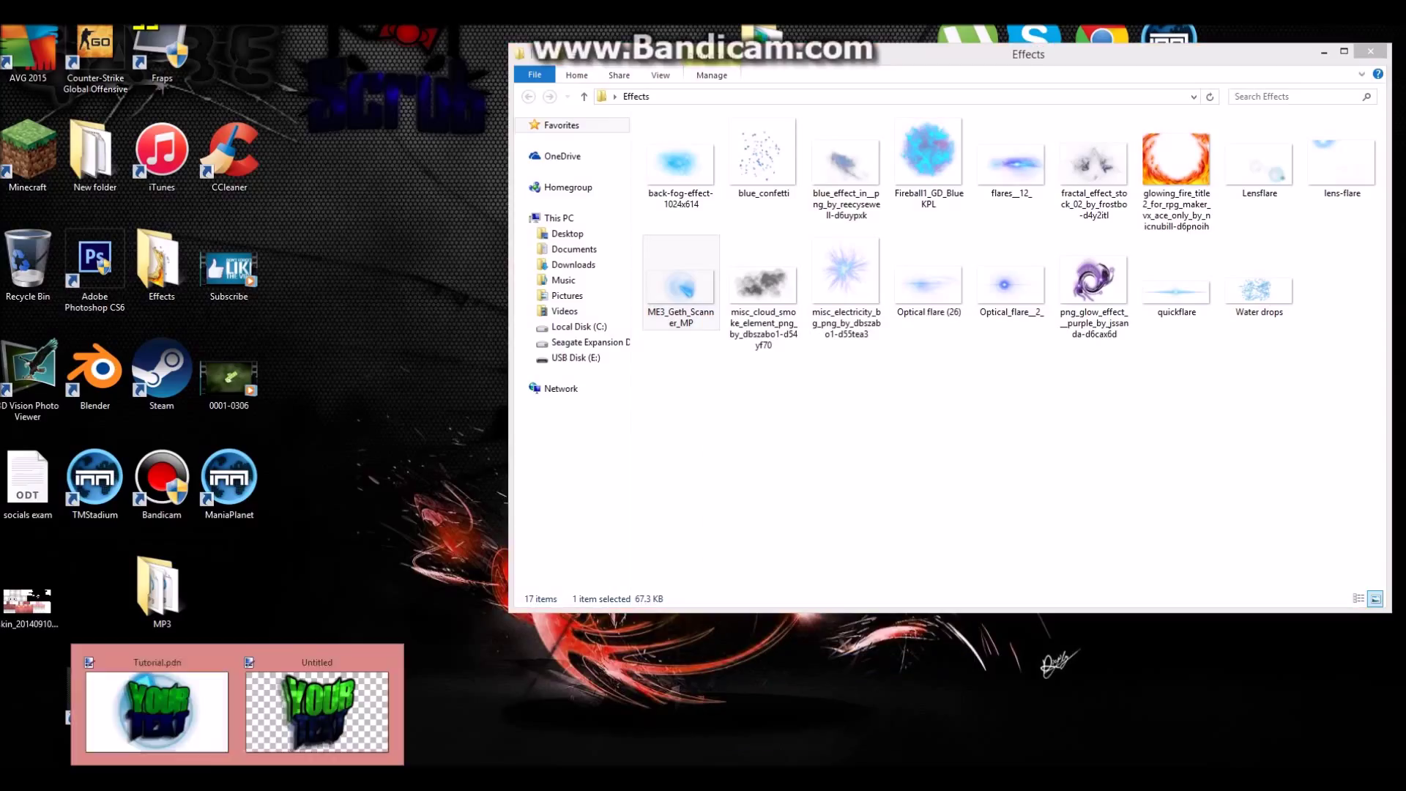
{"action": "left_click", "coordinate": [316, 711]}
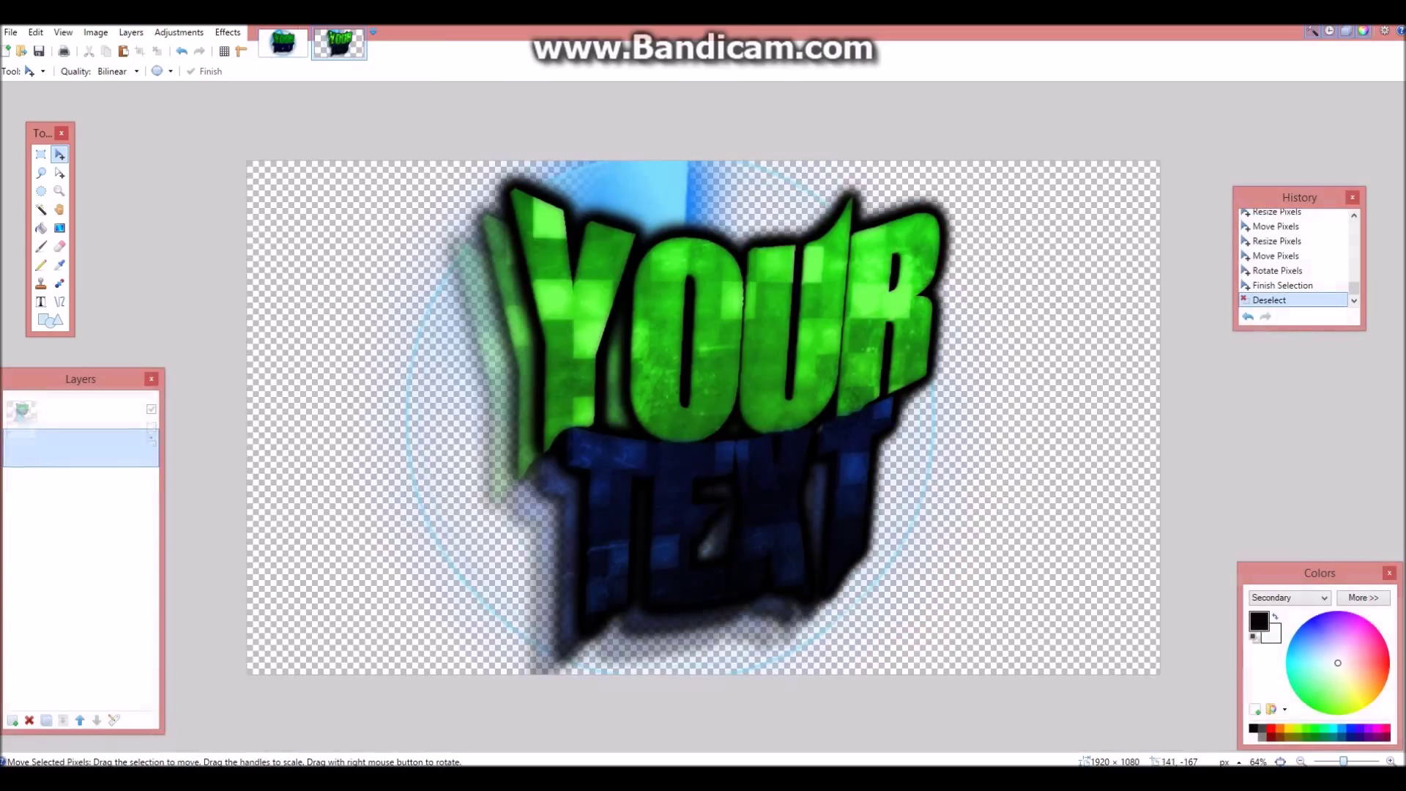
- Paste the fire image into the artwork and begin tinting it green with Hue / Saturation
{"action": "left_click", "coordinate": [12, 720]}
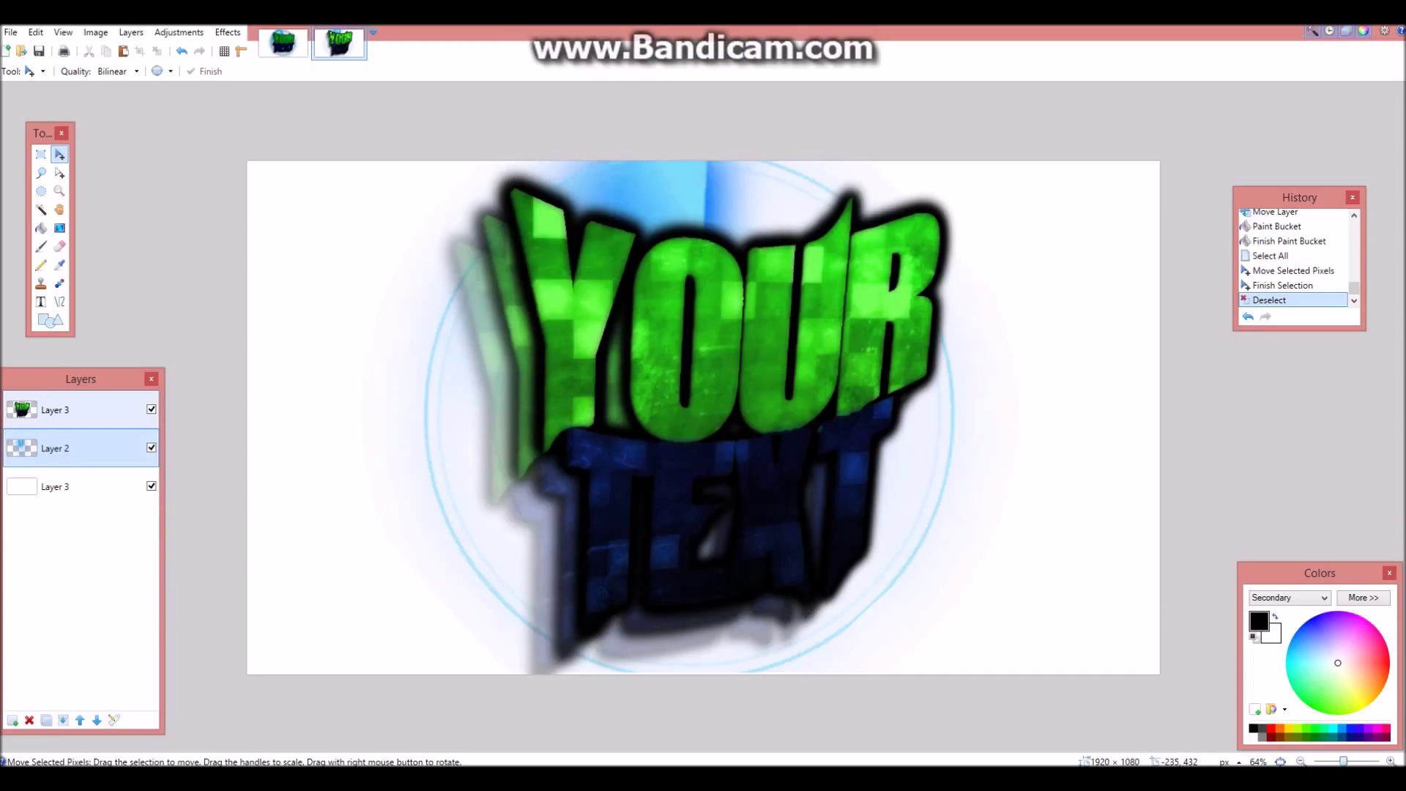
{"action": "key", "text": "ctrl+v"}
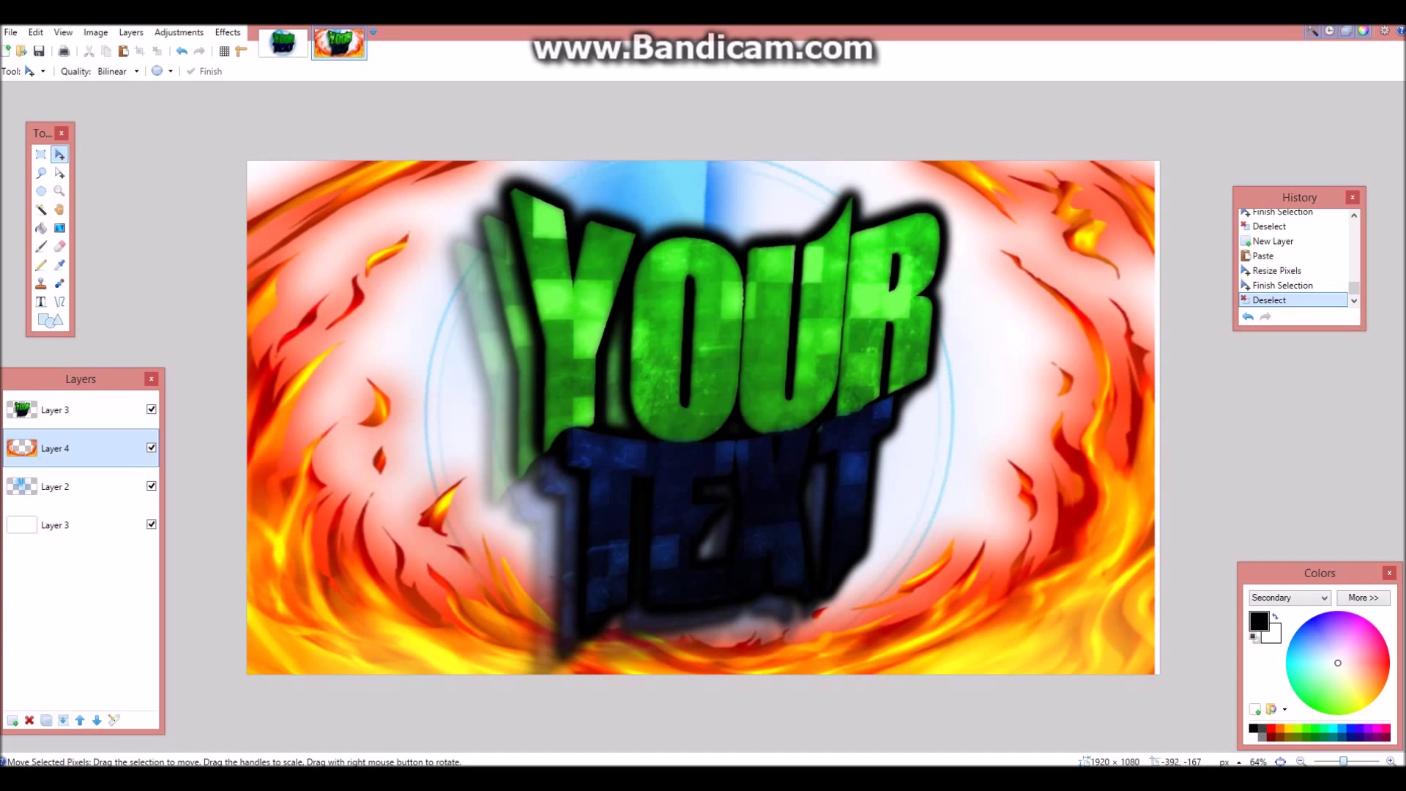
{"action": "left_click", "coordinate": [178, 32]}
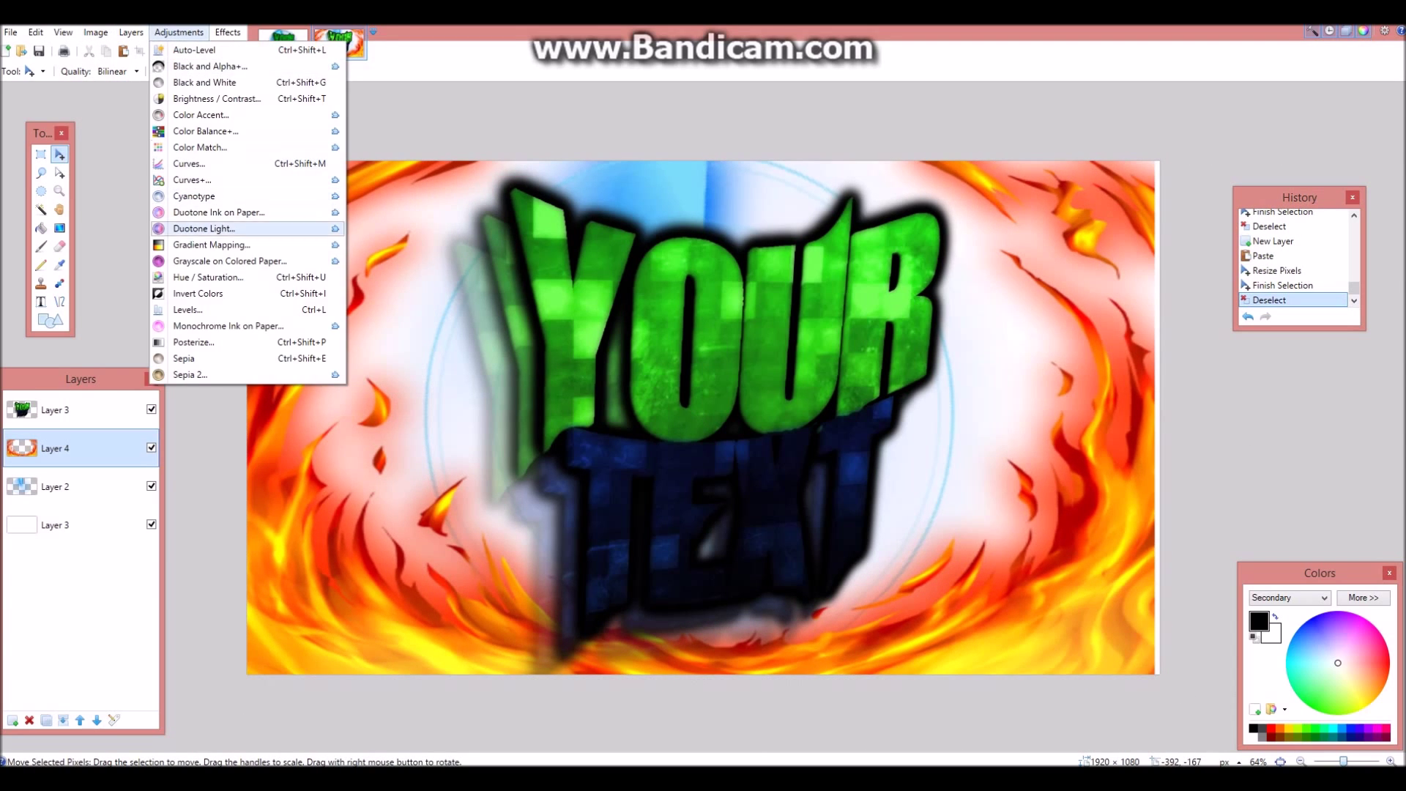
{"action": "left_click", "coordinate": [208, 276]}
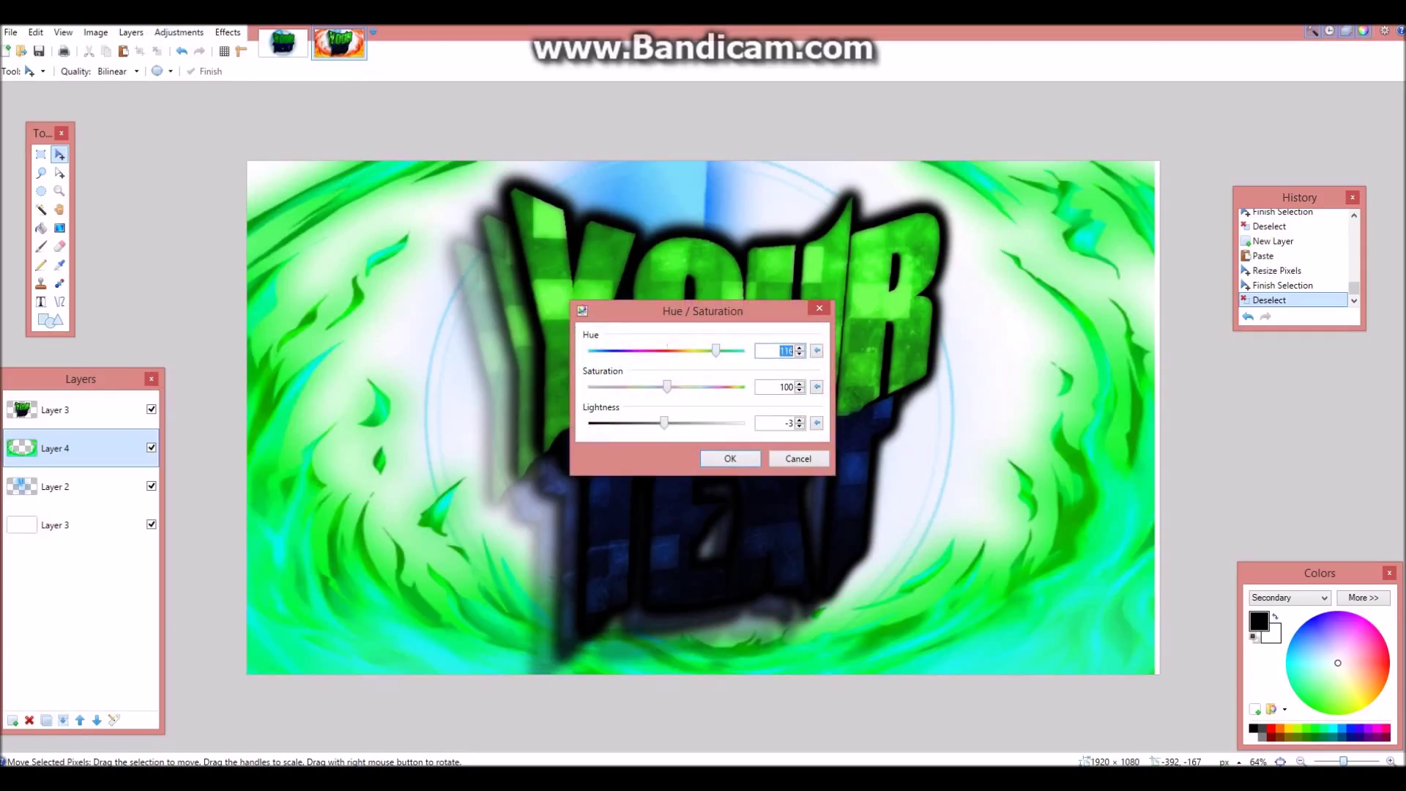